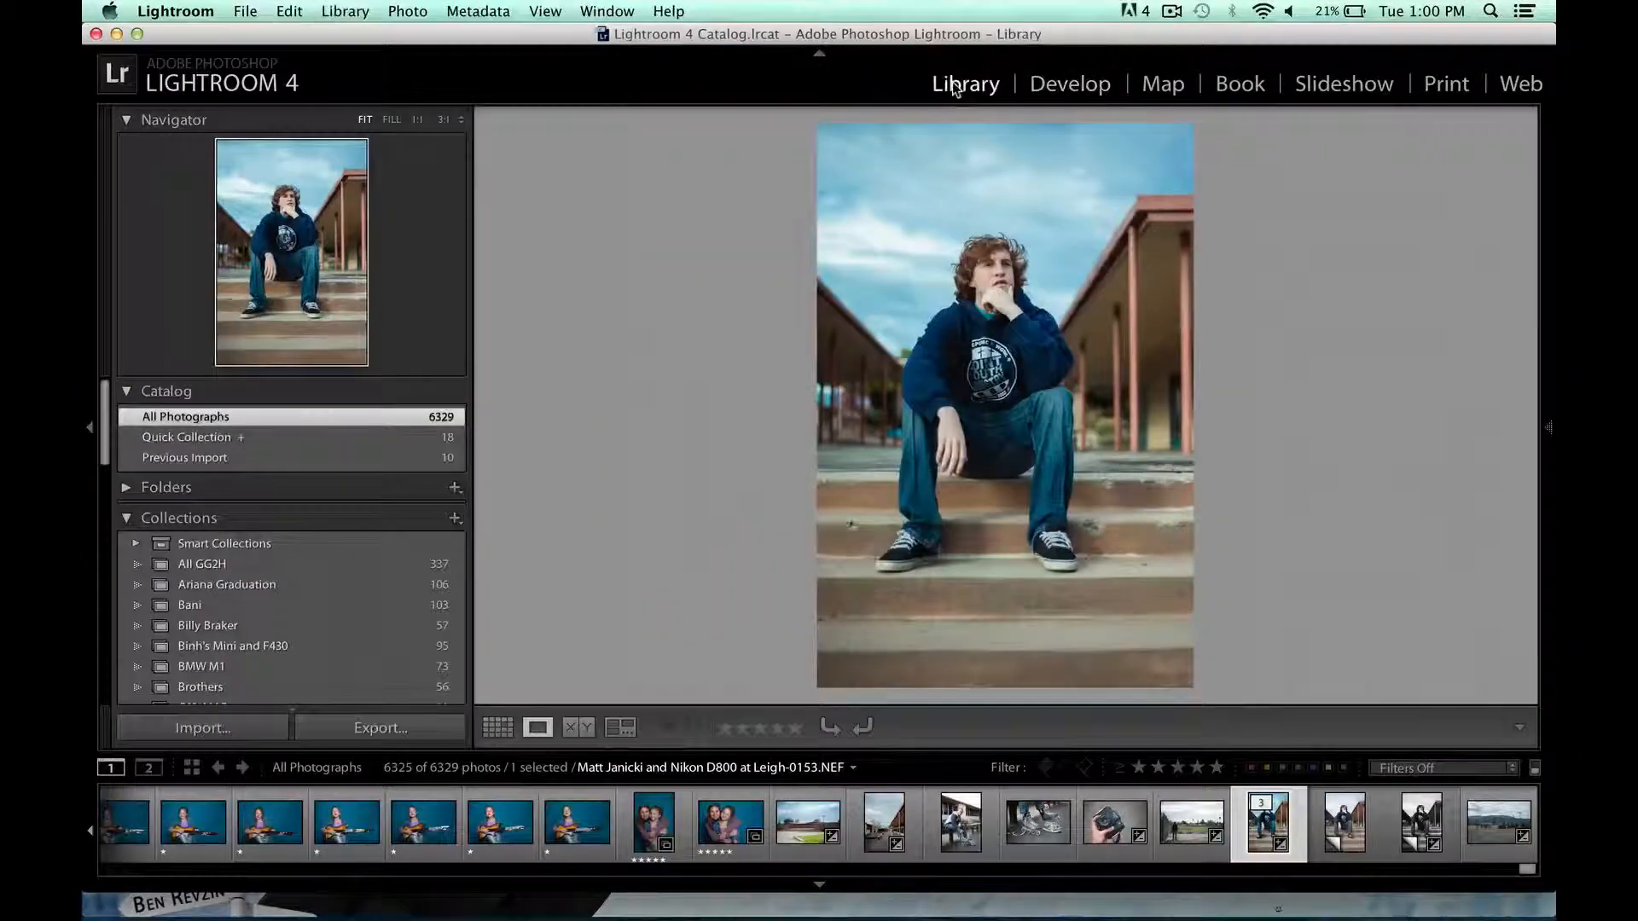
Show the Previous Import set of 10 photos as a thumbnail grid from the top
click(184, 457)
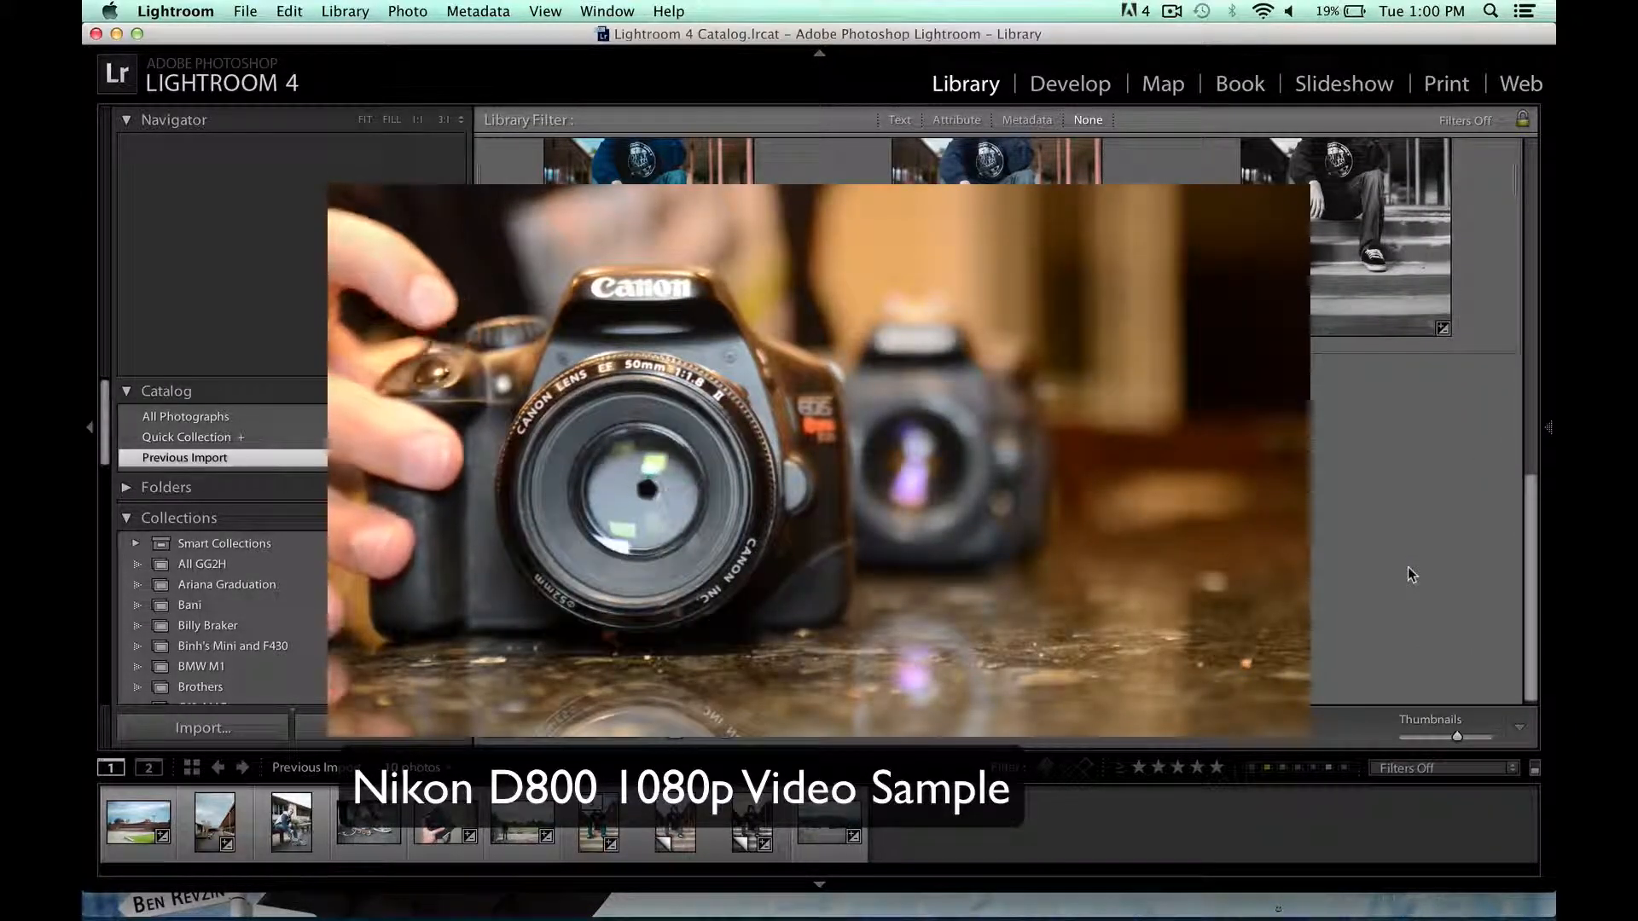
click(497, 729)
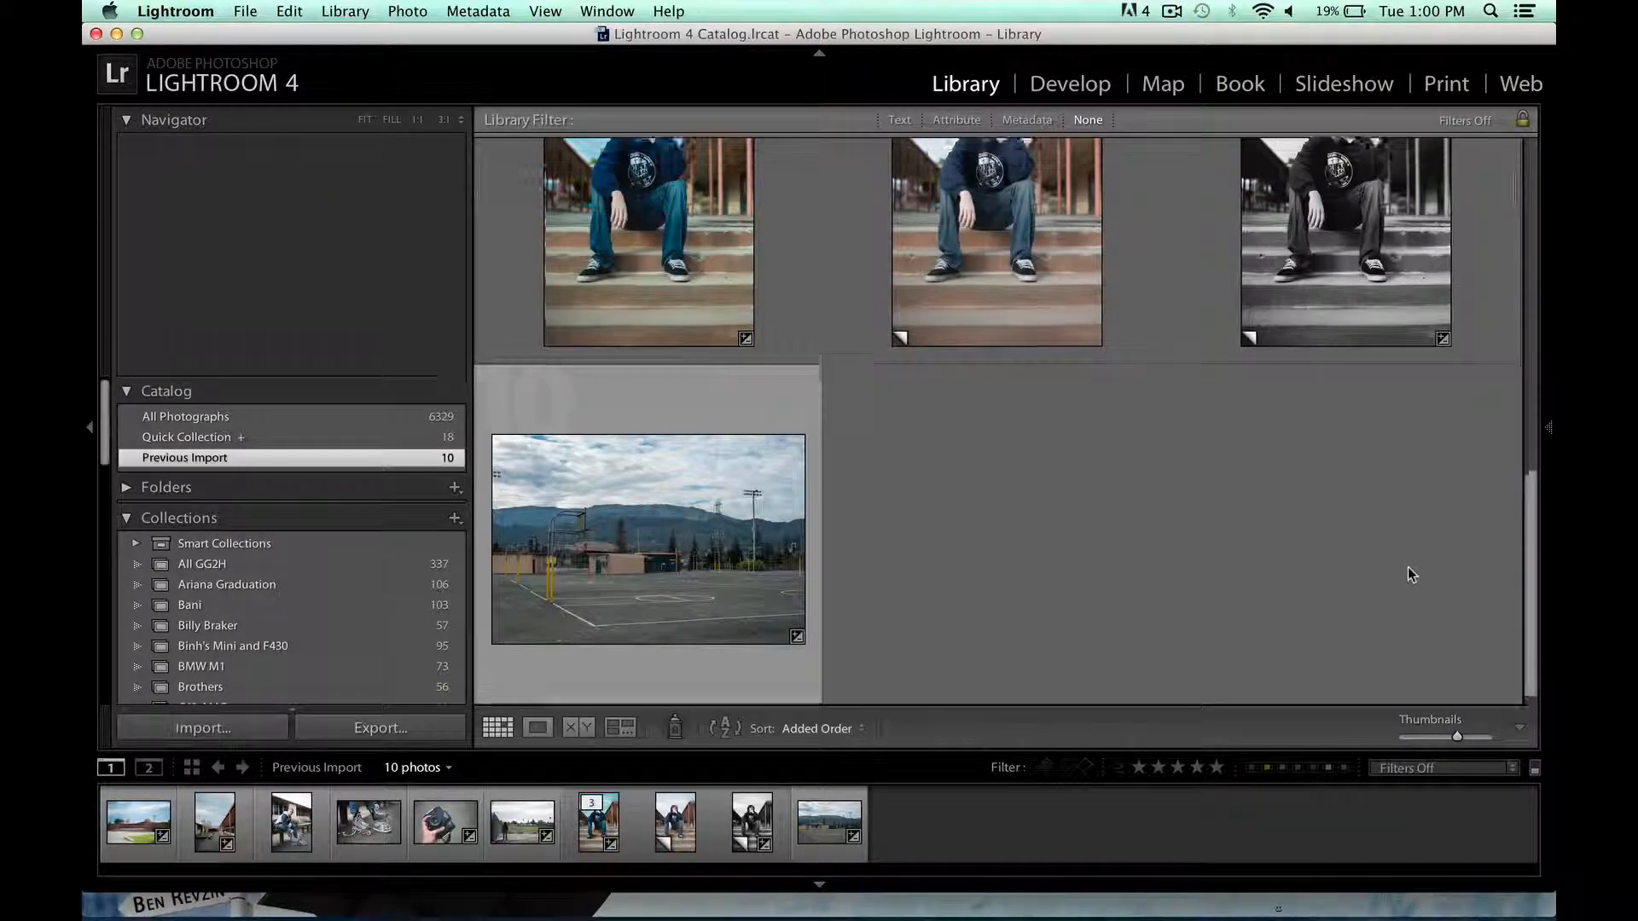
scroll(up, 3)
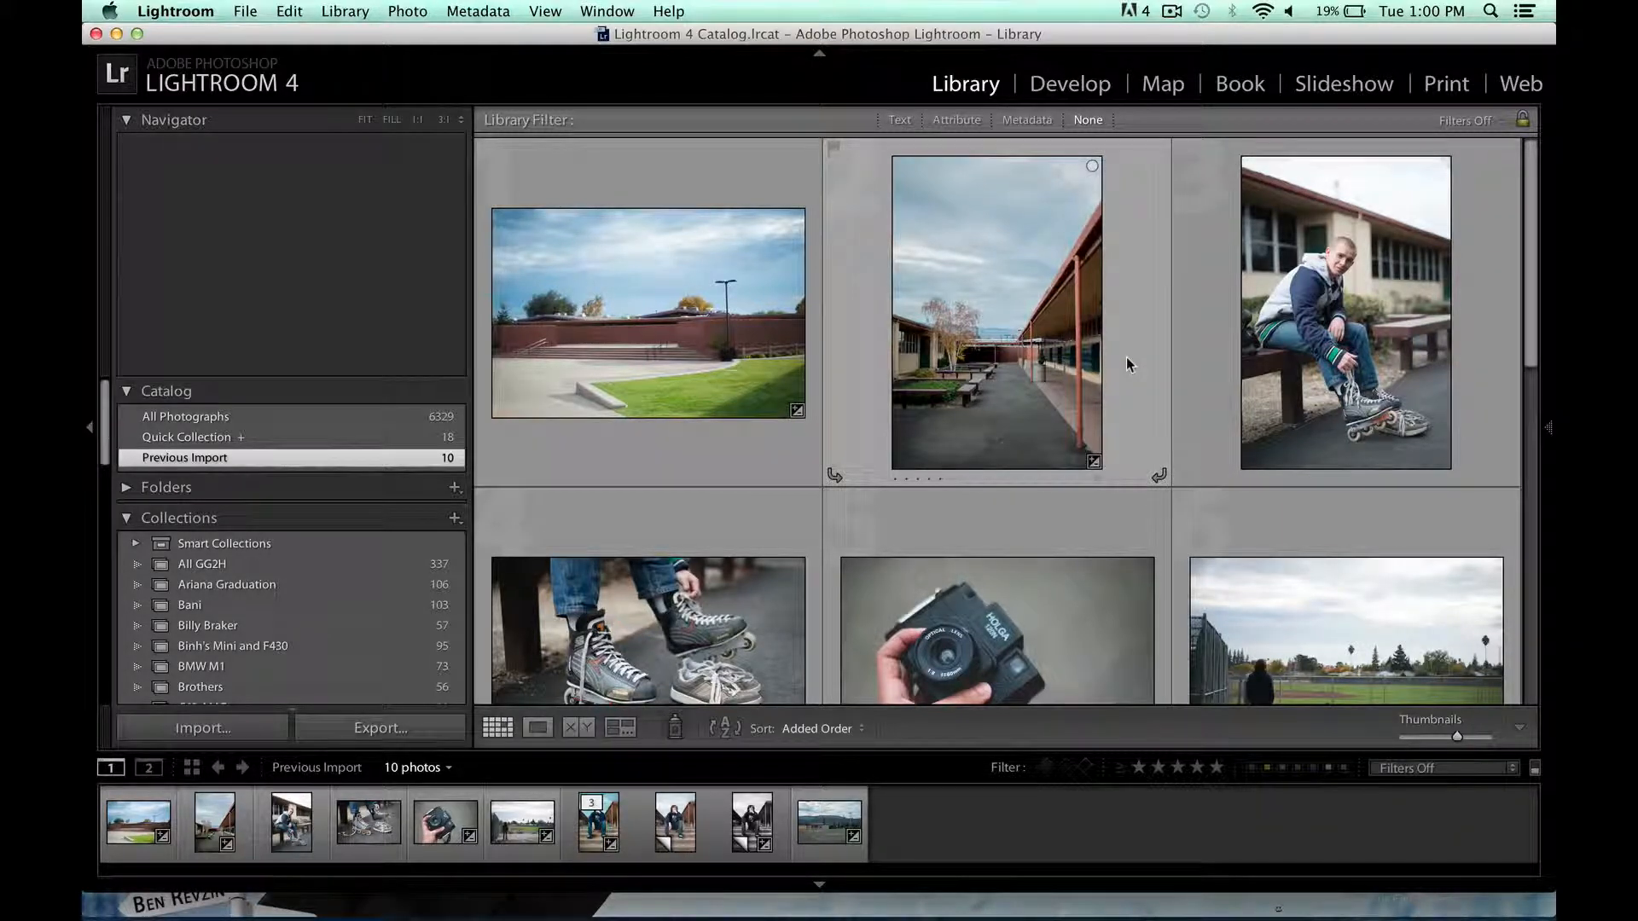
View the brick building photo alone, zoom 1:1 on the wall, then back to Fit
click(647, 311)
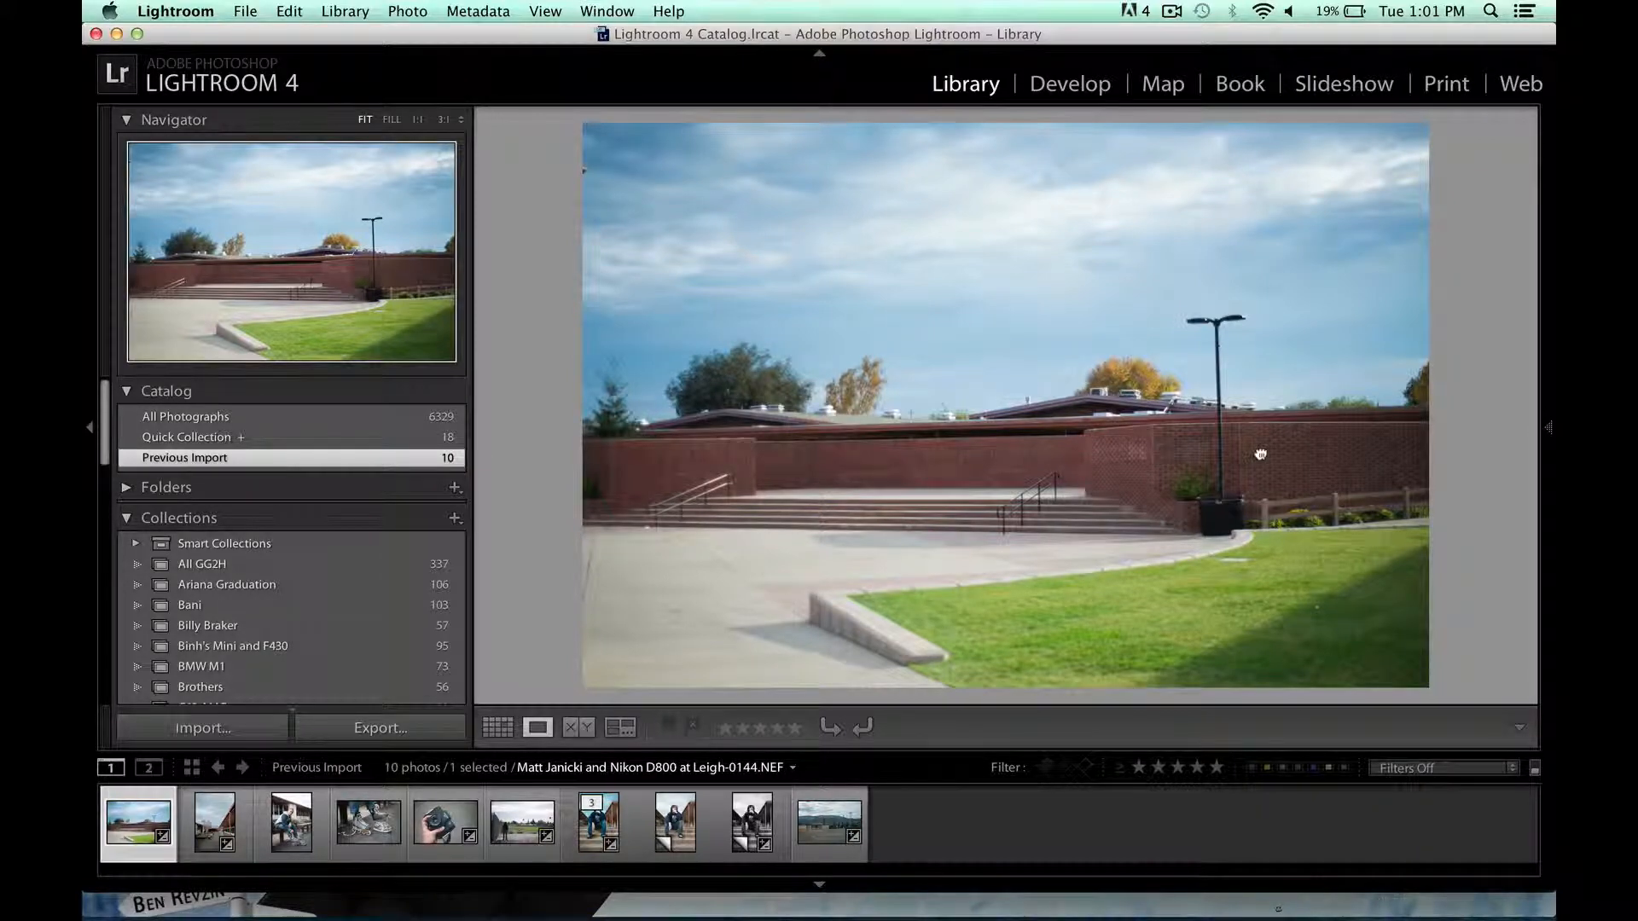
click(1260, 454)
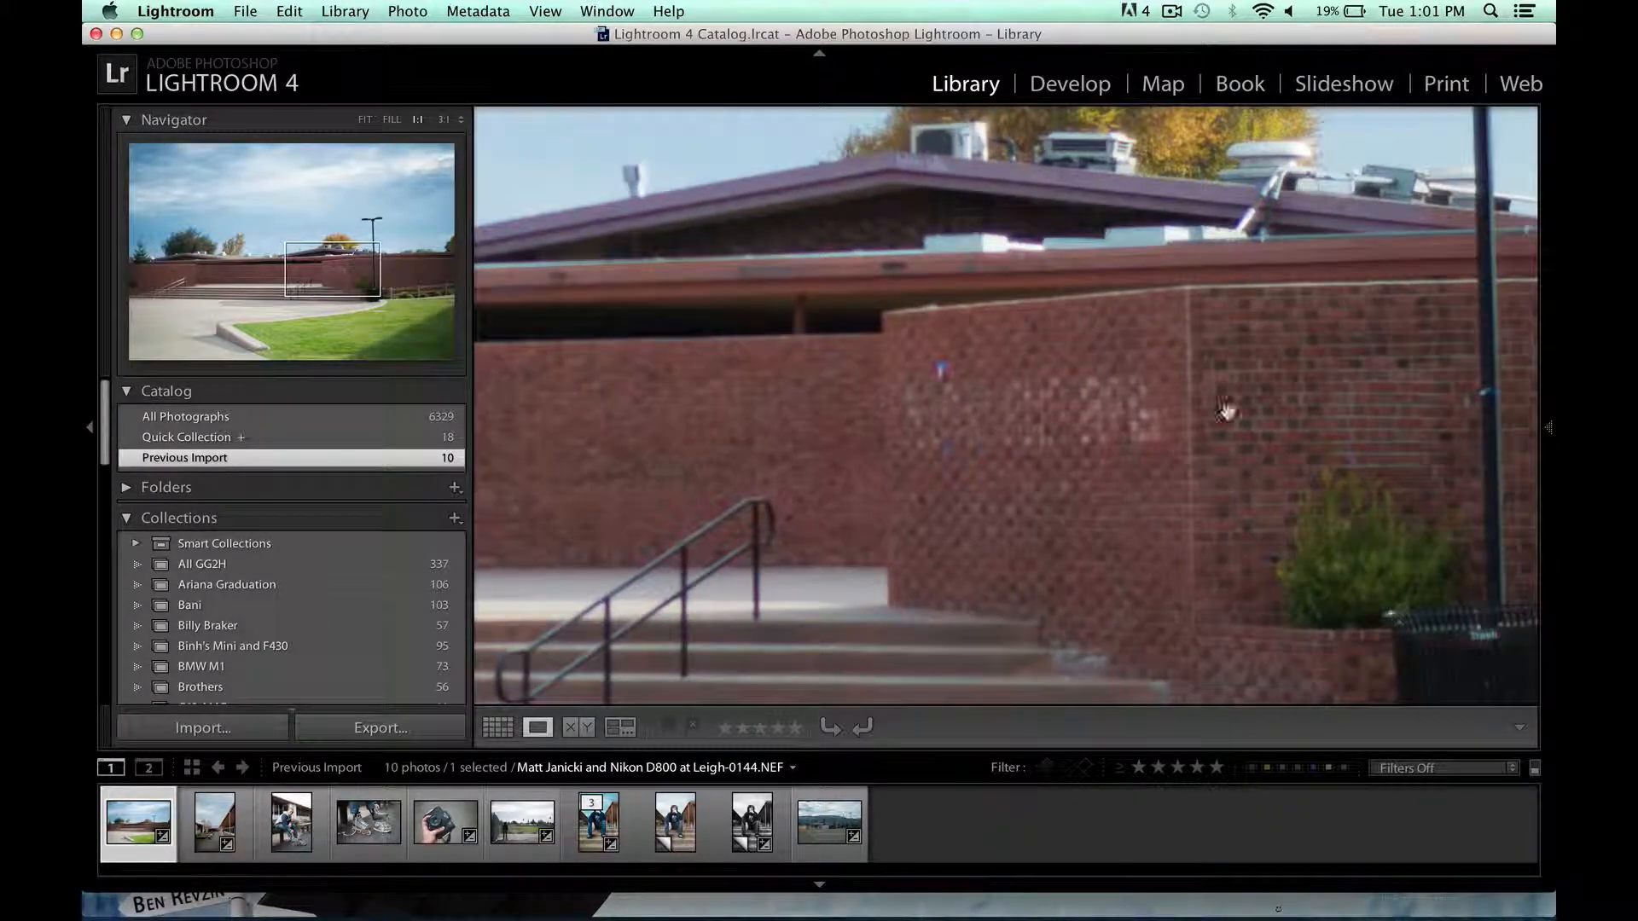
click(365, 119)
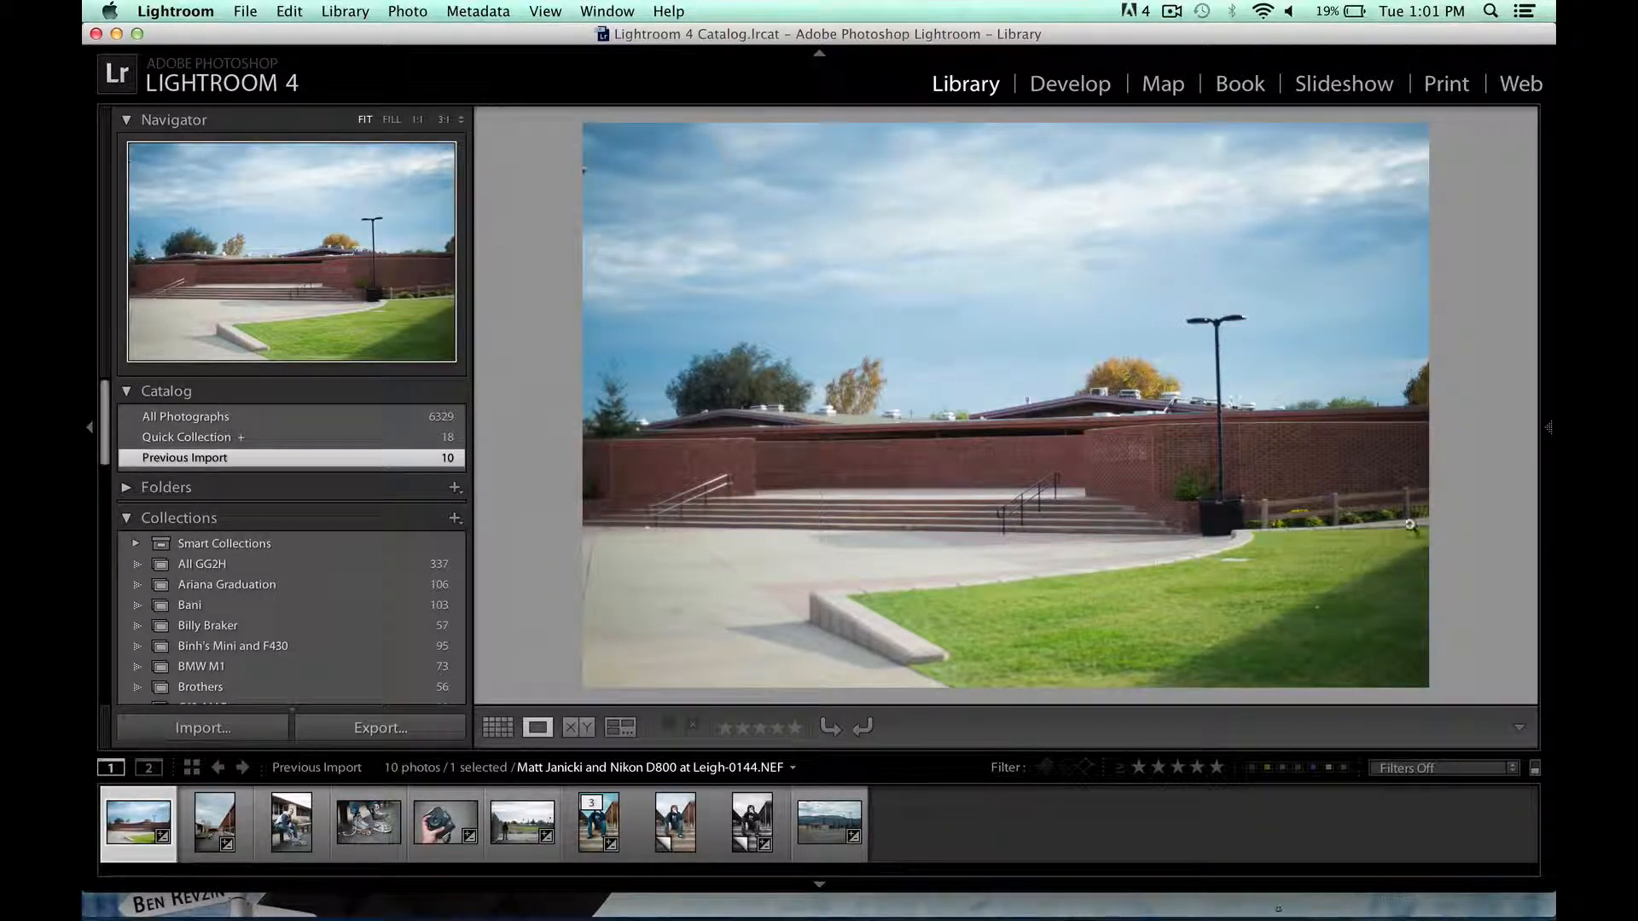
mouse_move(1477, 336)
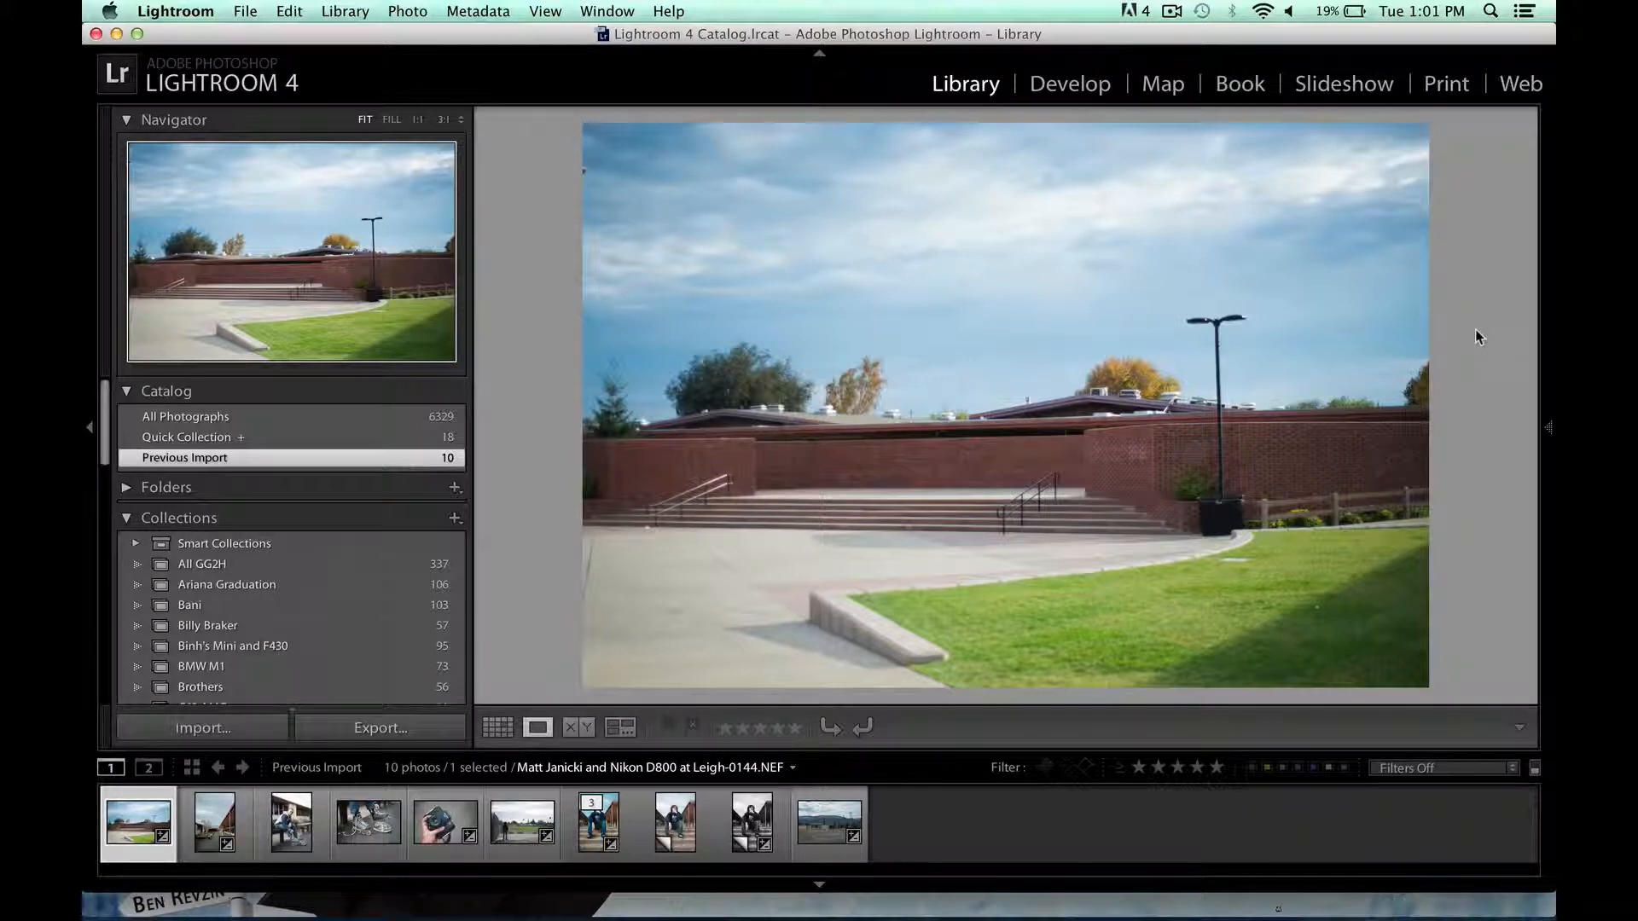
mouse_move(1115, 128)
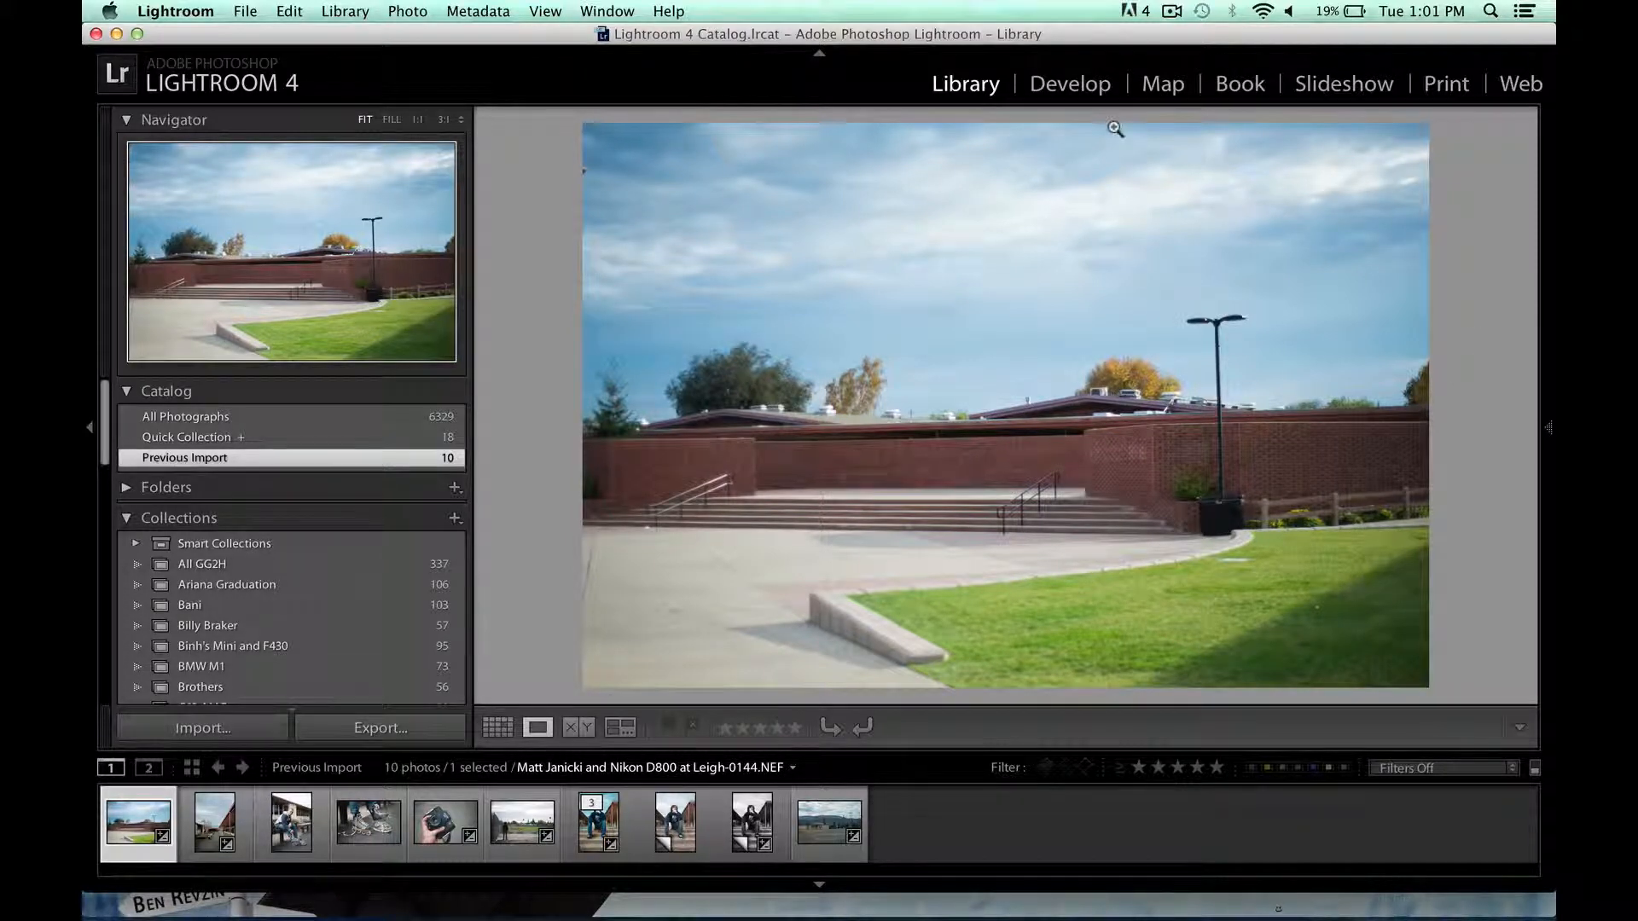
In Develop, reset the photo to its original, then select the covered walkway photo
click(1069, 83)
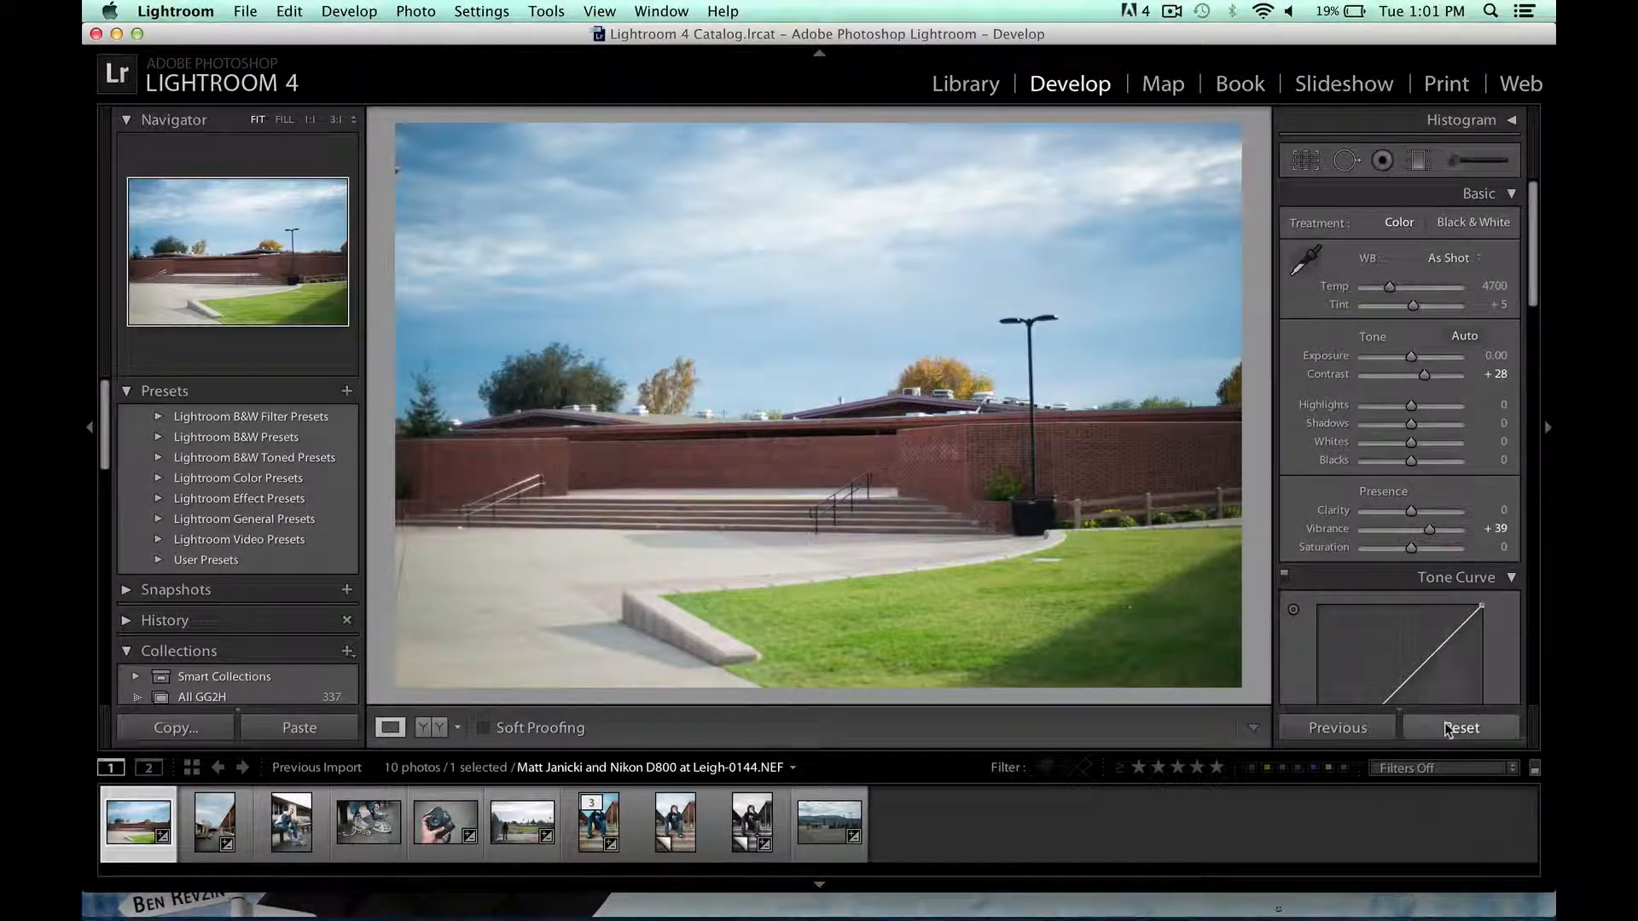
click(1461, 727)
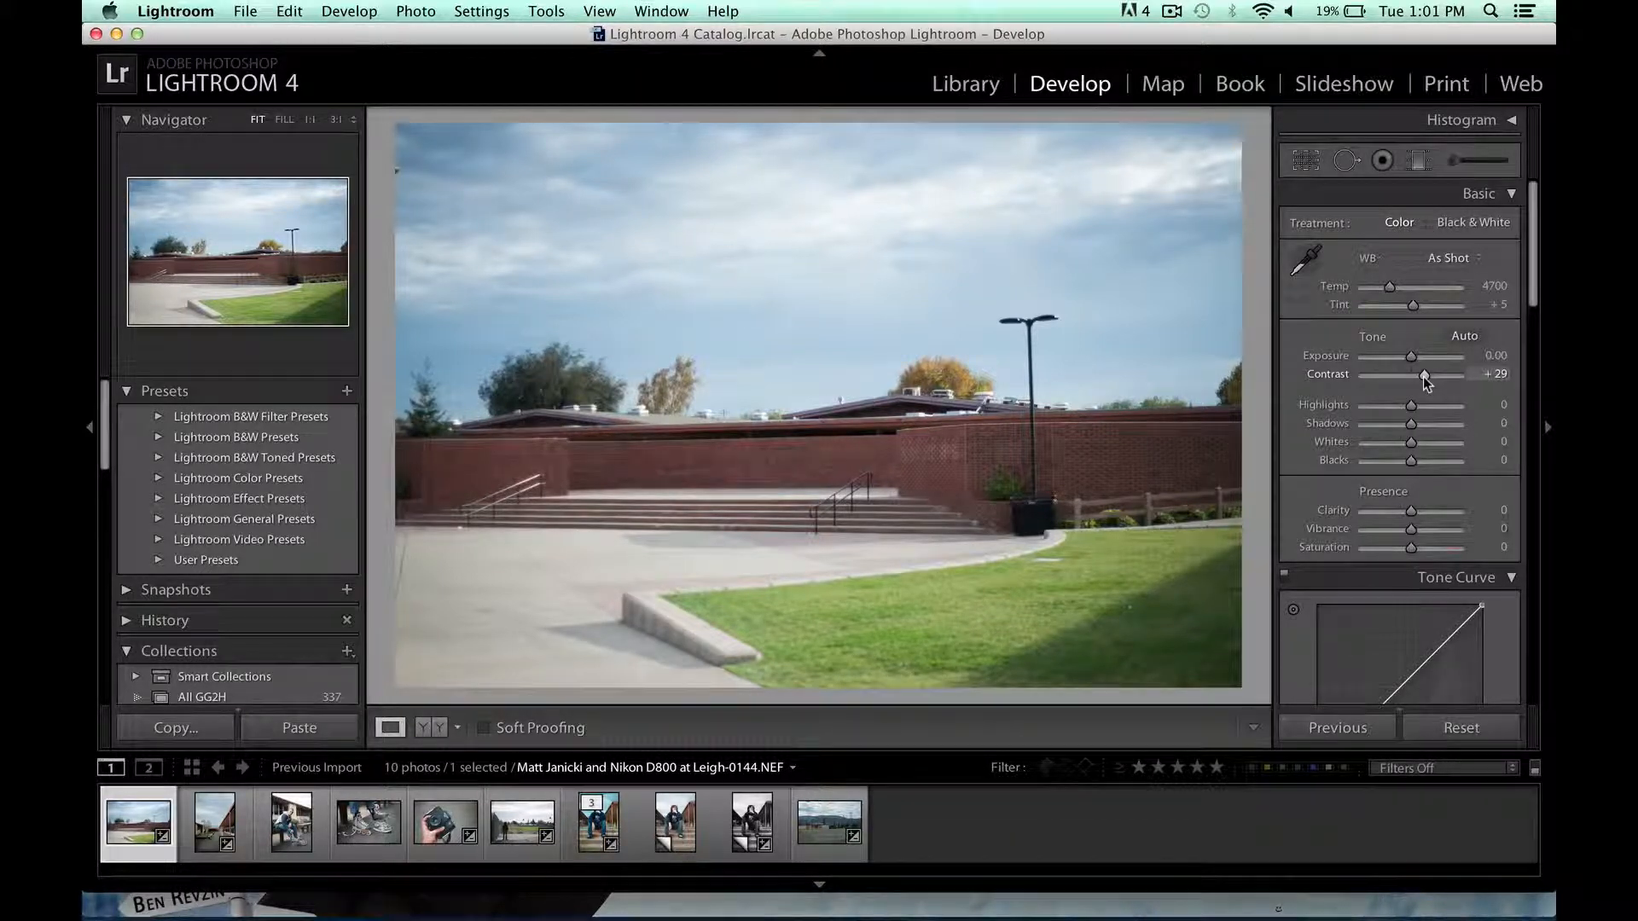
click(213, 822)
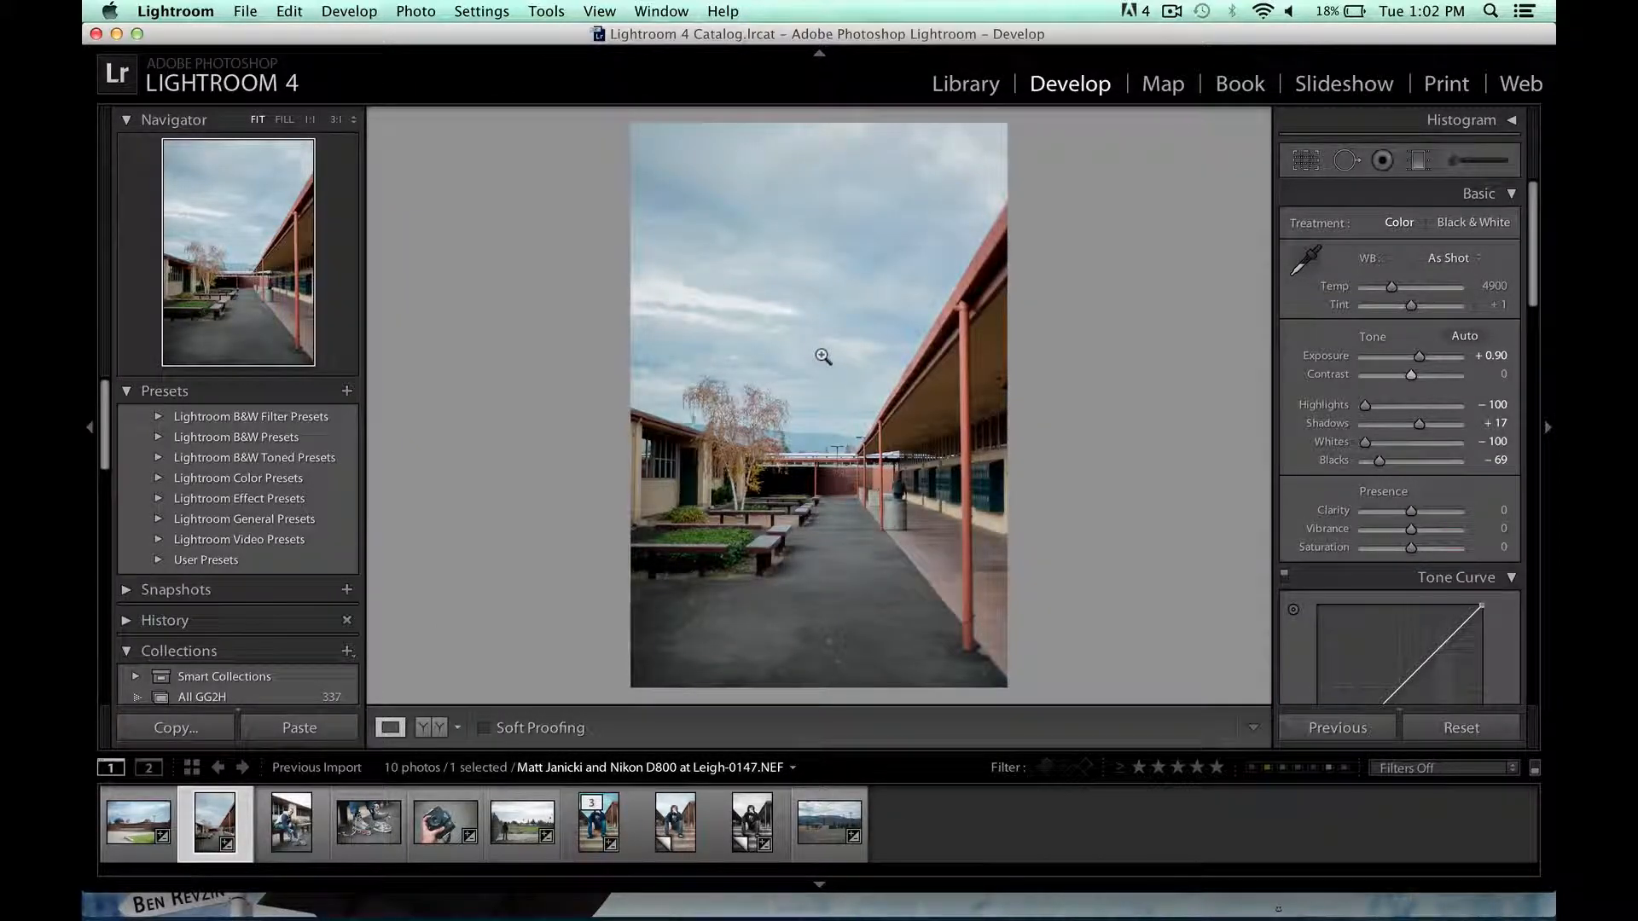
Inspect the skater portrait in Library with the right panel open, then select the roller skates close-up
click(290, 824)
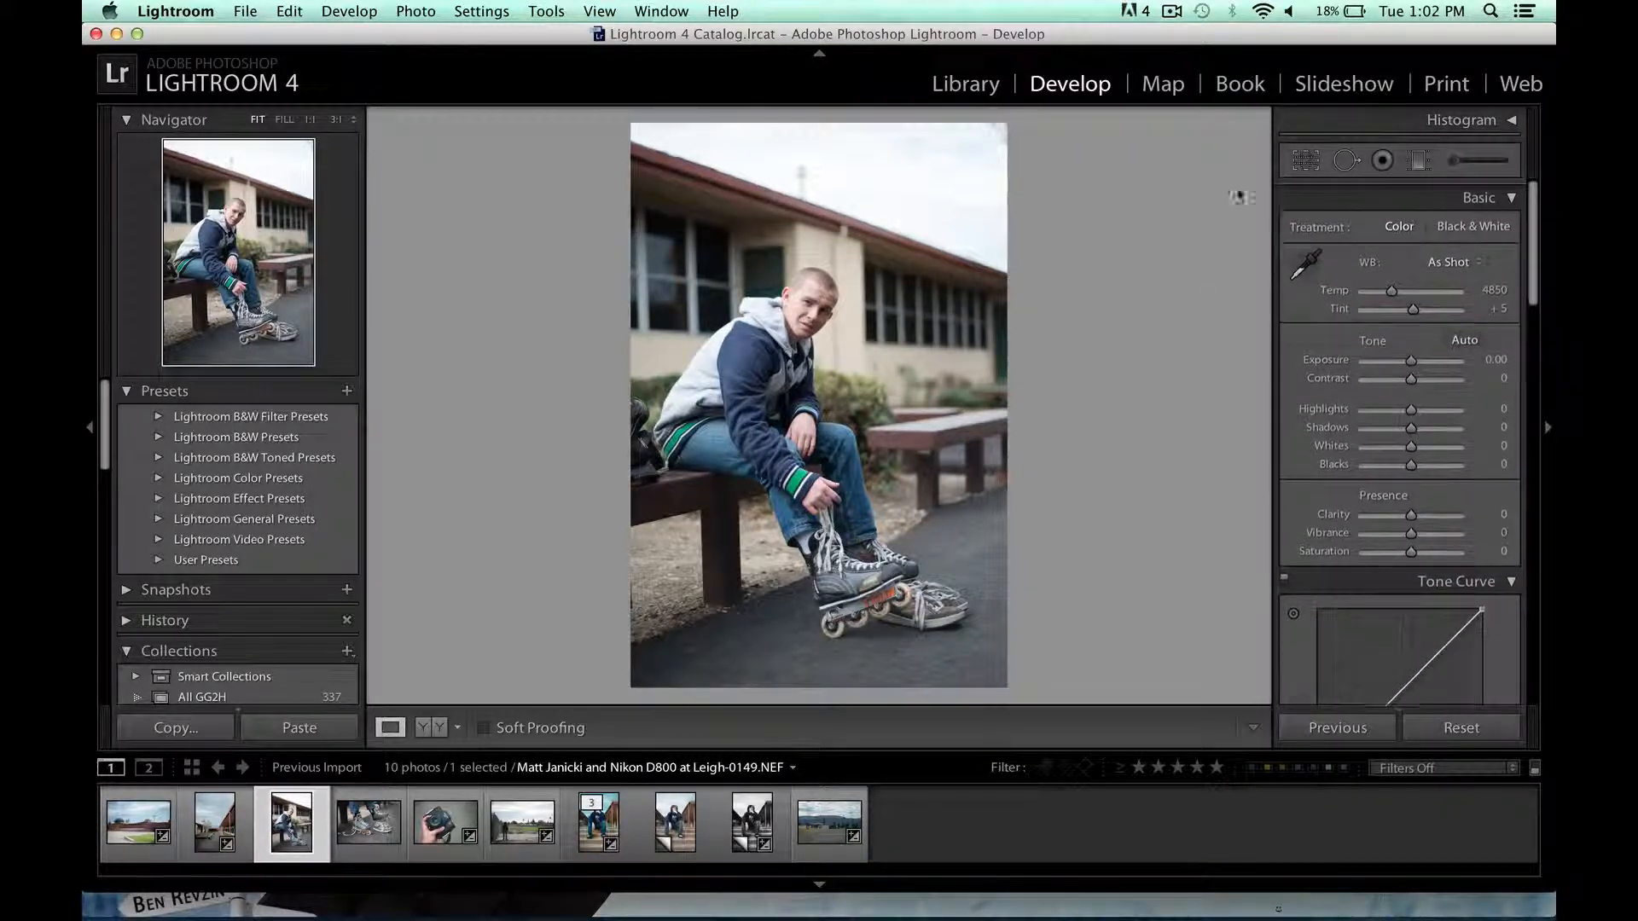
click(966, 84)
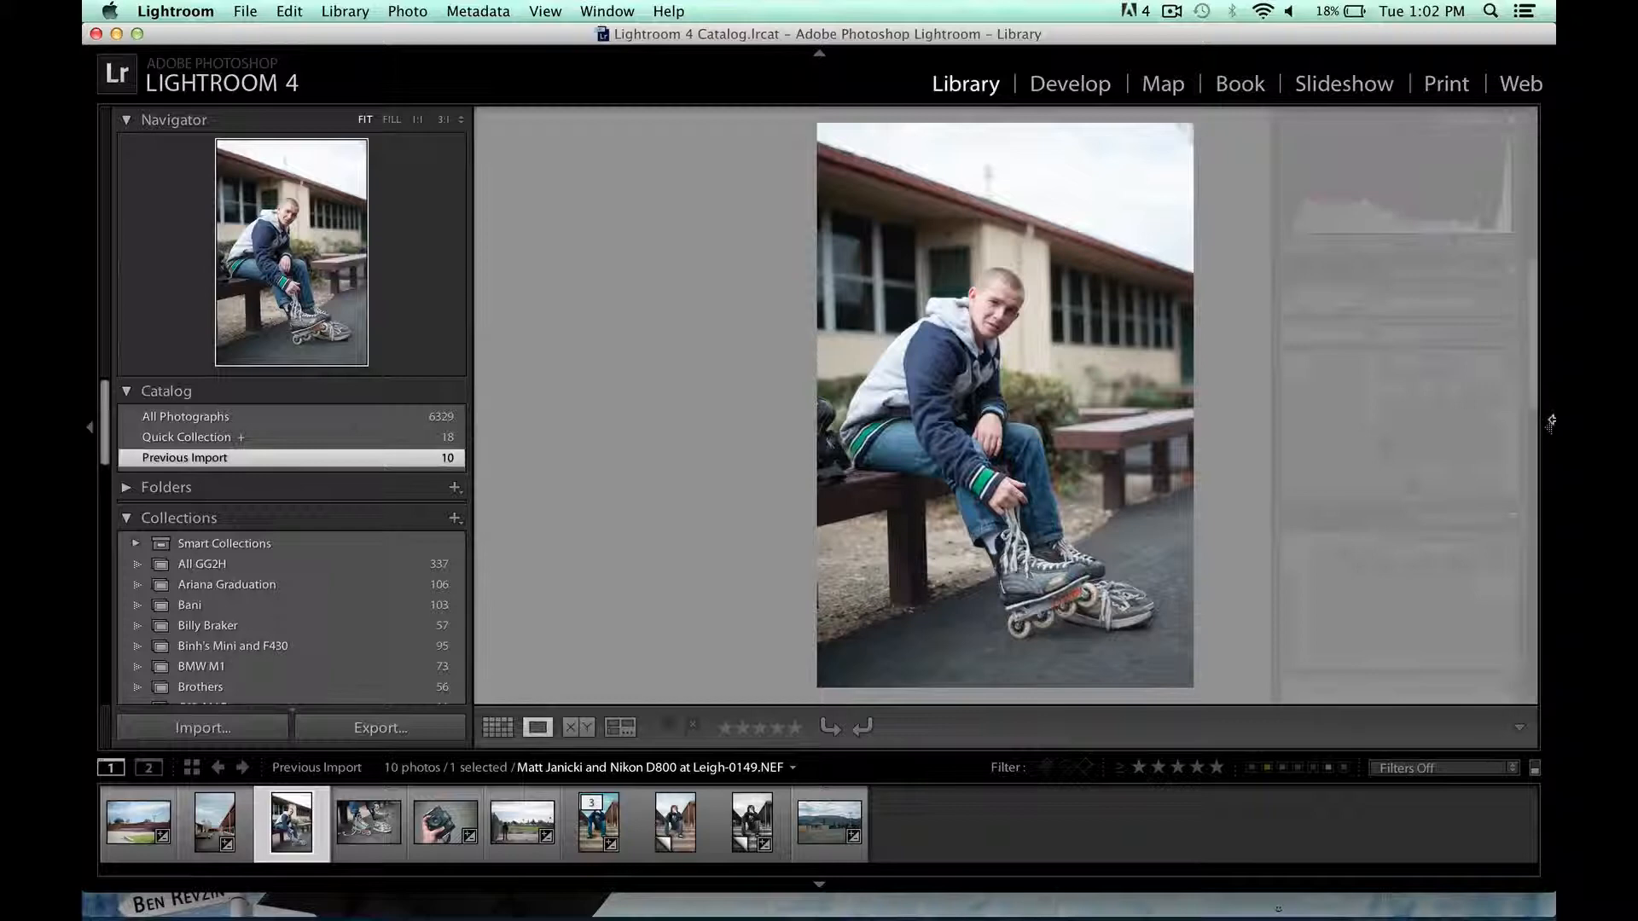
click(1548, 426)
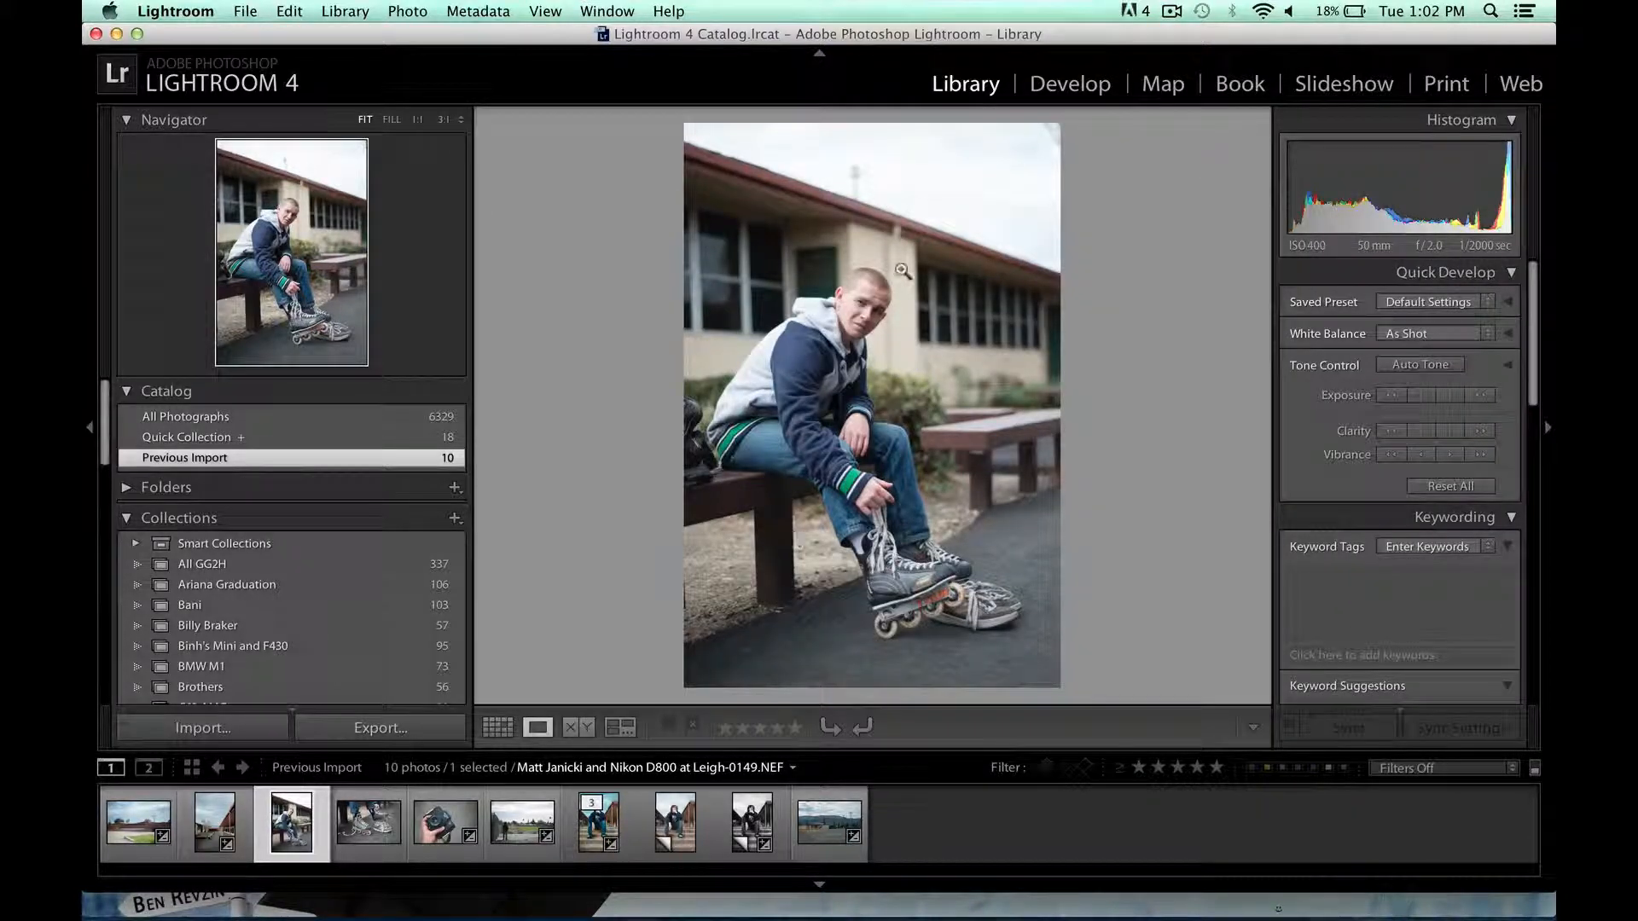
mouse_move(958, 503)
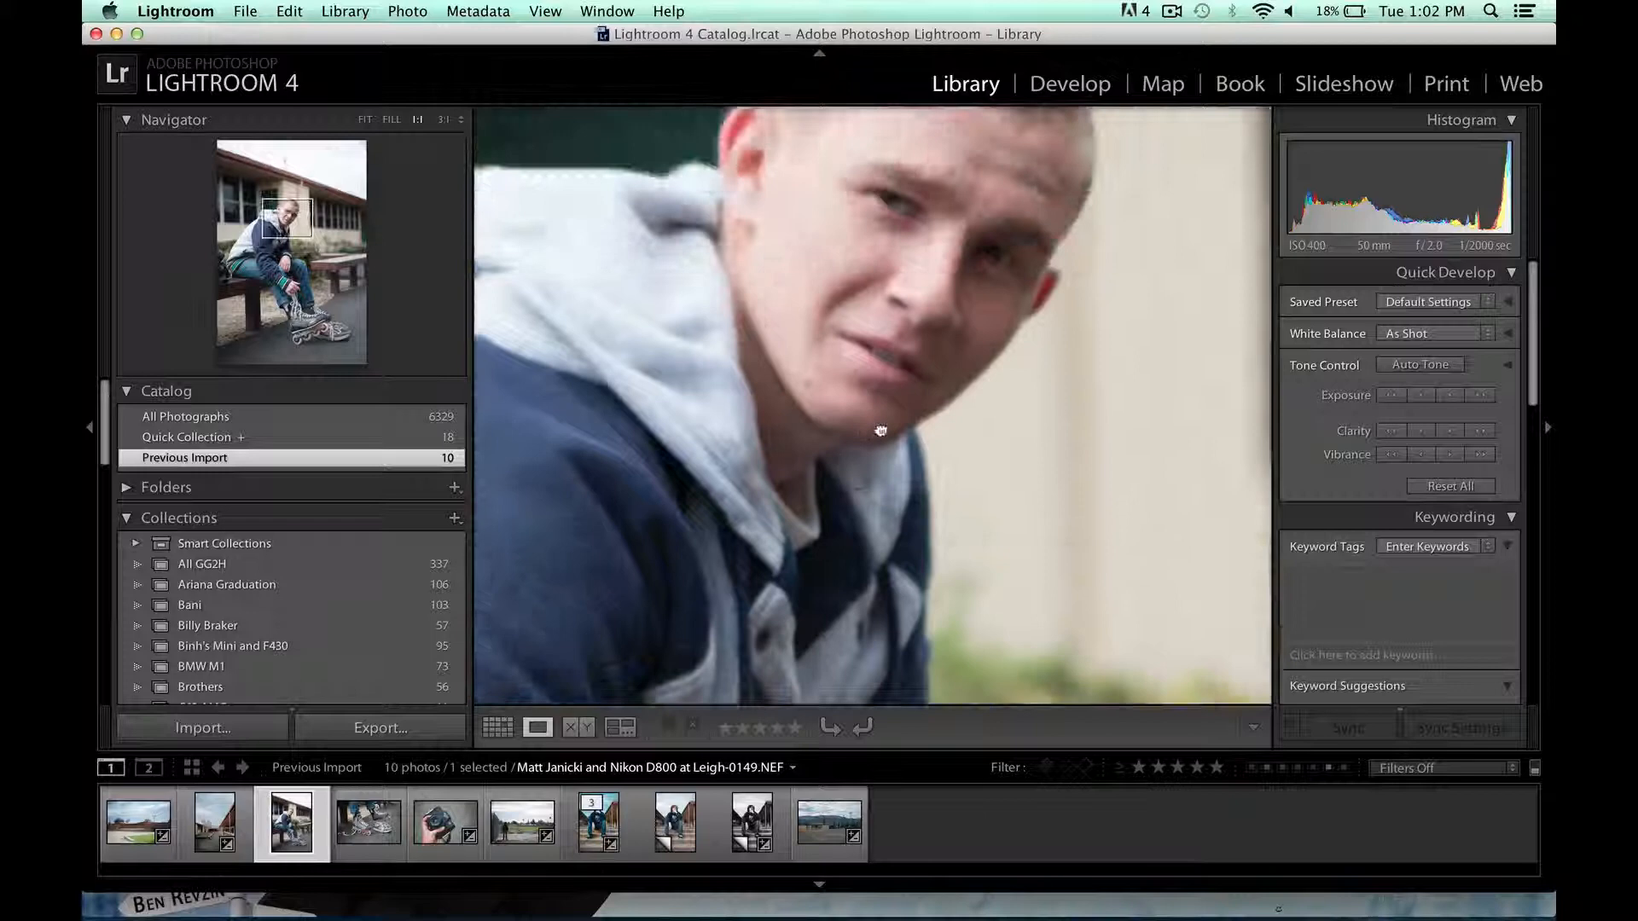
click(365, 119)
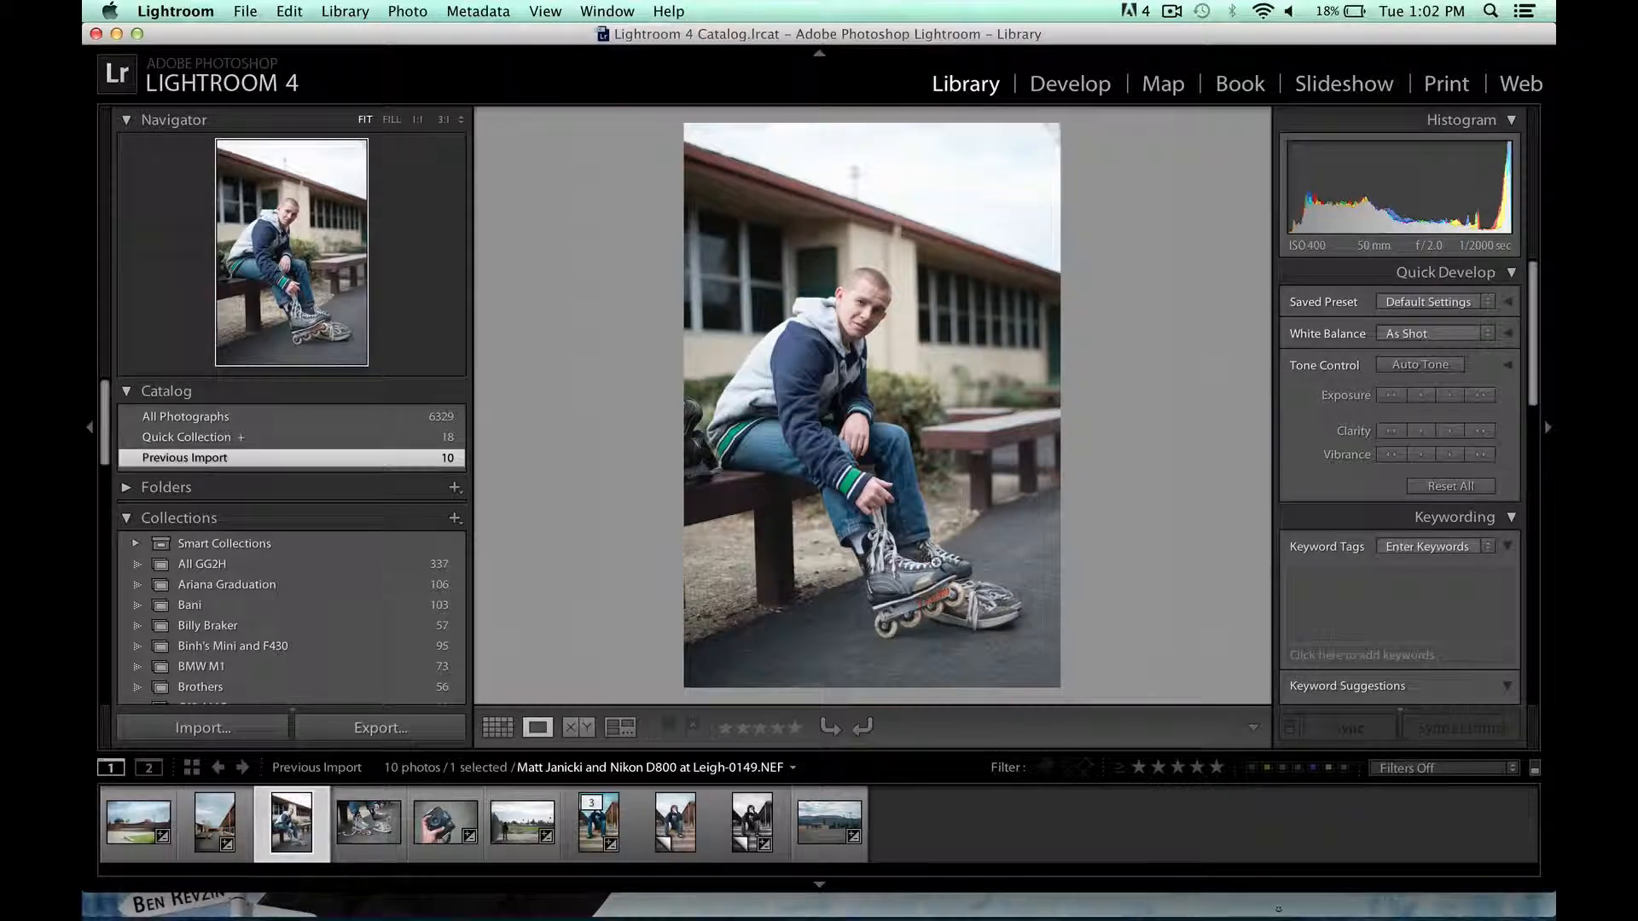
click(368, 822)
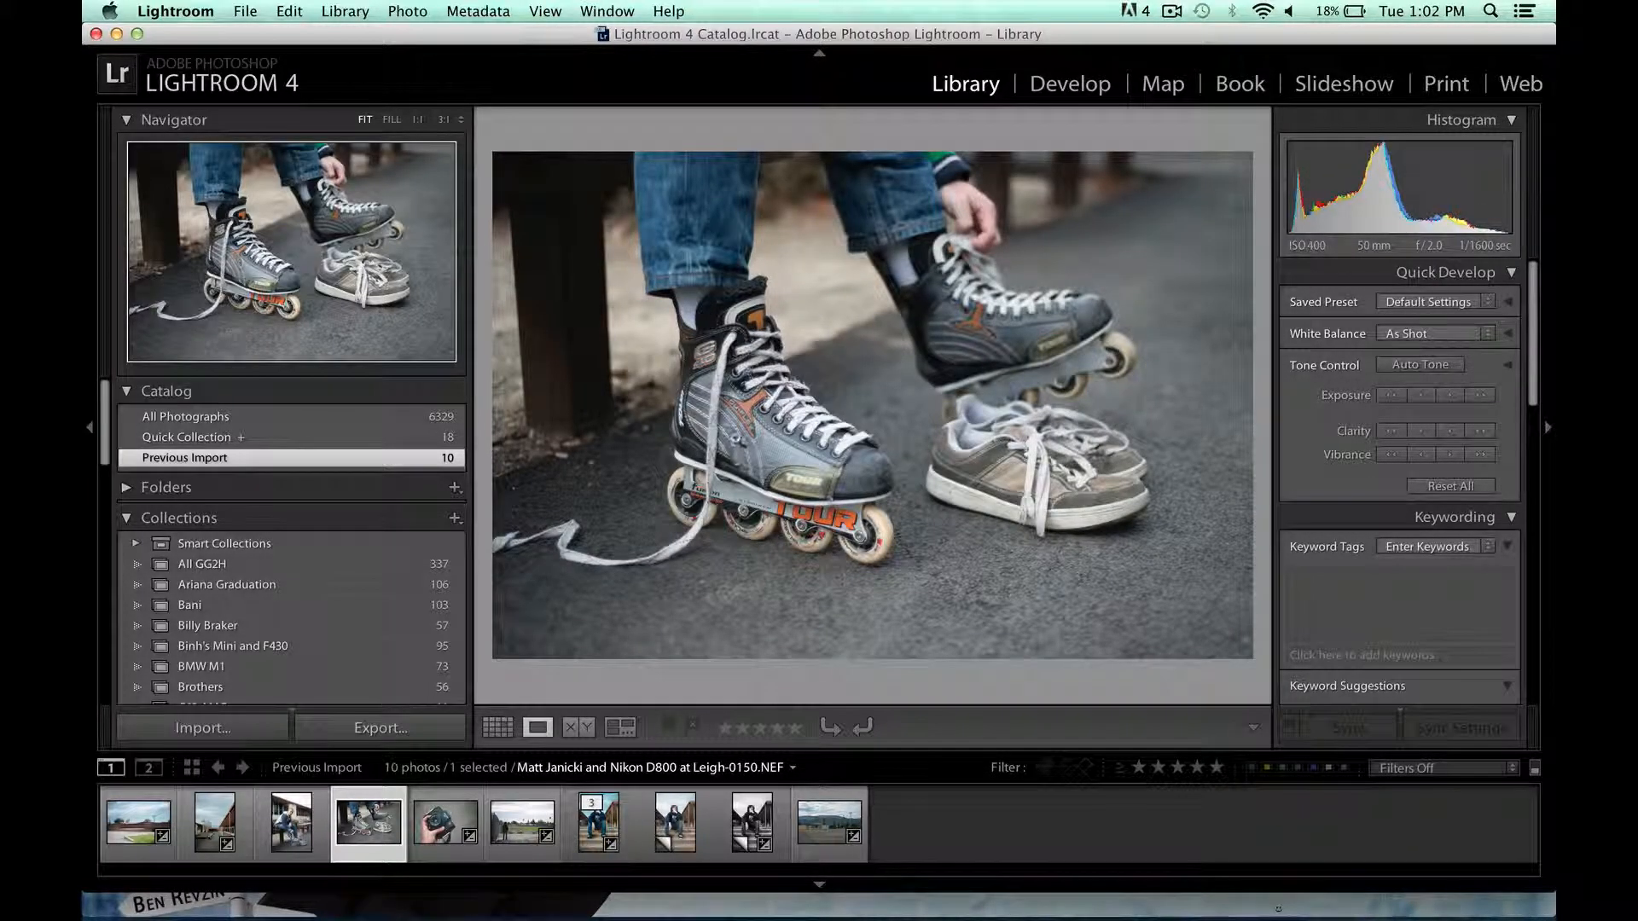
Select the Holga camera photo and create a virtual copy of it in Develop
click(418, 120)
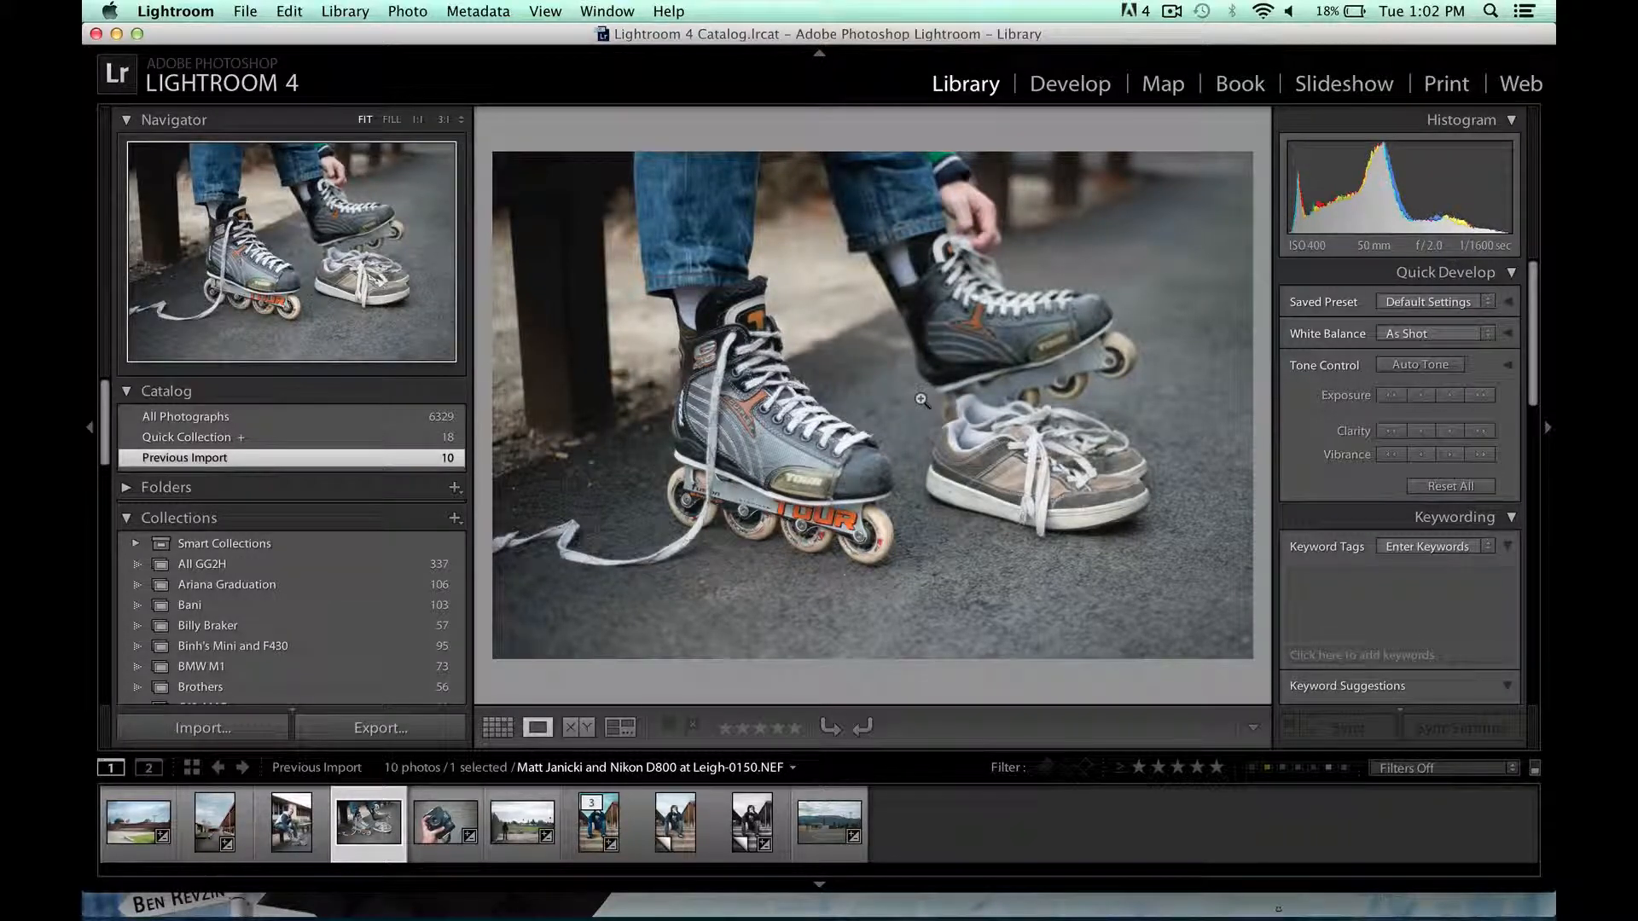
click(444, 822)
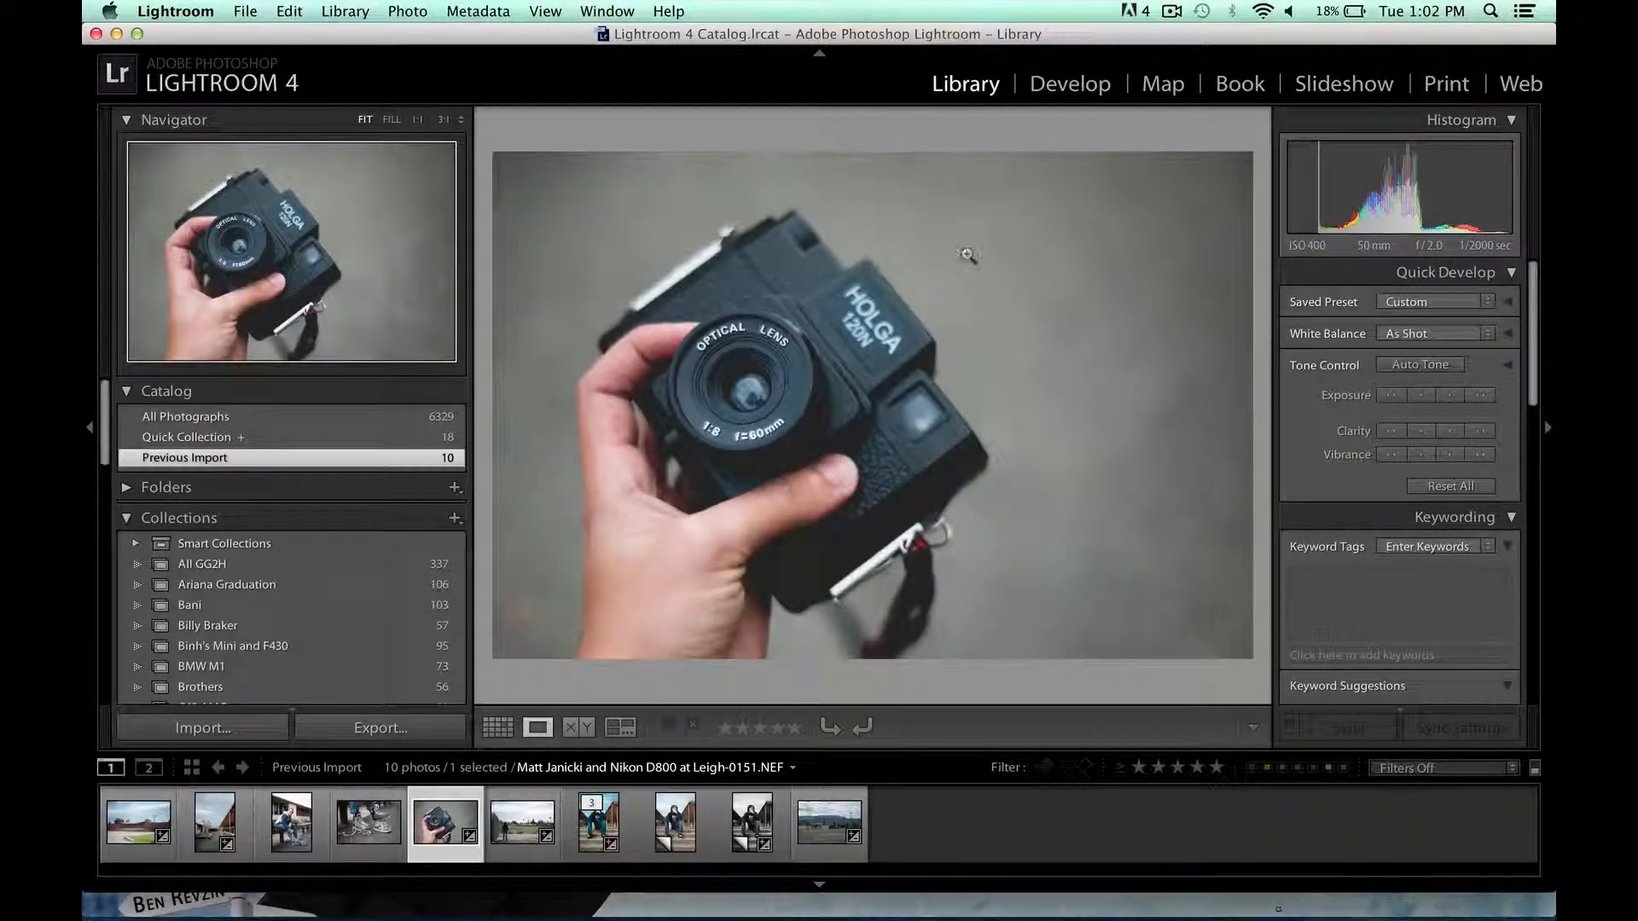
click(1070, 84)
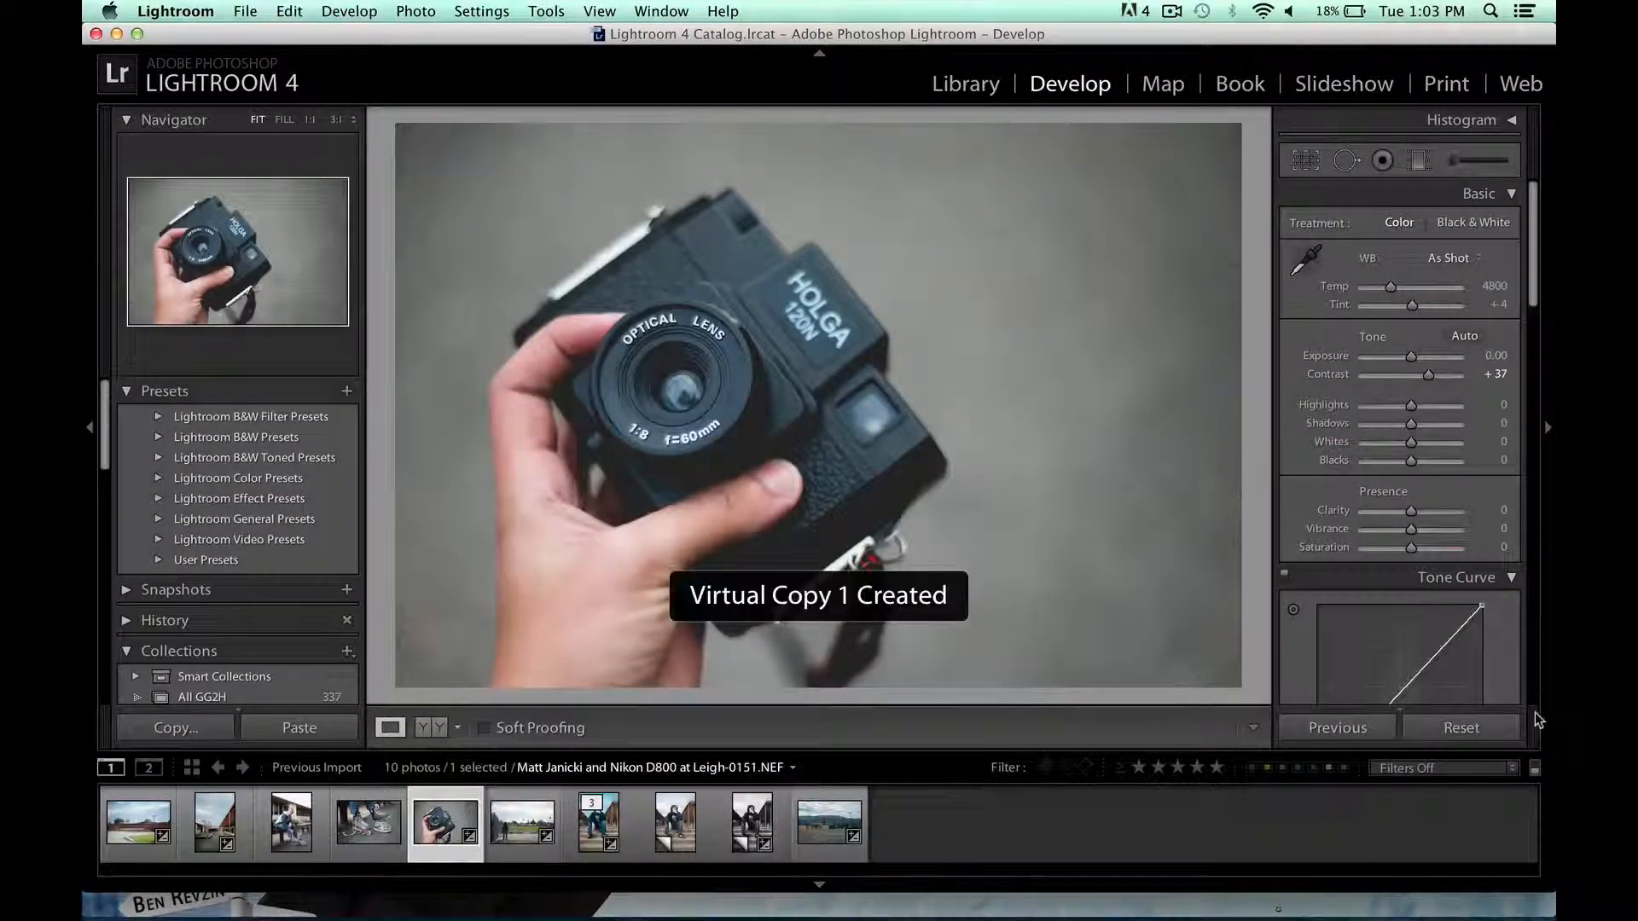
Reset the Holga virtual copy, then open the baseball field fence photo with its strong tone edits
click(1461, 727)
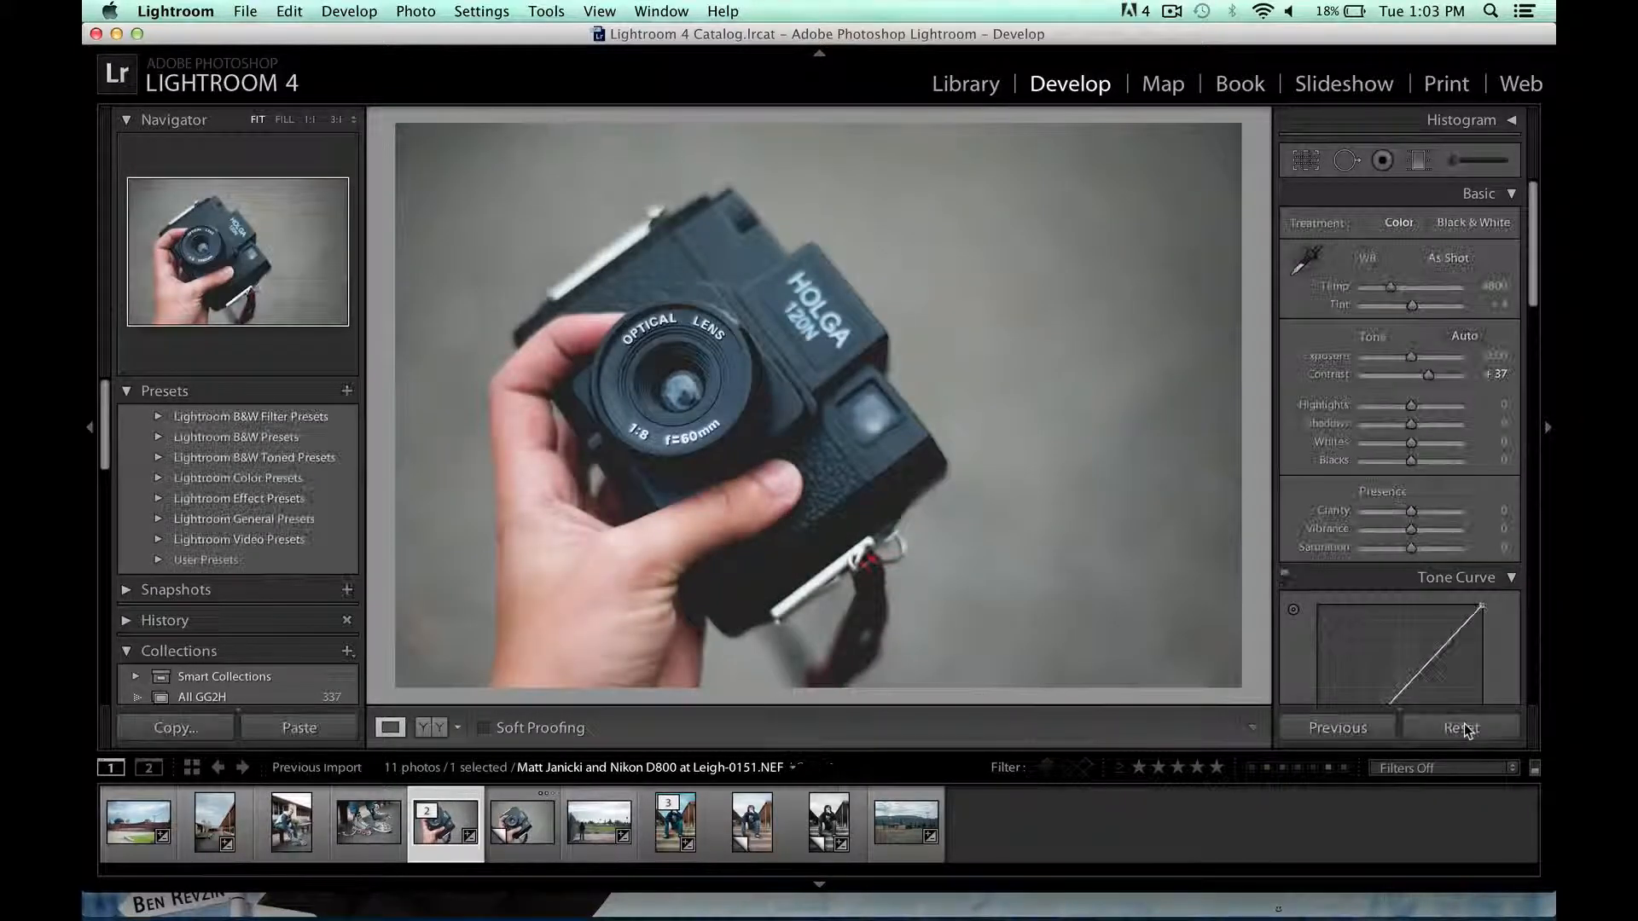
click(1461, 728)
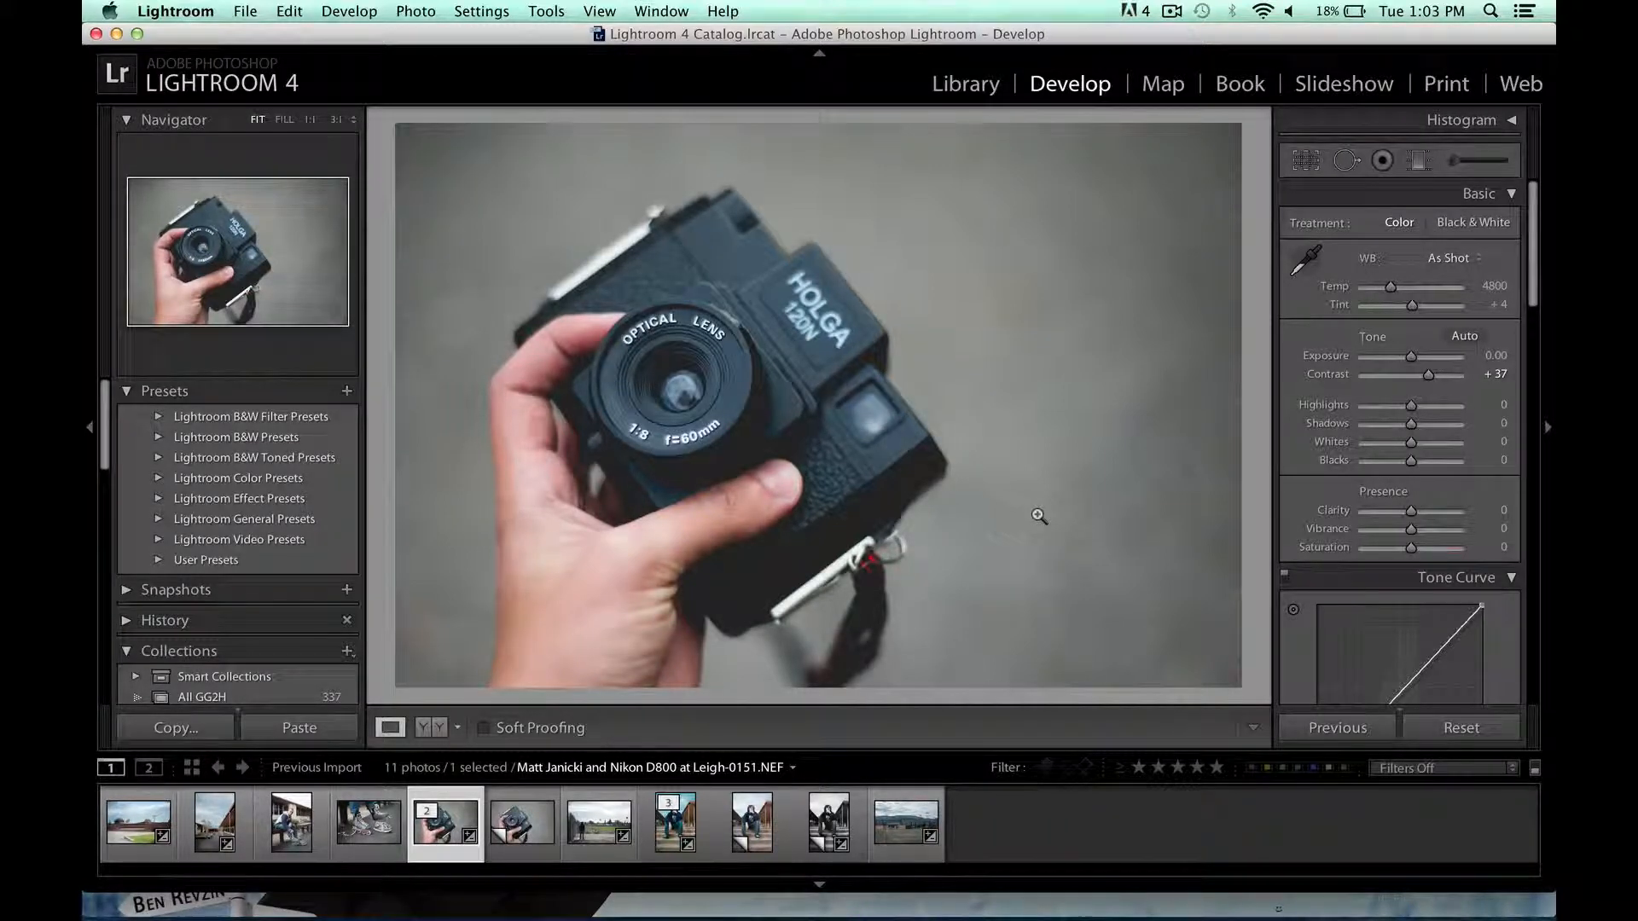
click(522, 822)
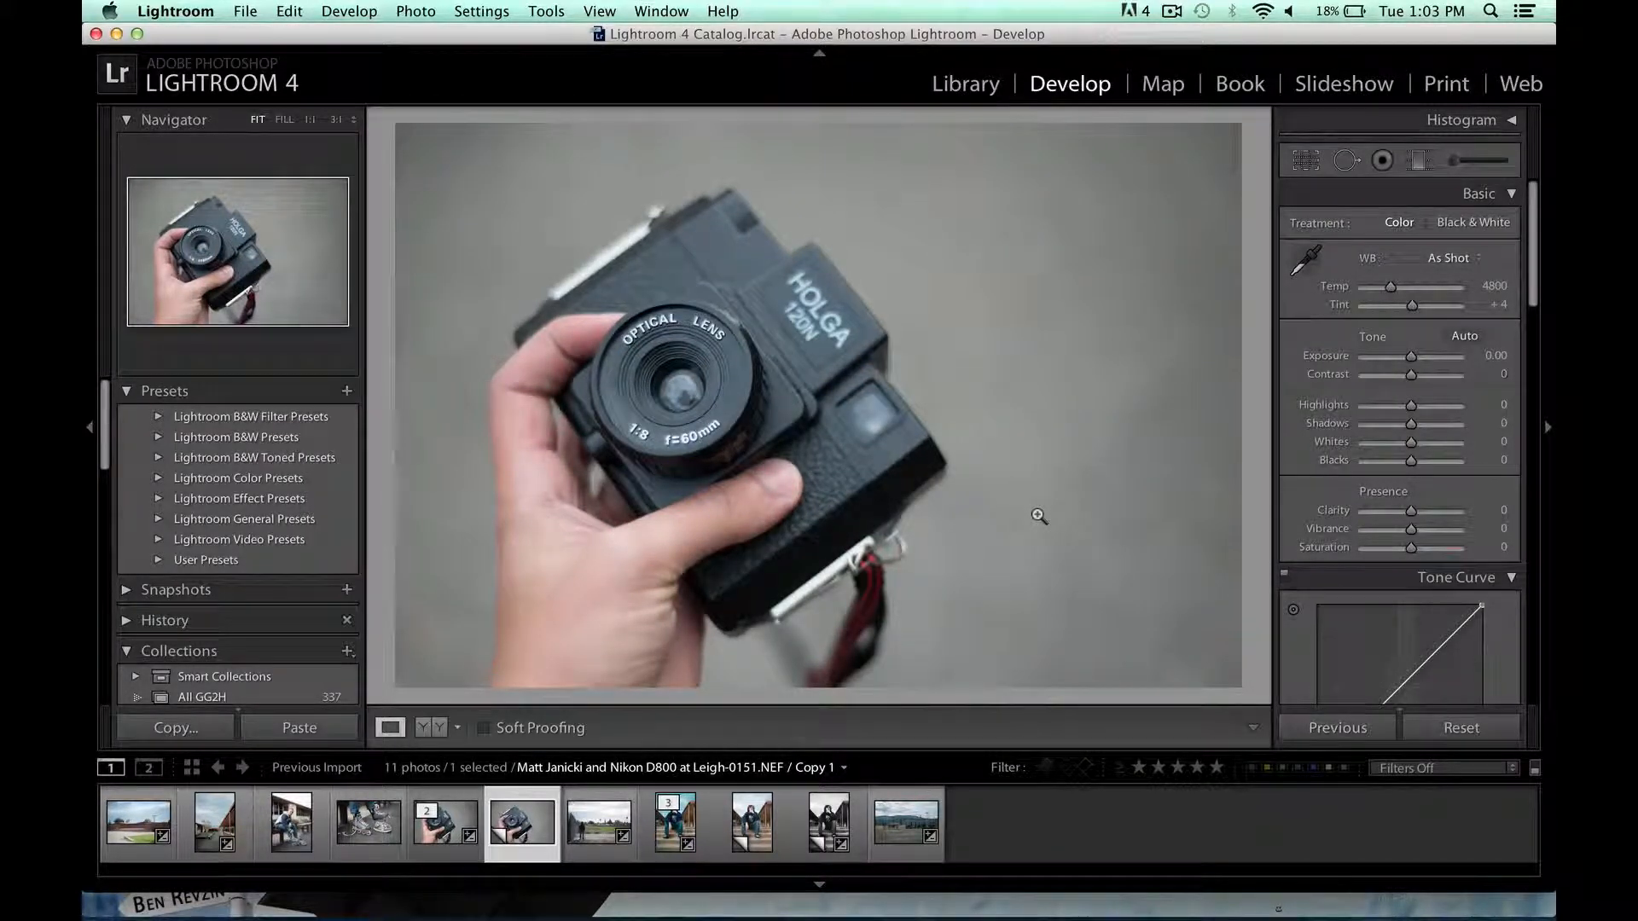
click(599, 823)
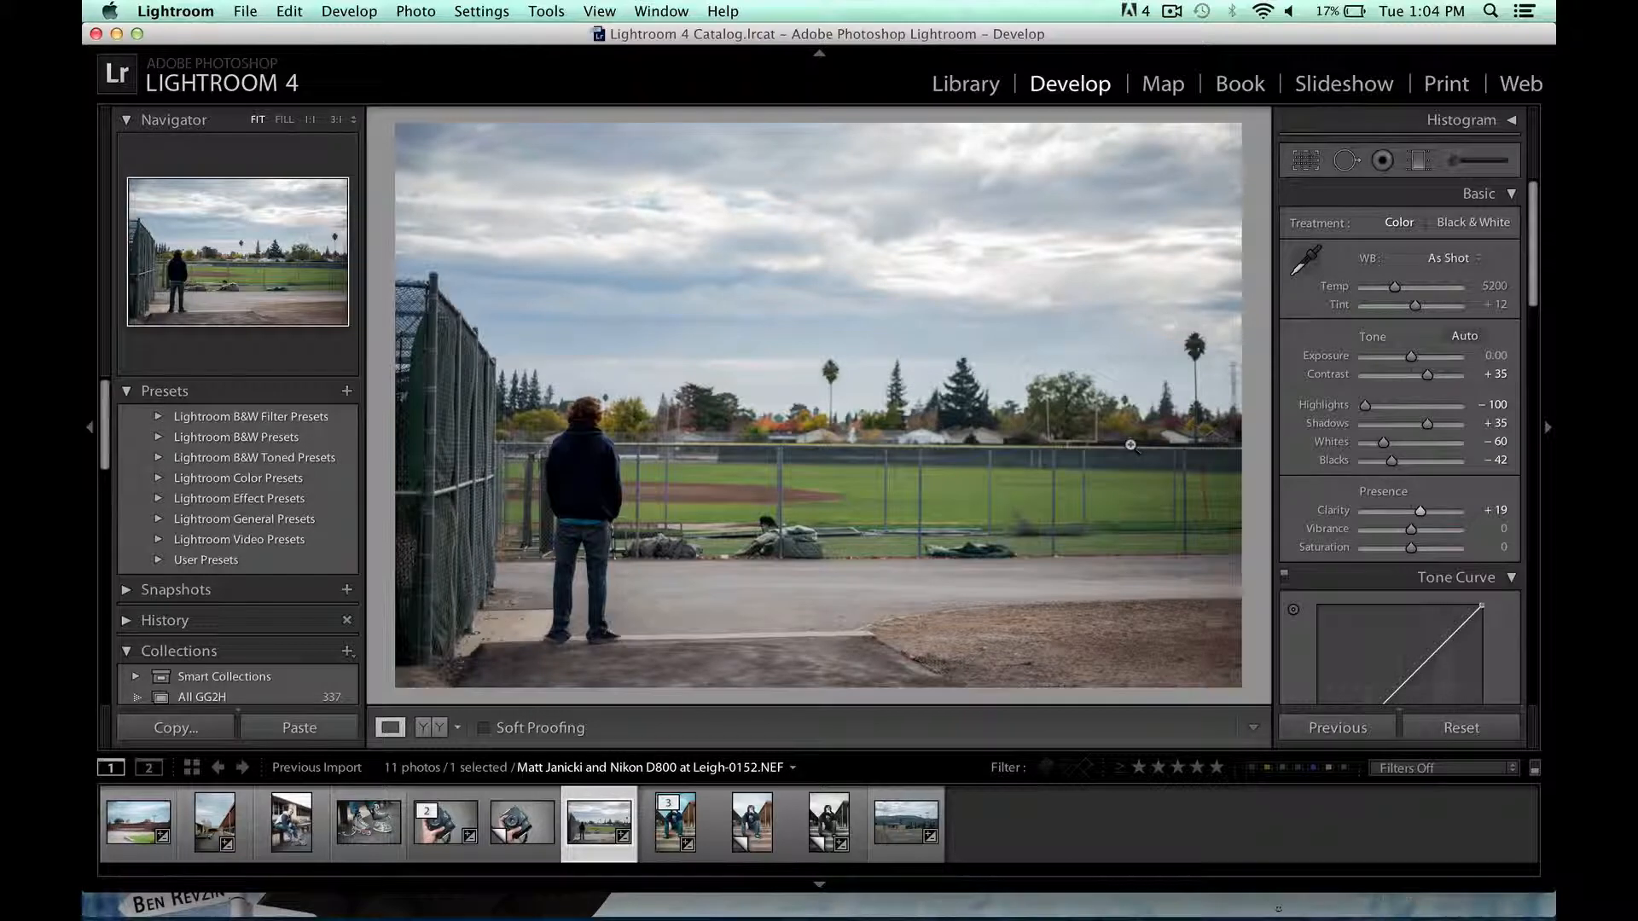
Show the teen-on-steps portrait in Library and zoom to Fill, then 1:1 on his face
click(676, 823)
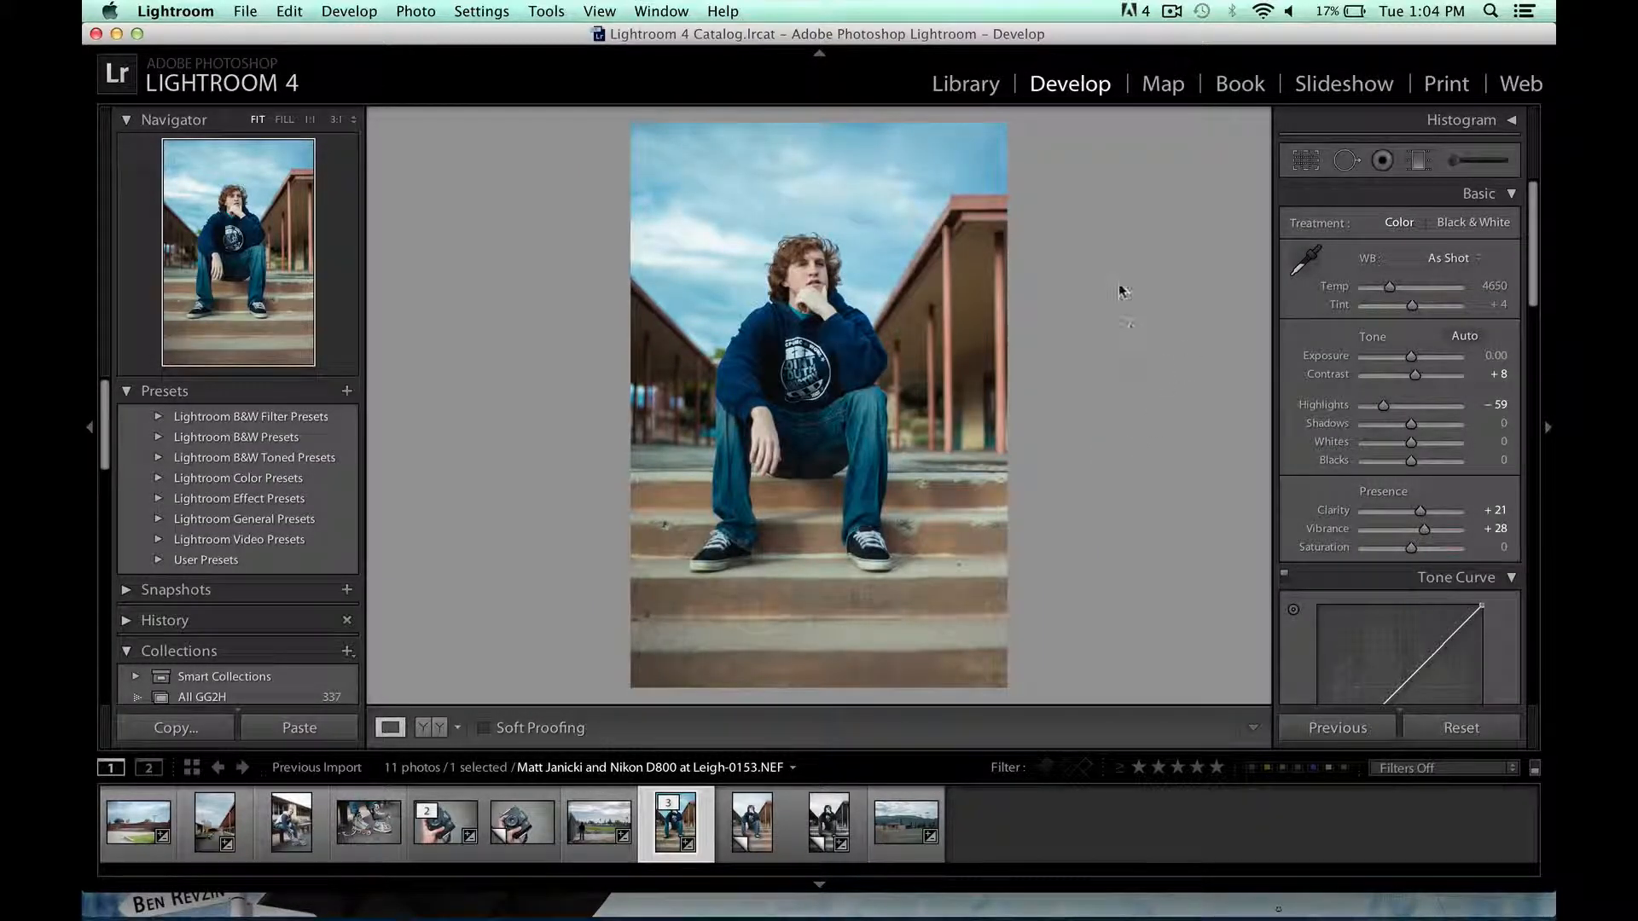
click(964, 83)
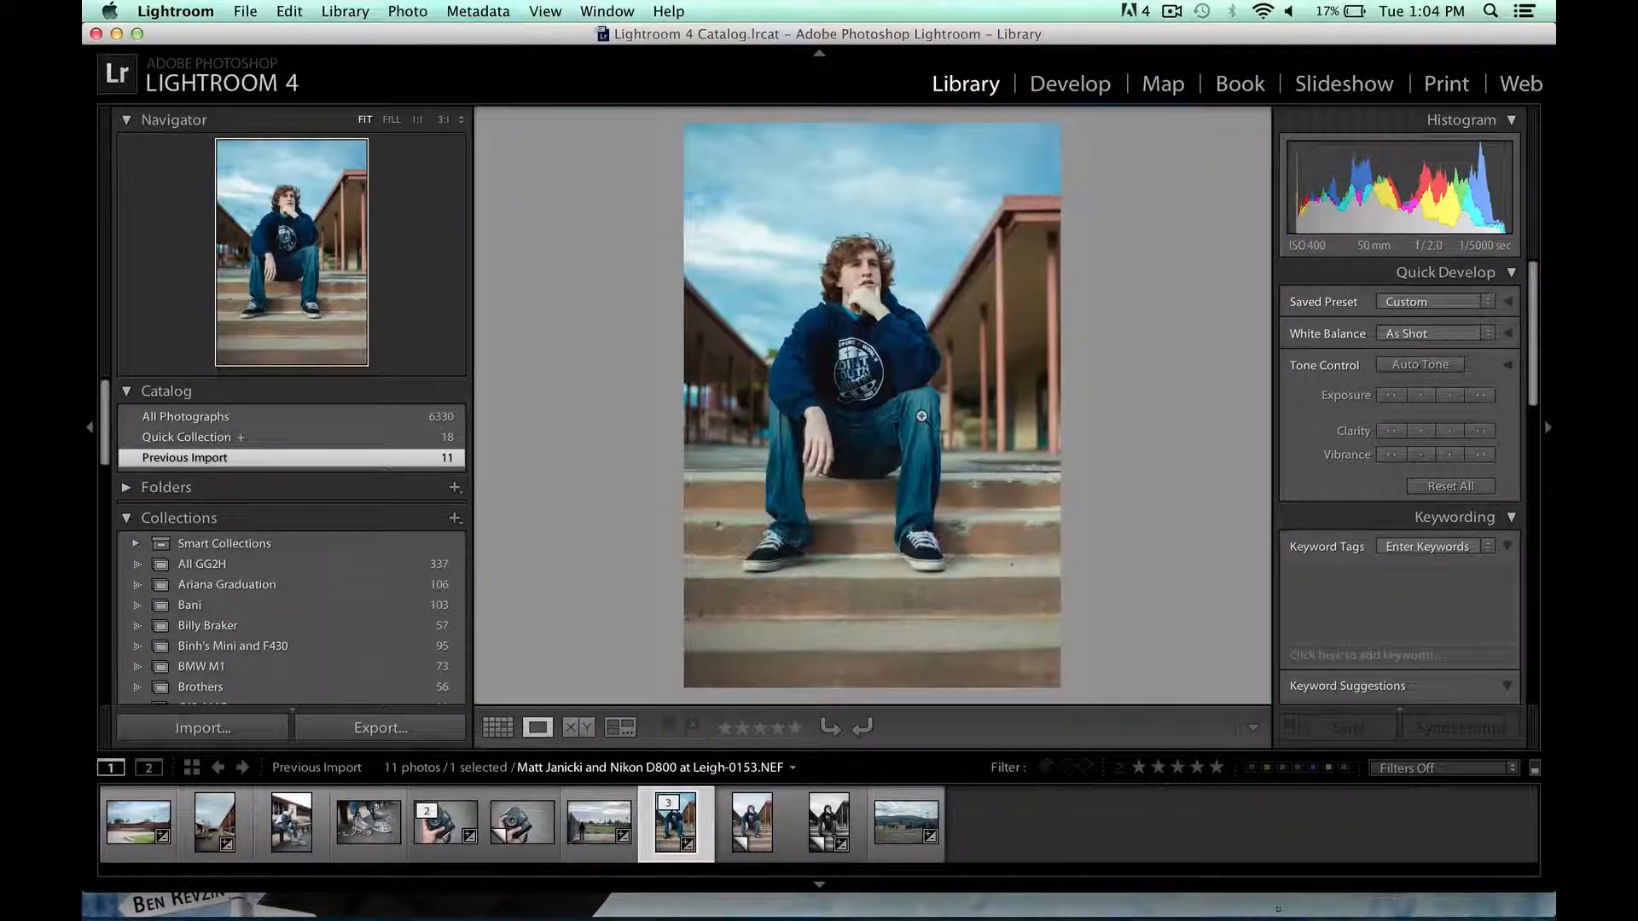
click(392, 119)
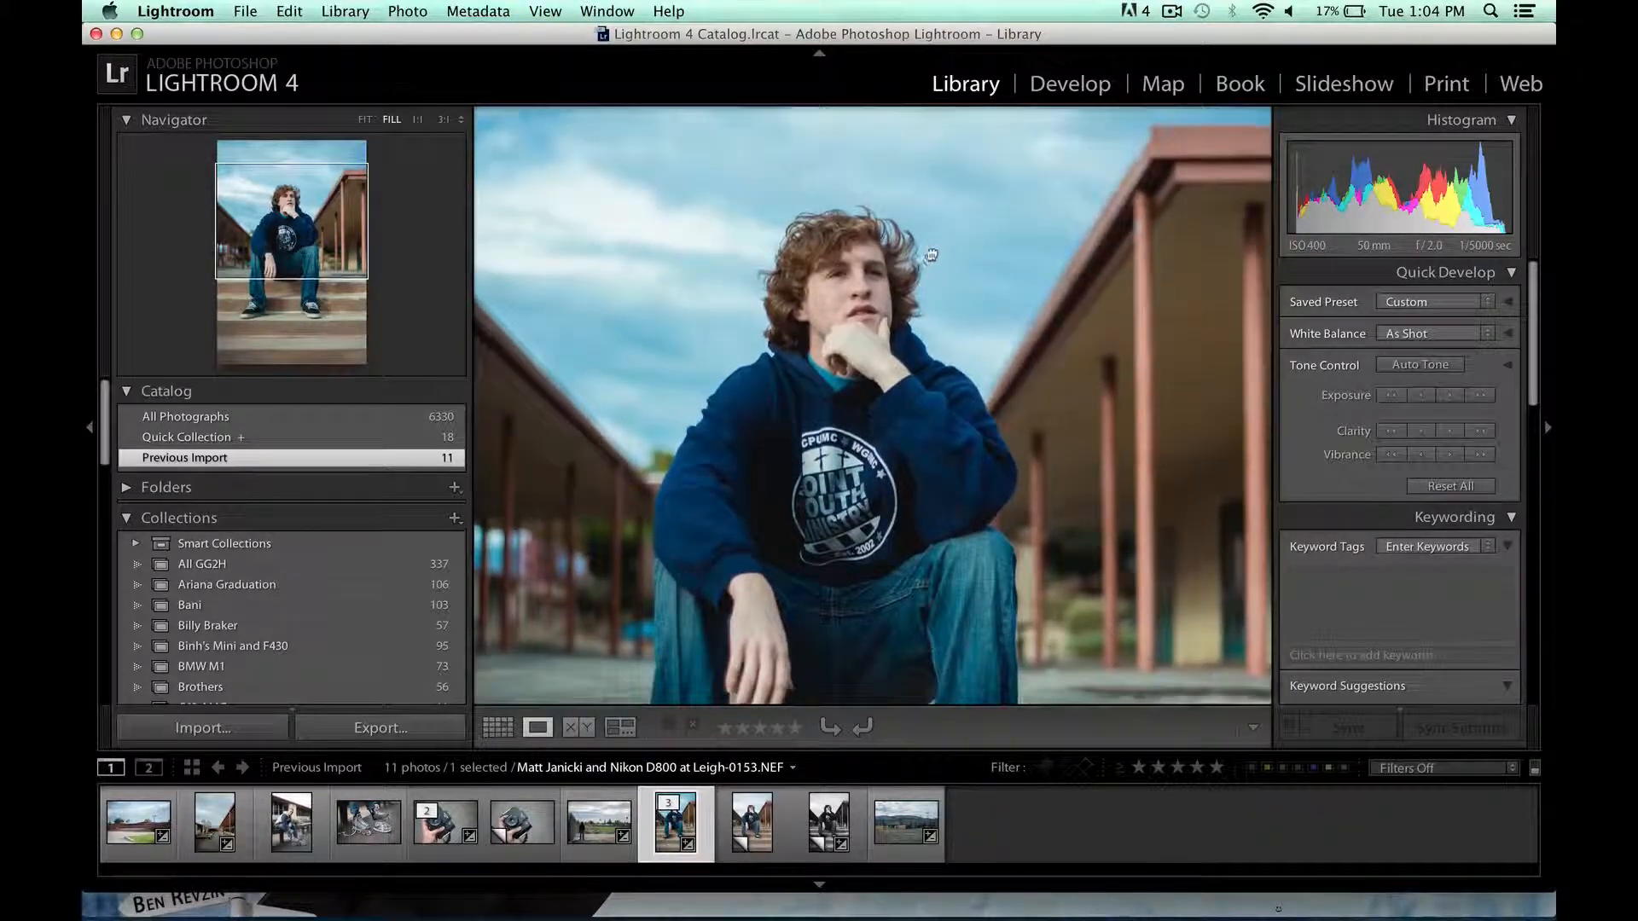
click(544, 12)
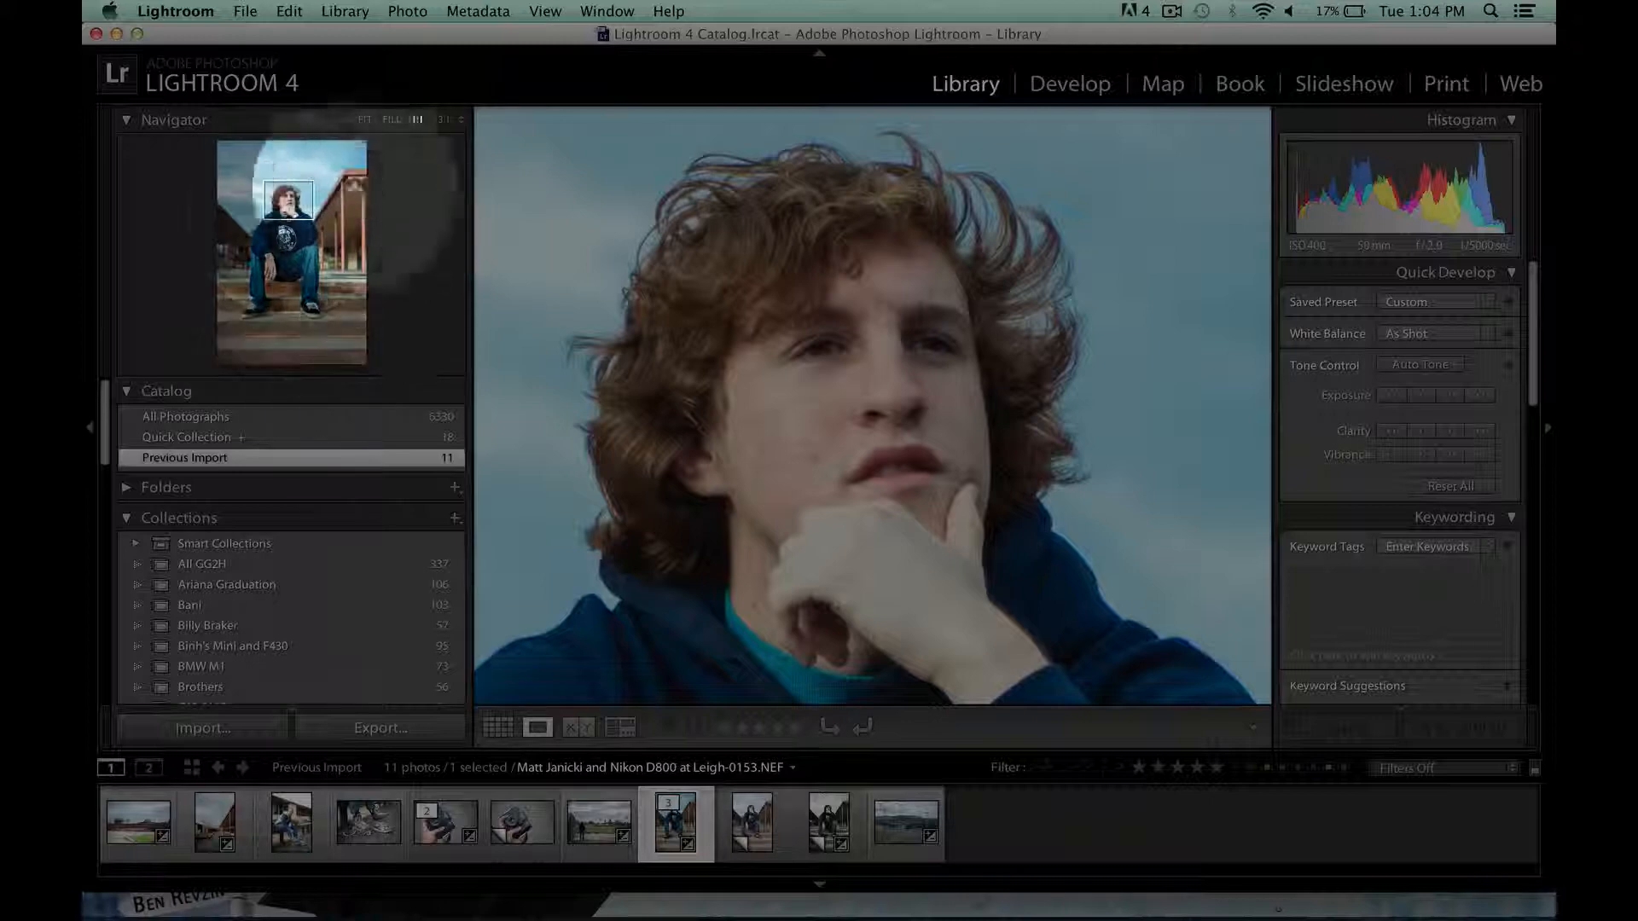
Zoom out and back in on his face, then return the portrait to Fit
click(365, 120)
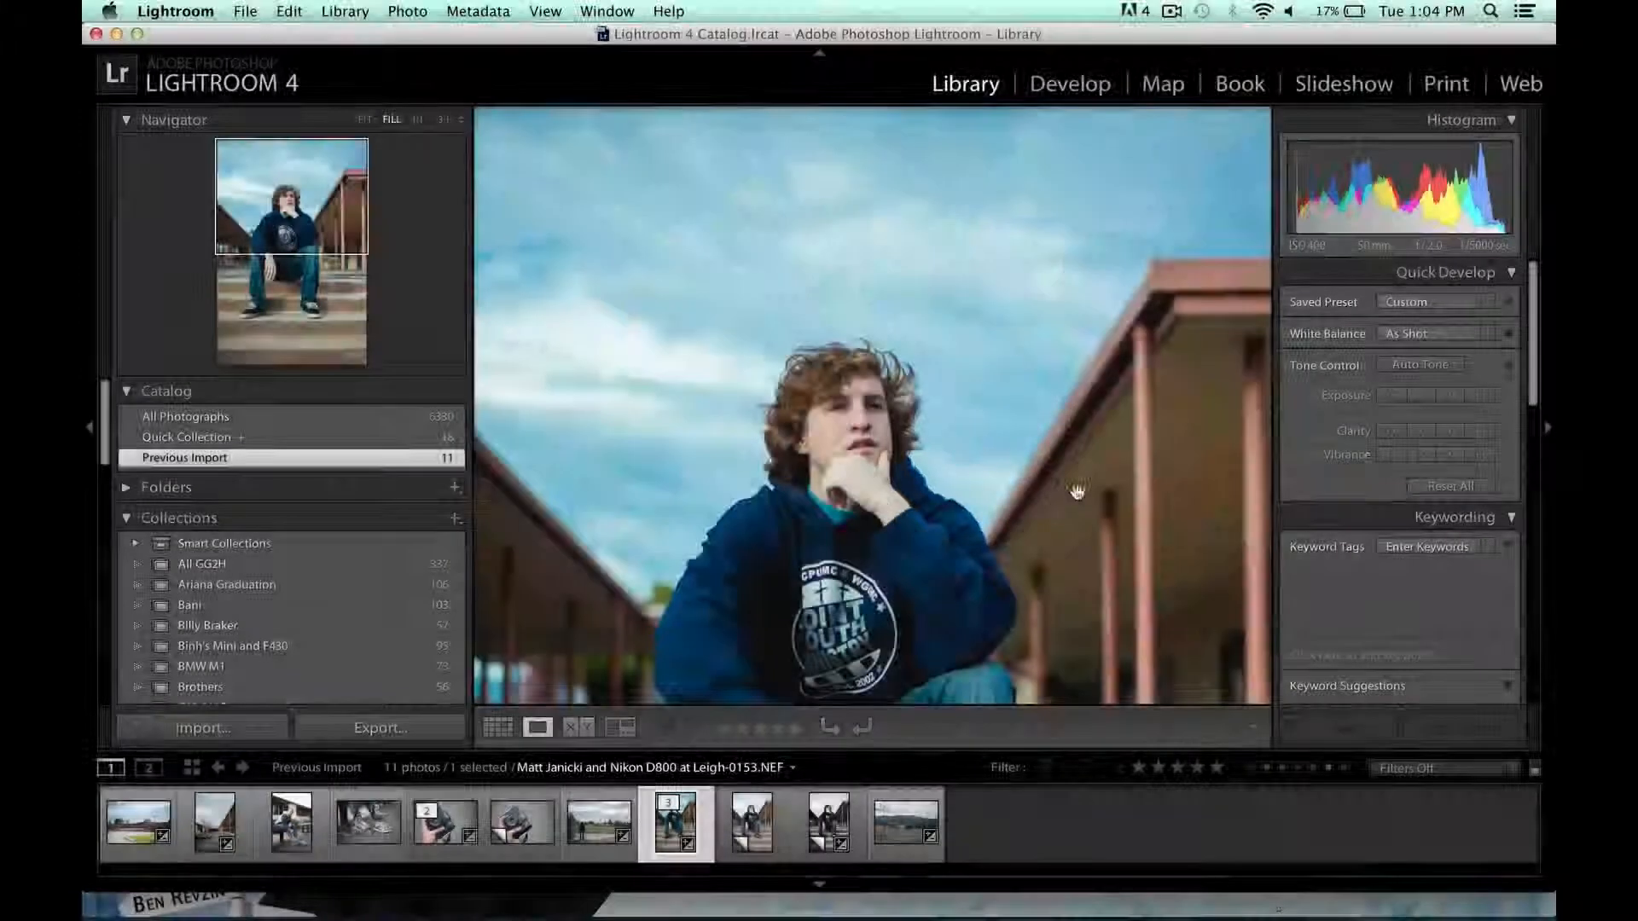
click(366, 120)
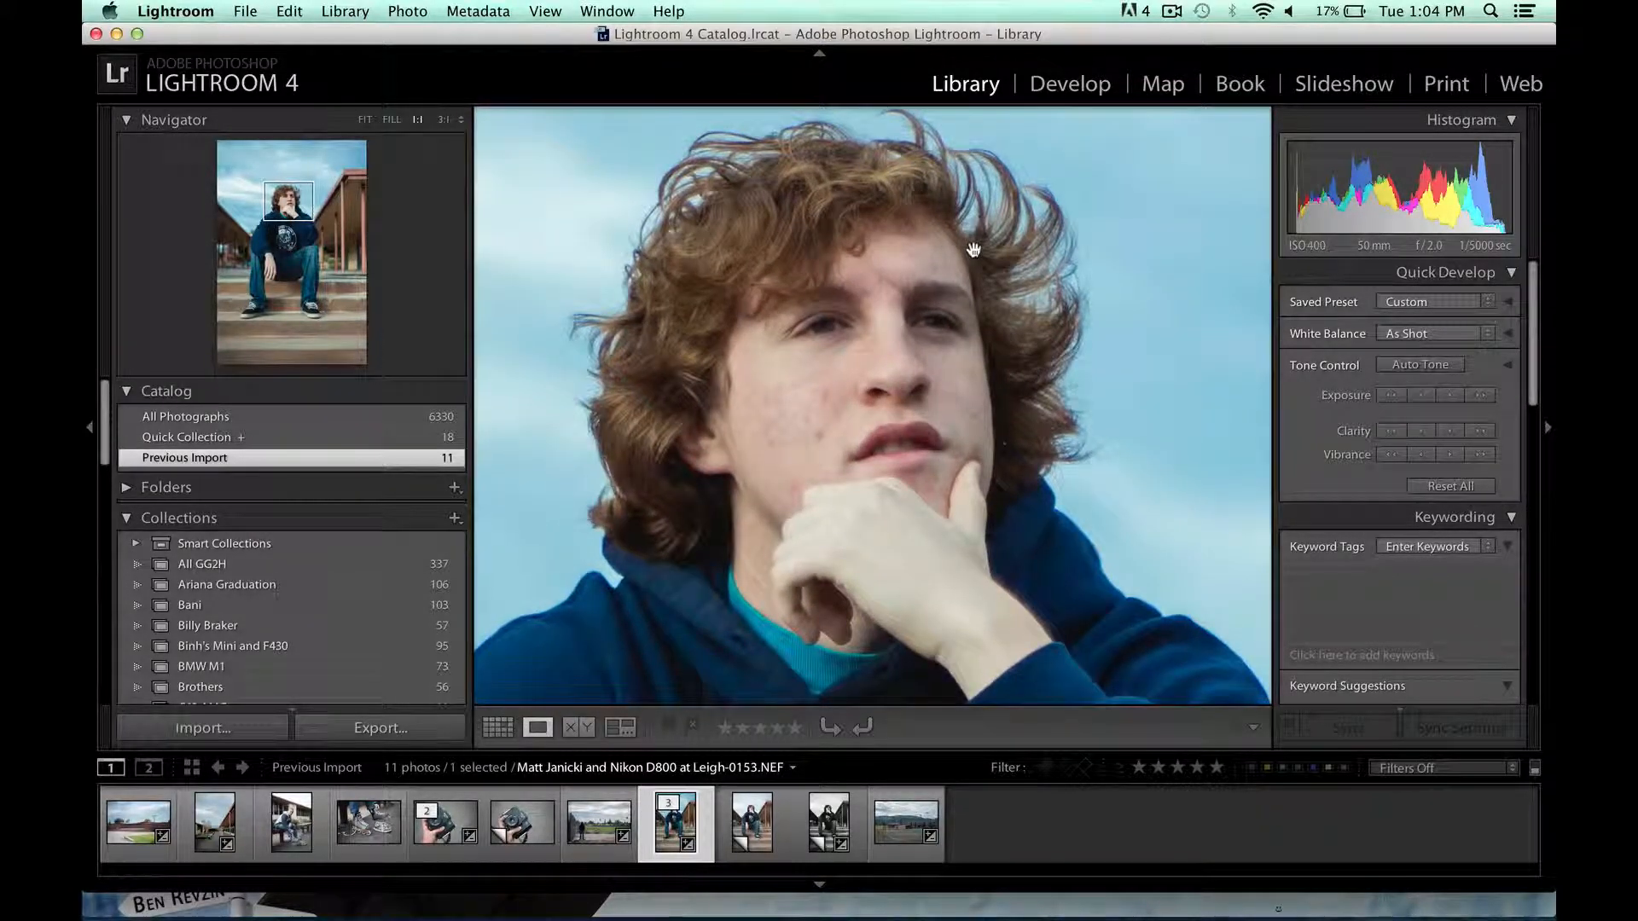
click(391, 120)
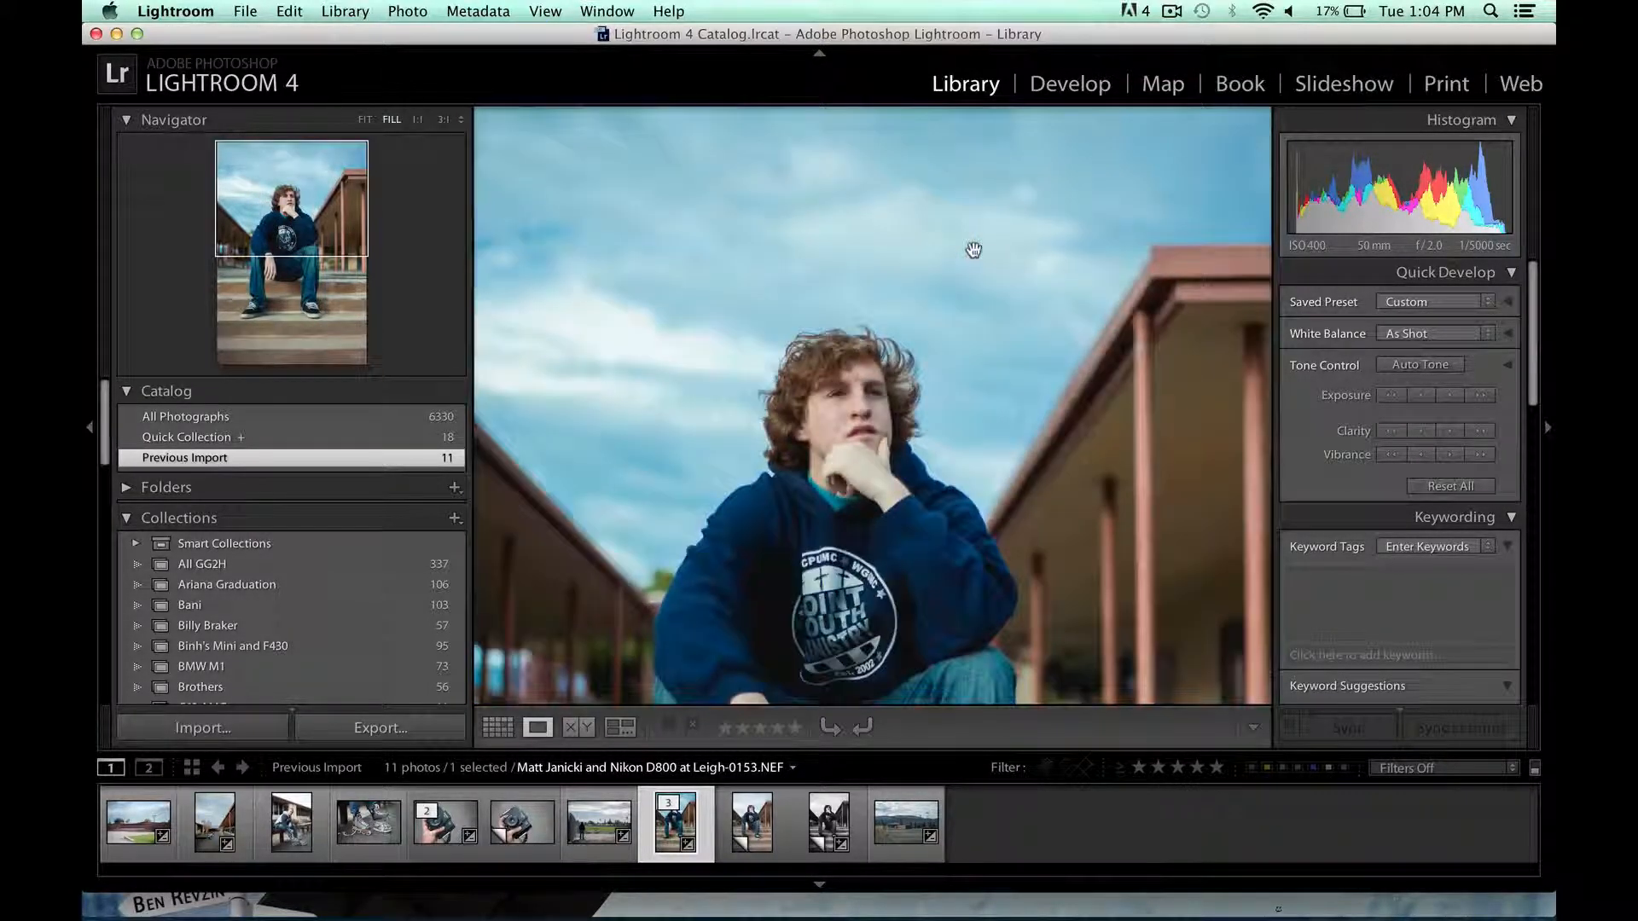
click(365, 119)
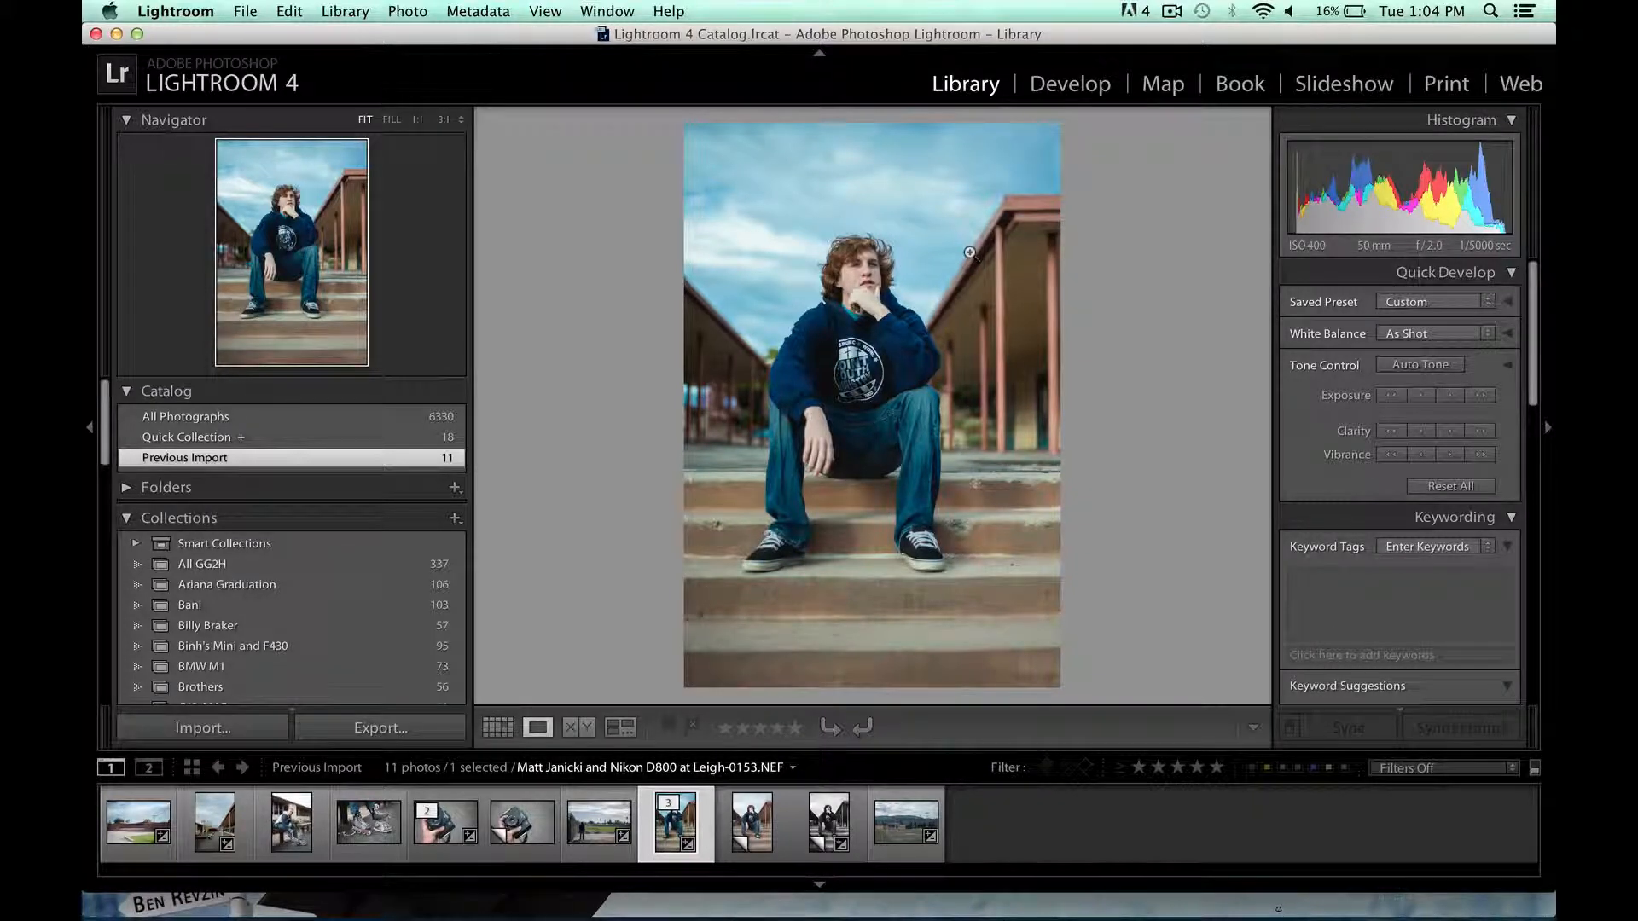
Compare the unedited Copy 2 with the colour-edited portrait and review its Develop panels
click(751, 822)
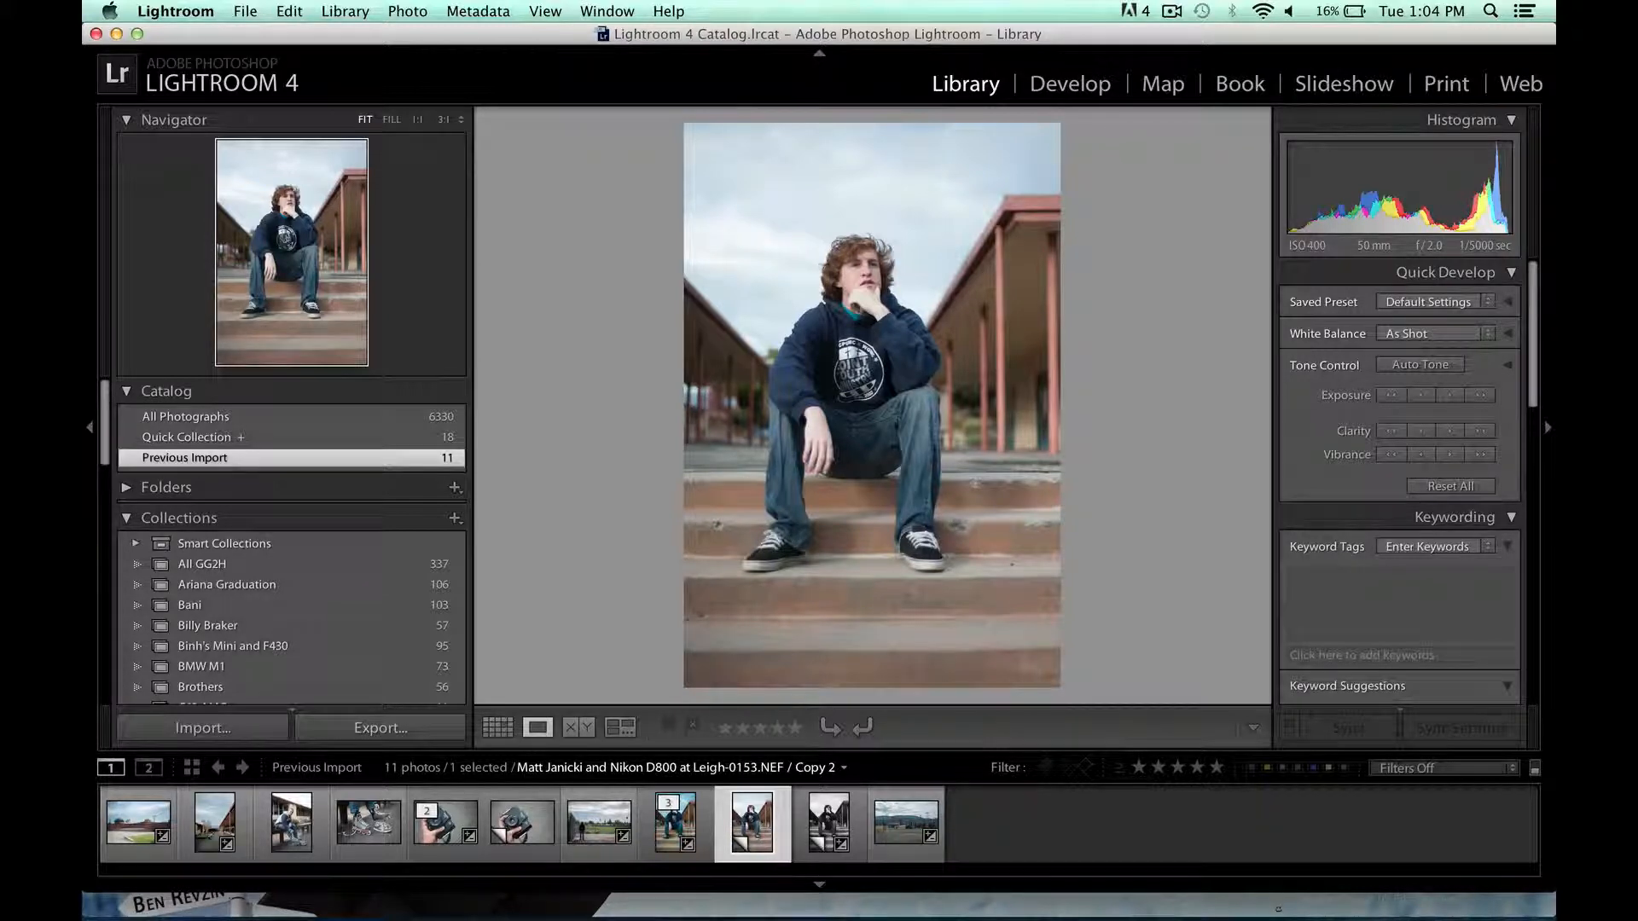
click(1070, 83)
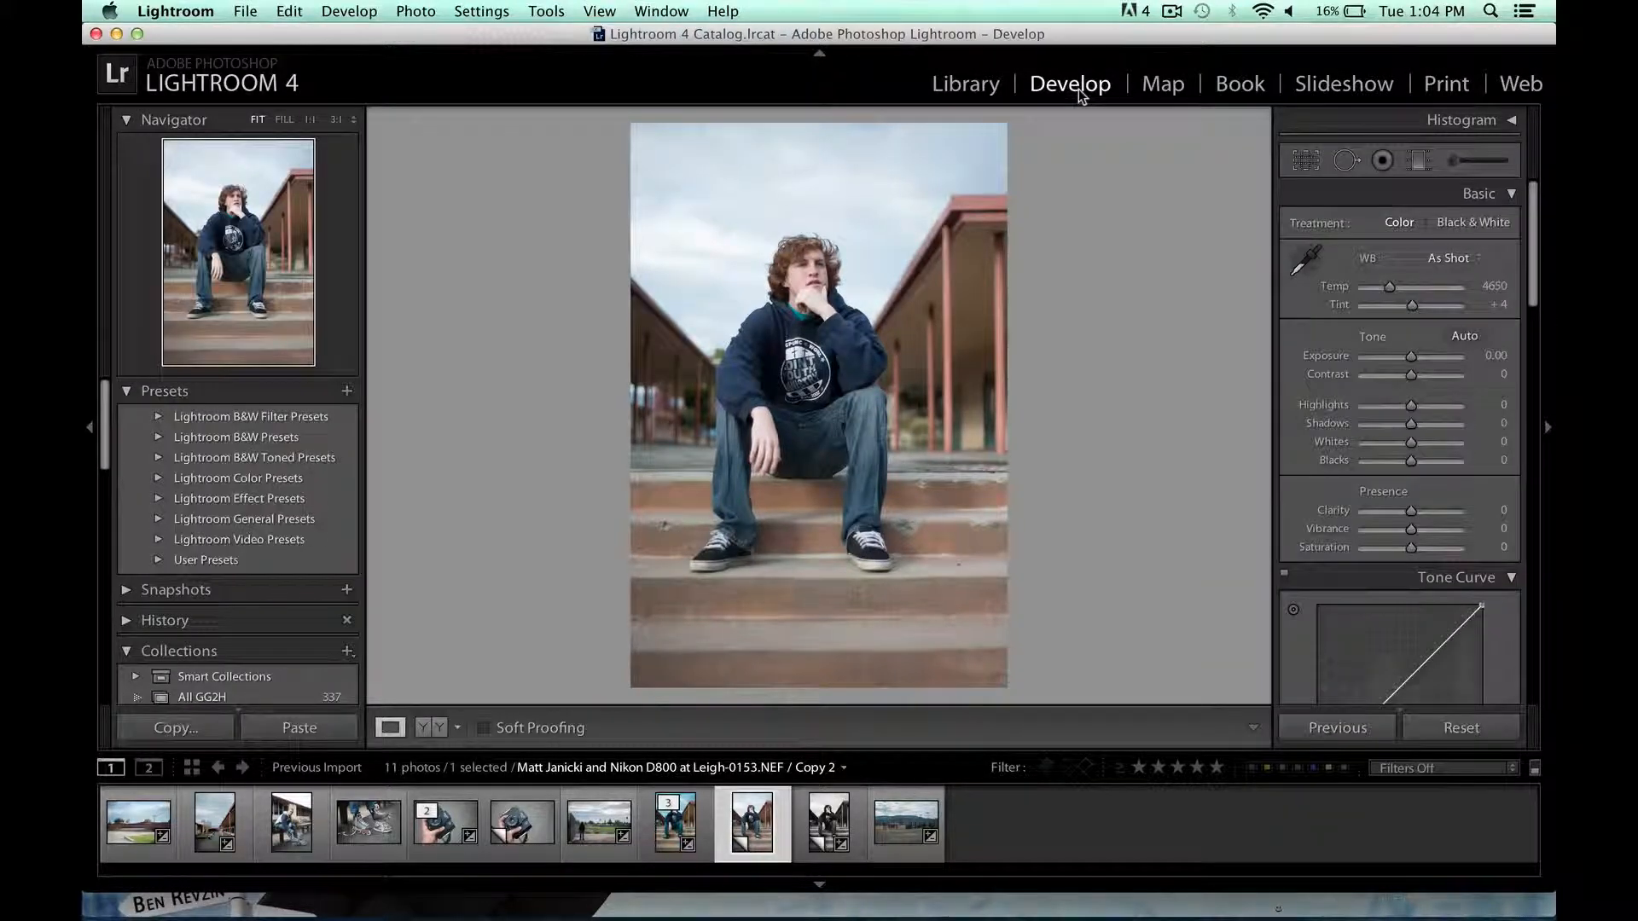
click(676, 823)
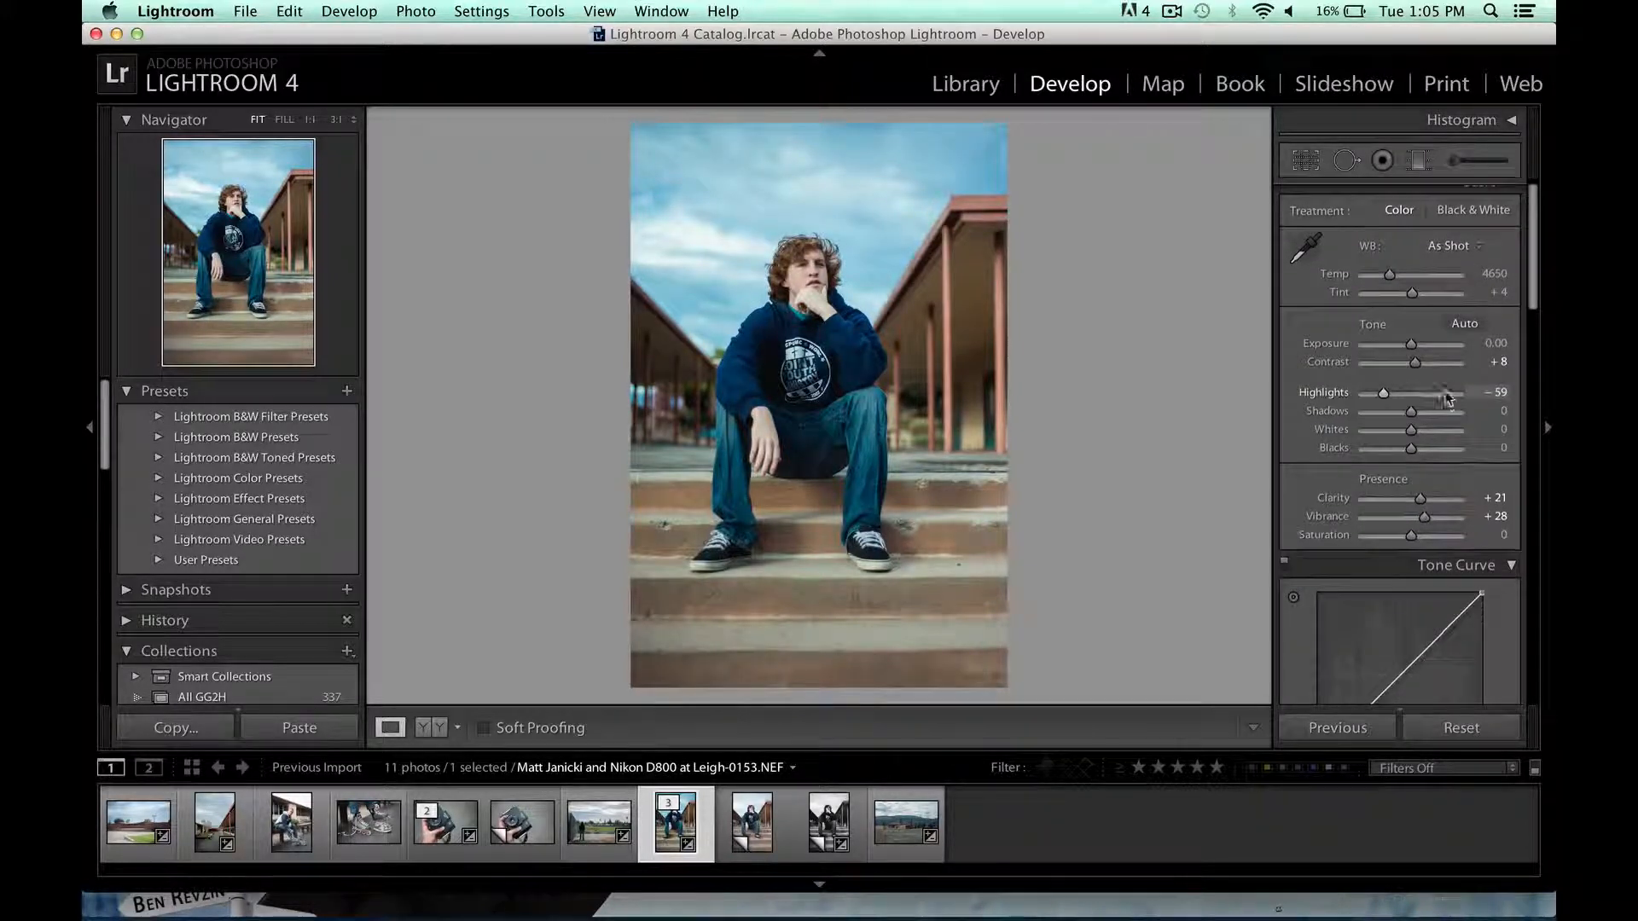
scroll(down, 3)
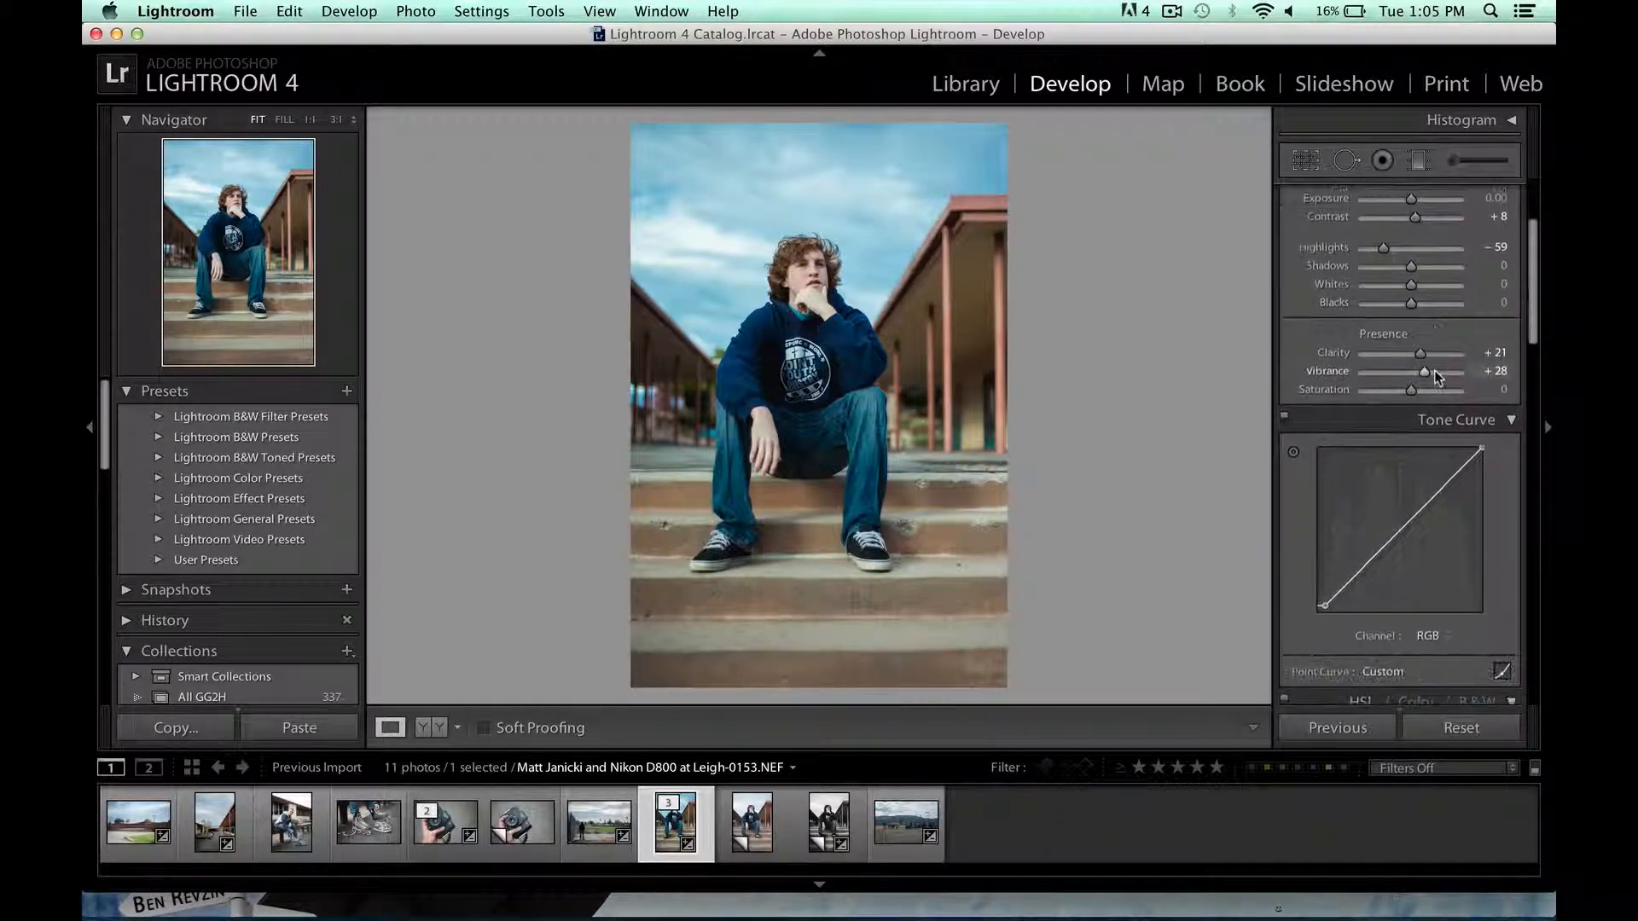
scroll(down, 3)
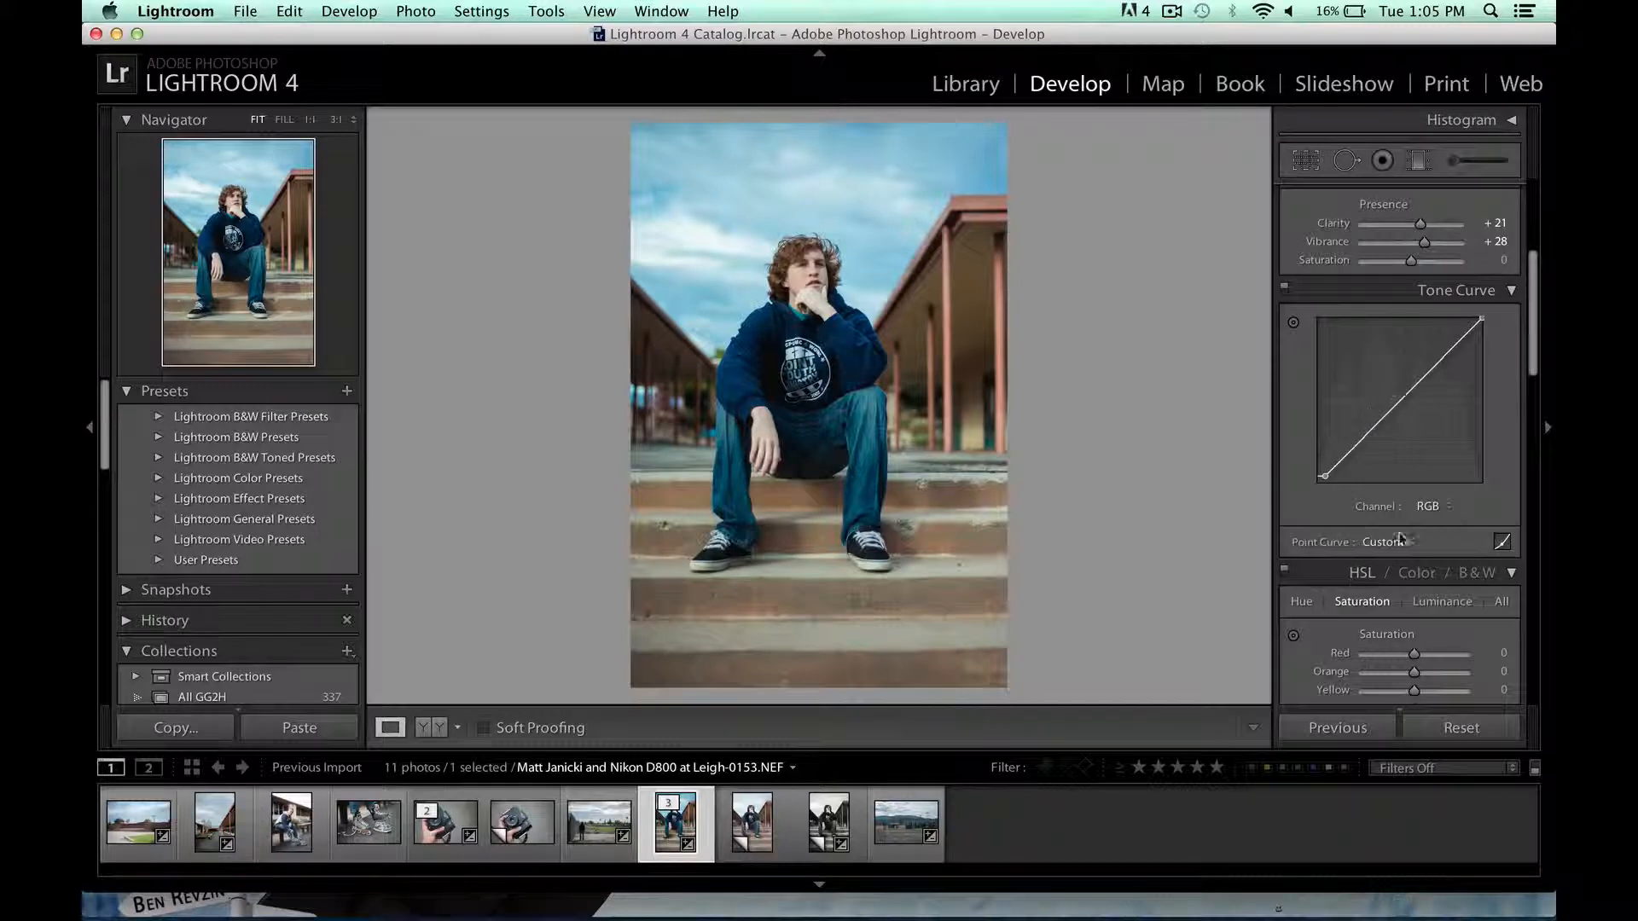
scroll(down, 3)
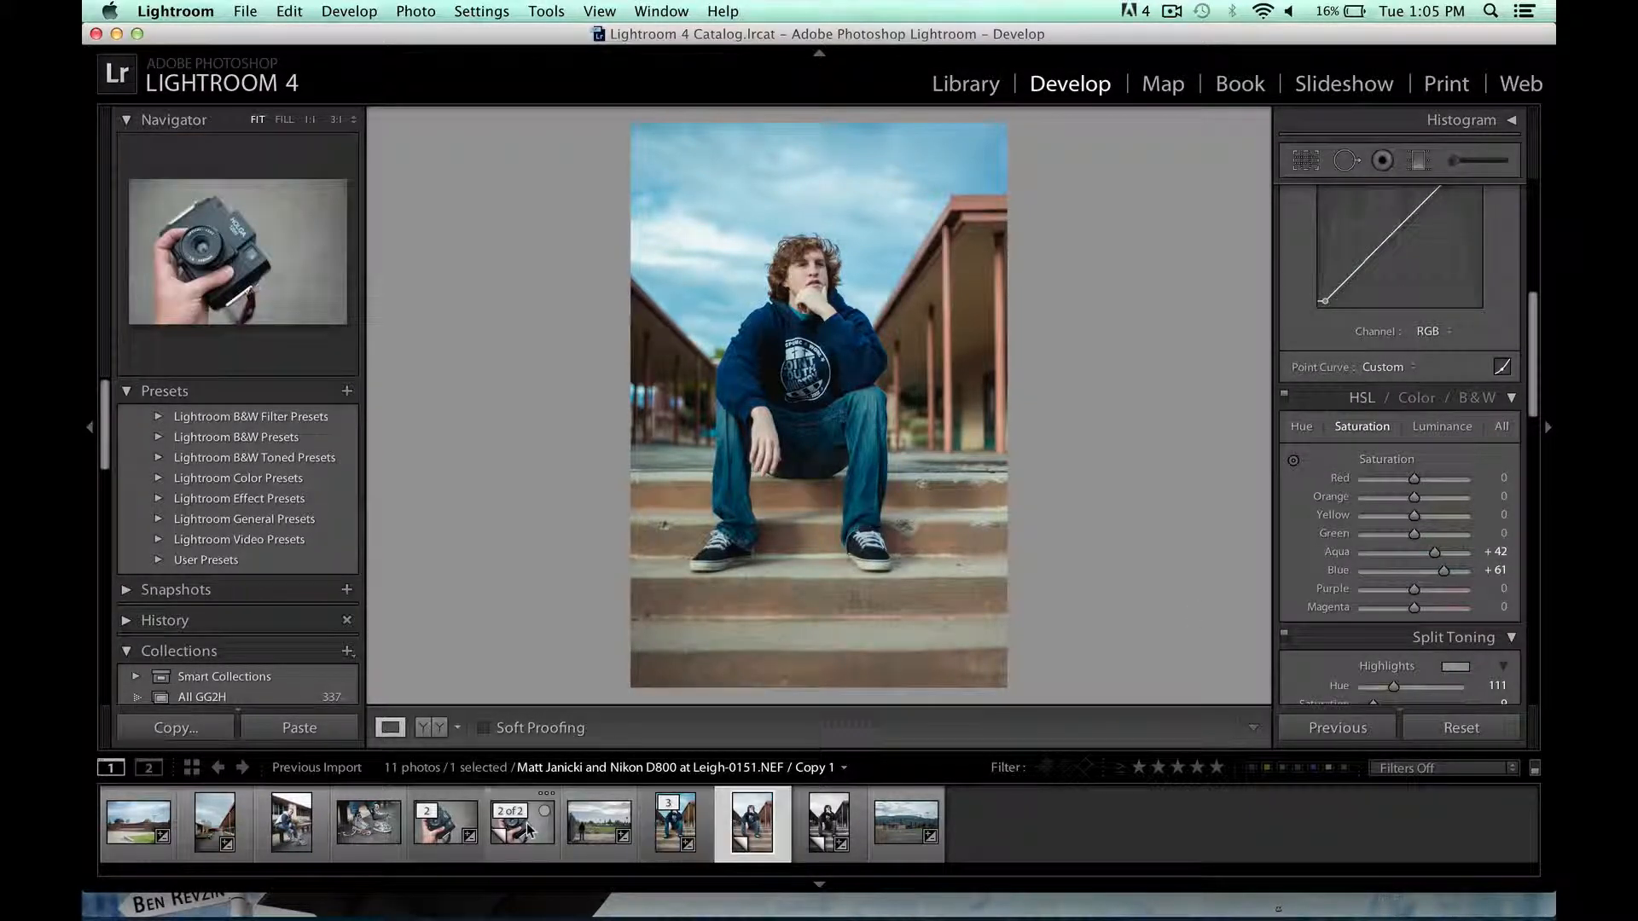
View the black-and-white copy of the portrait, then select the basketball court photo
click(676, 822)
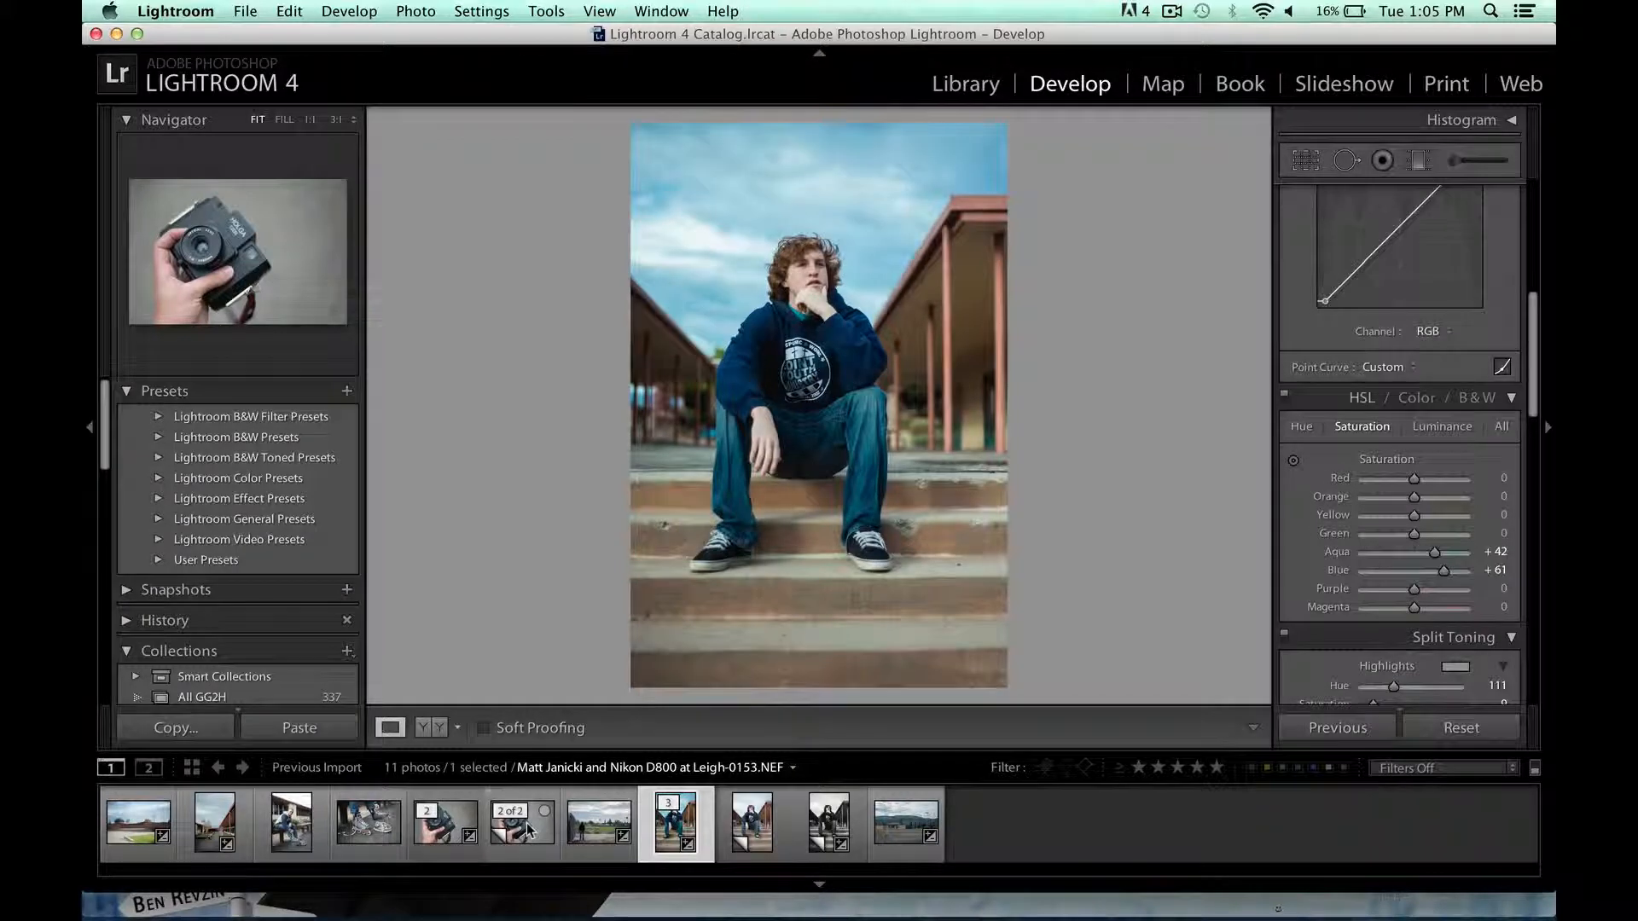
click(829, 823)
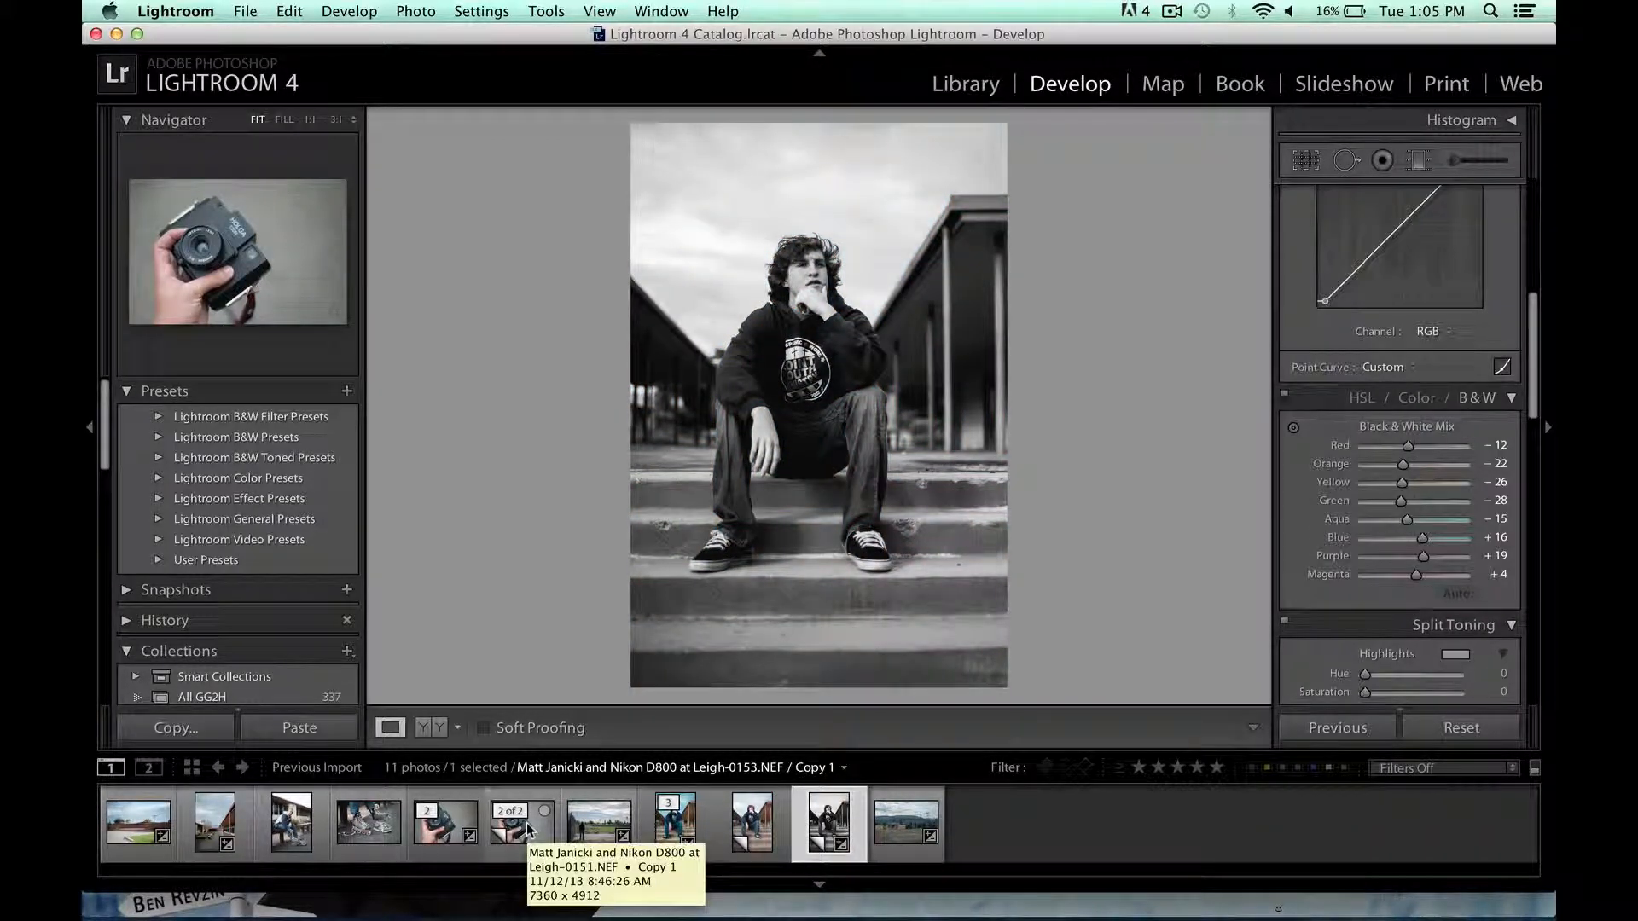
click(904, 822)
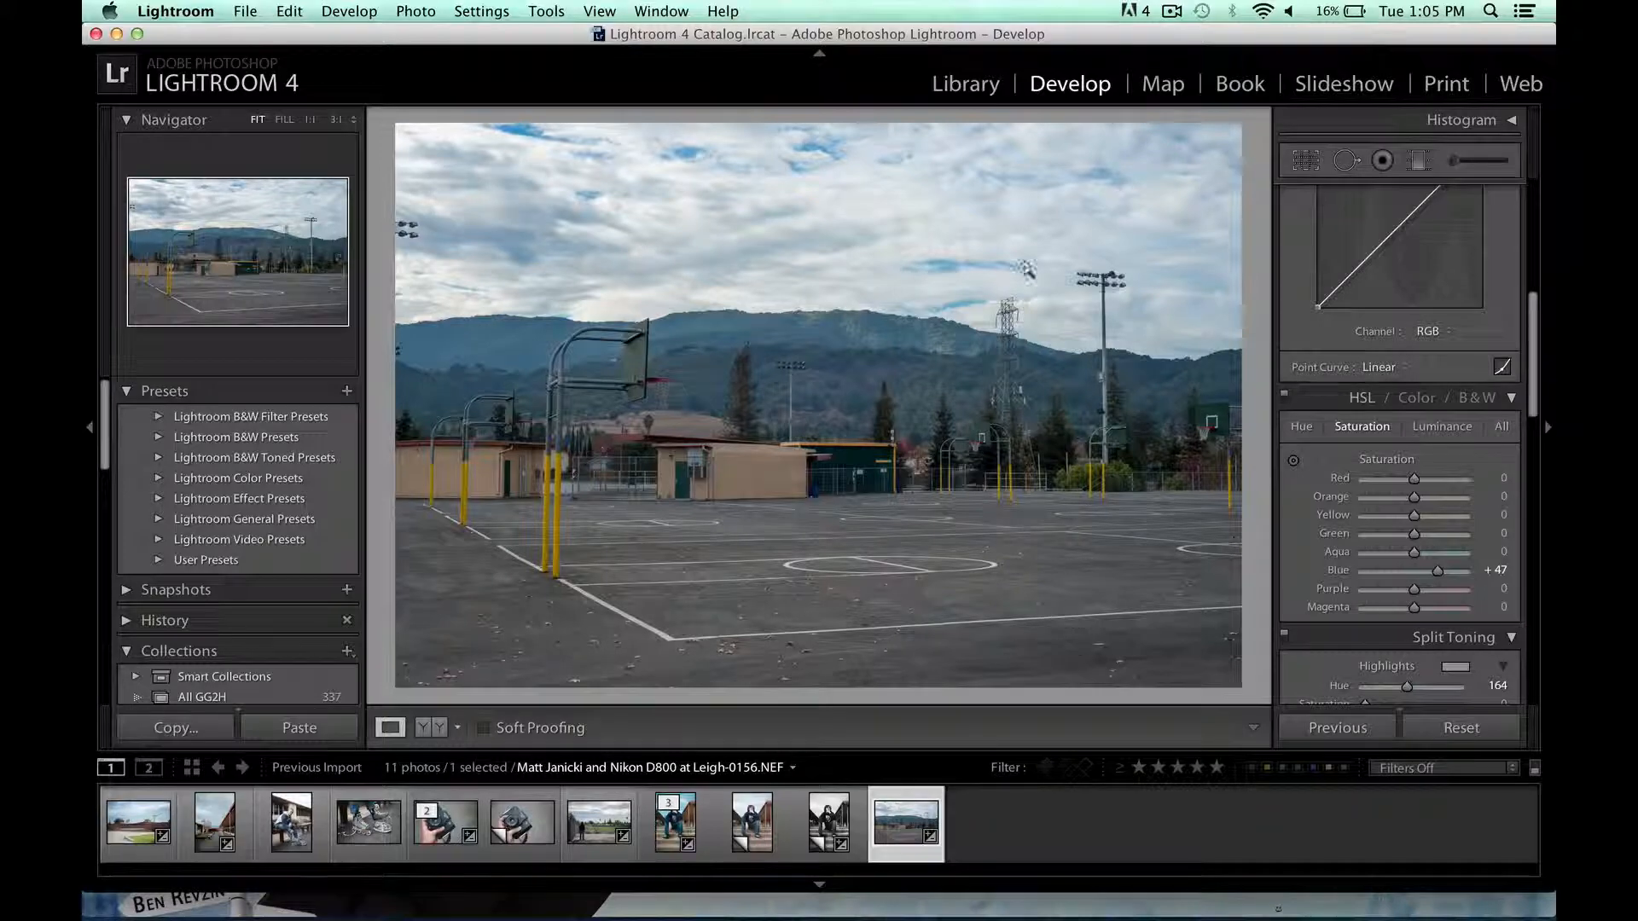
In Library, flip through the B&W copy, Holga, walkway and colour portrait, ending on the basketball court
click(966, 84)
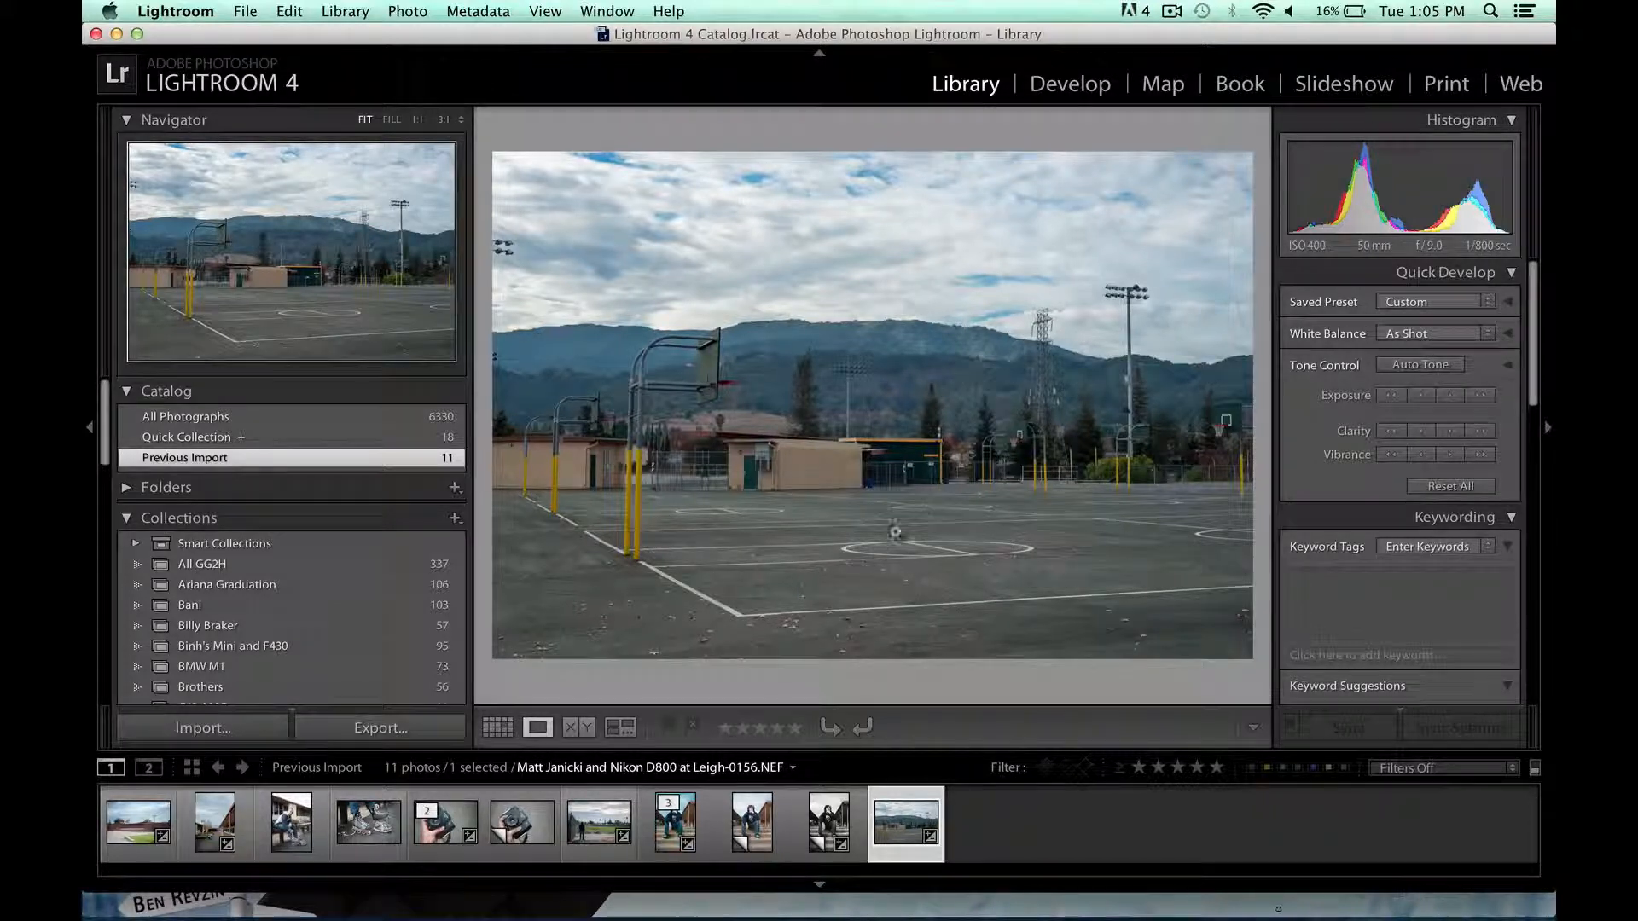
click(829, 823)
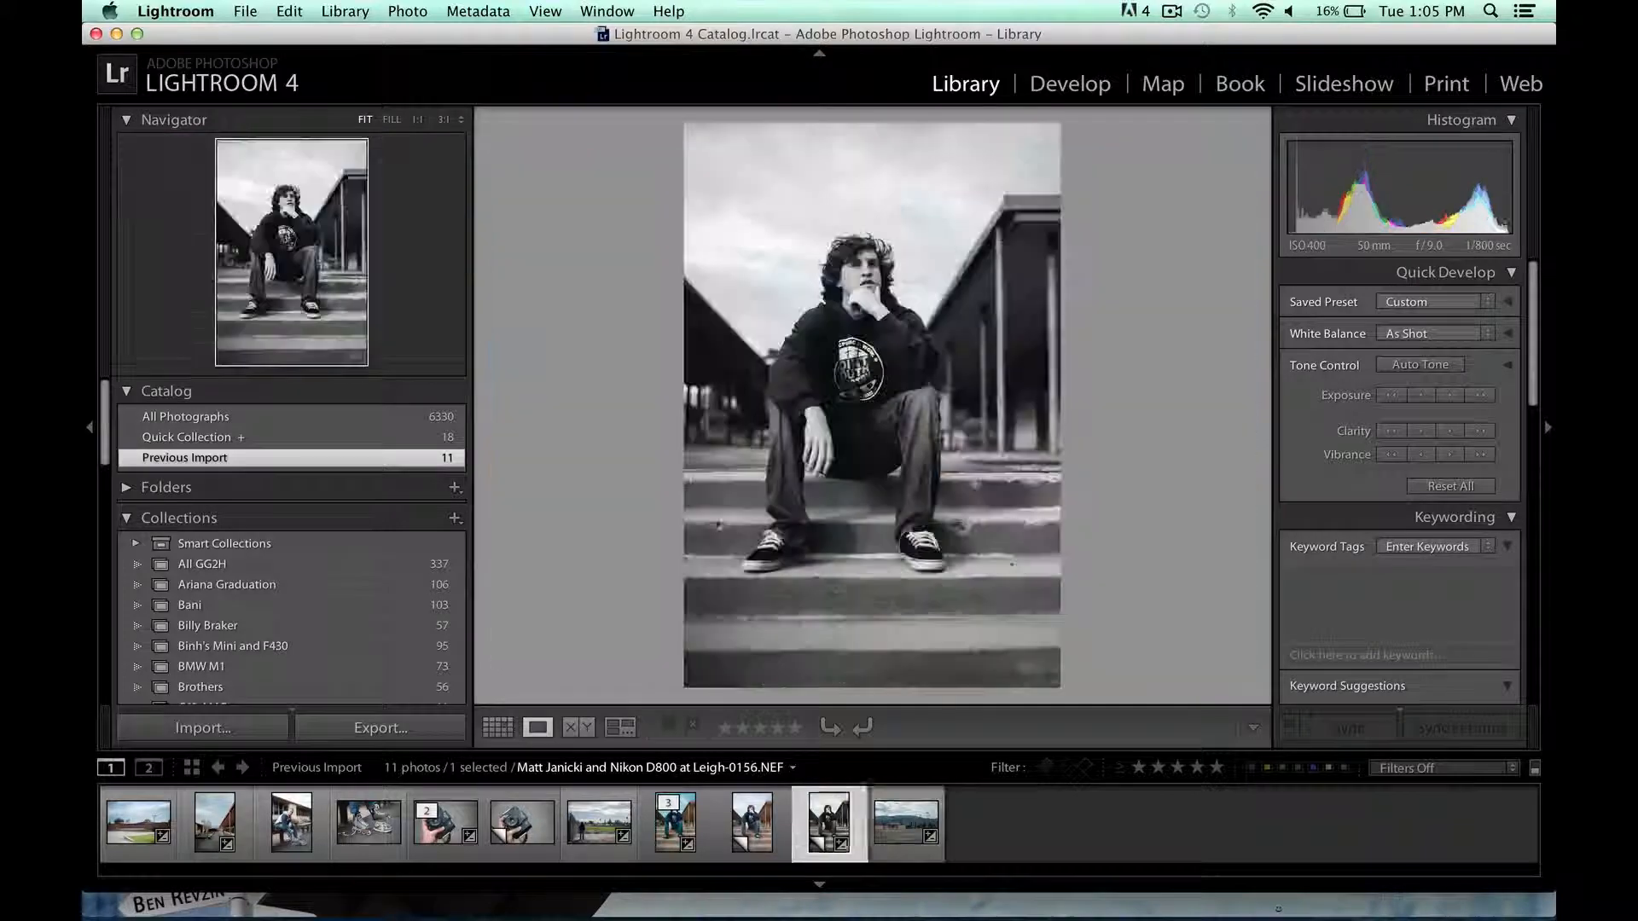
click(520, 823)
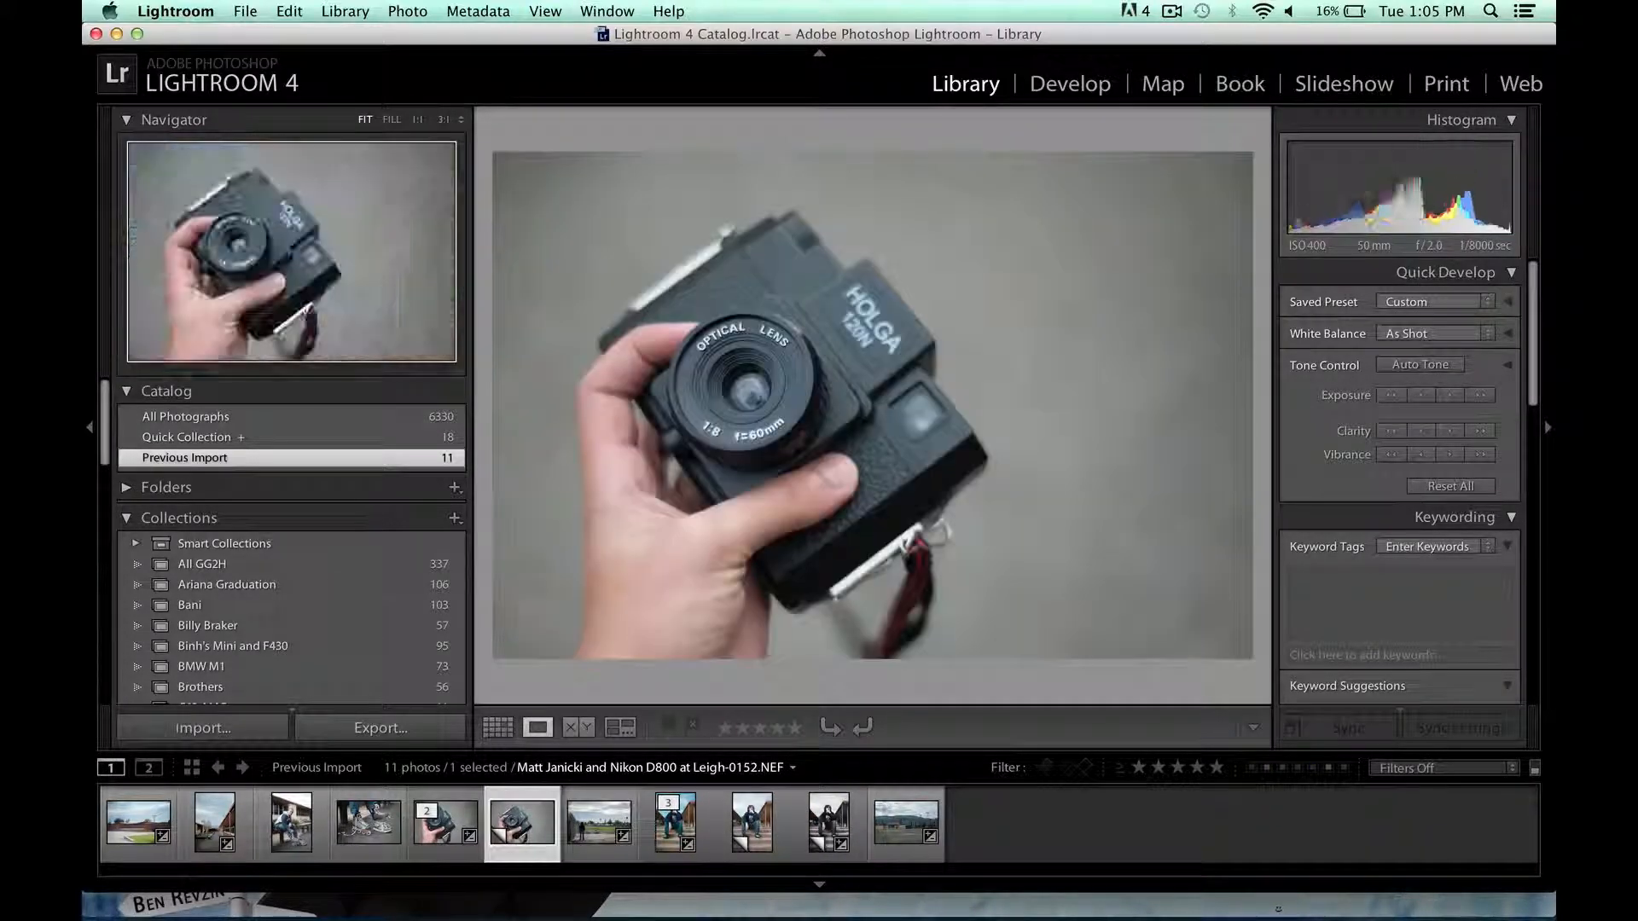
click(215, 822)
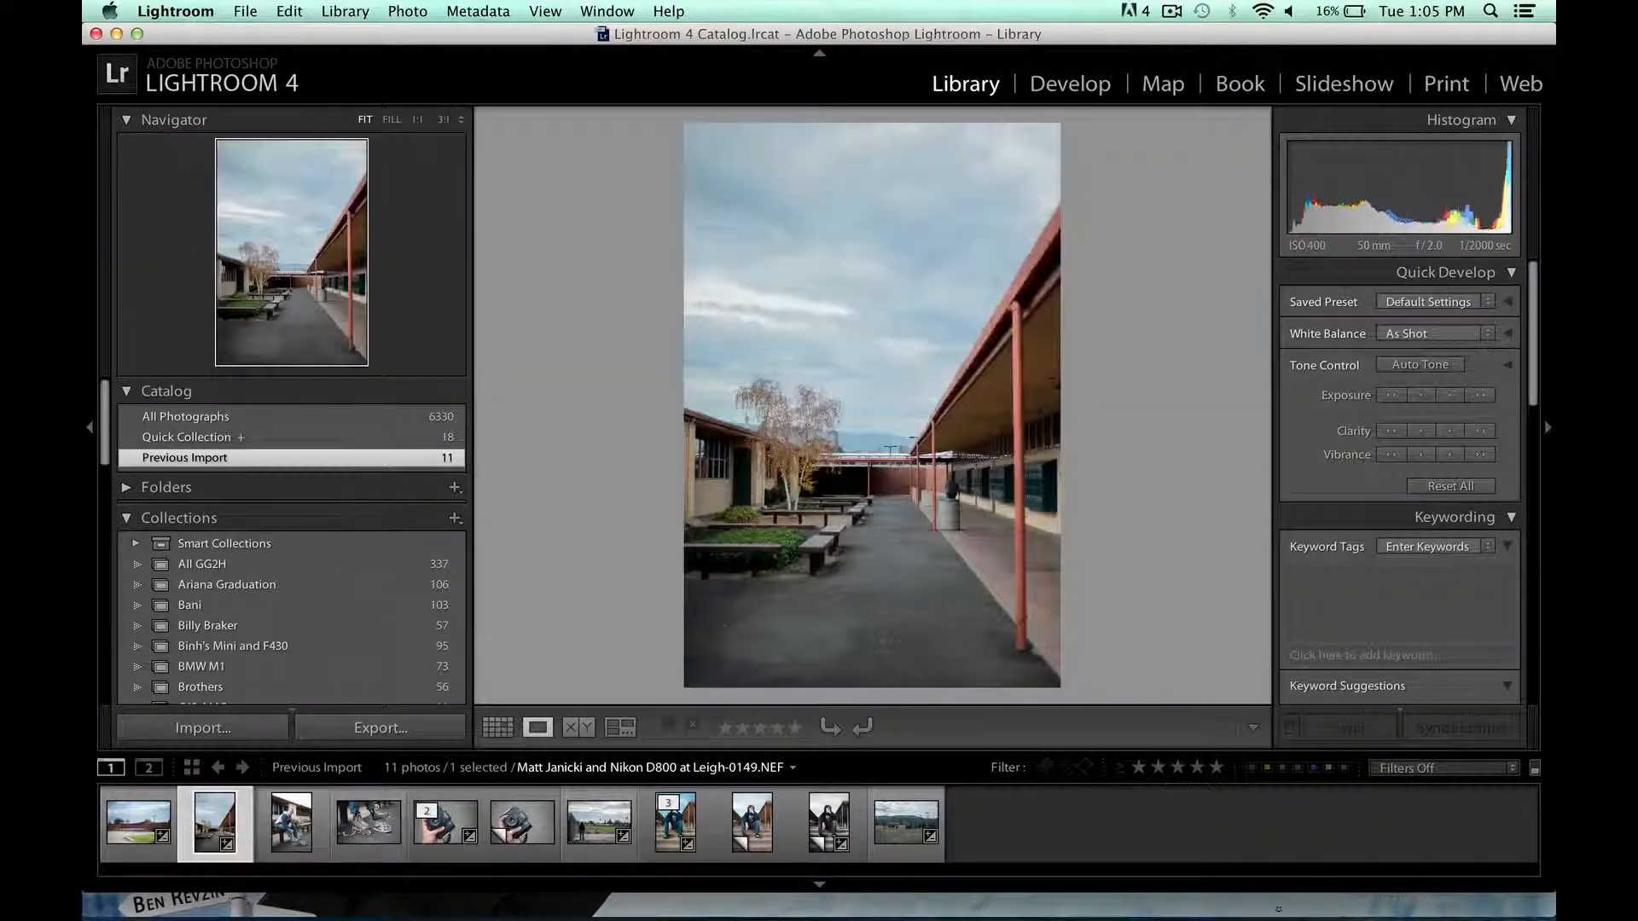
click(674, 822)
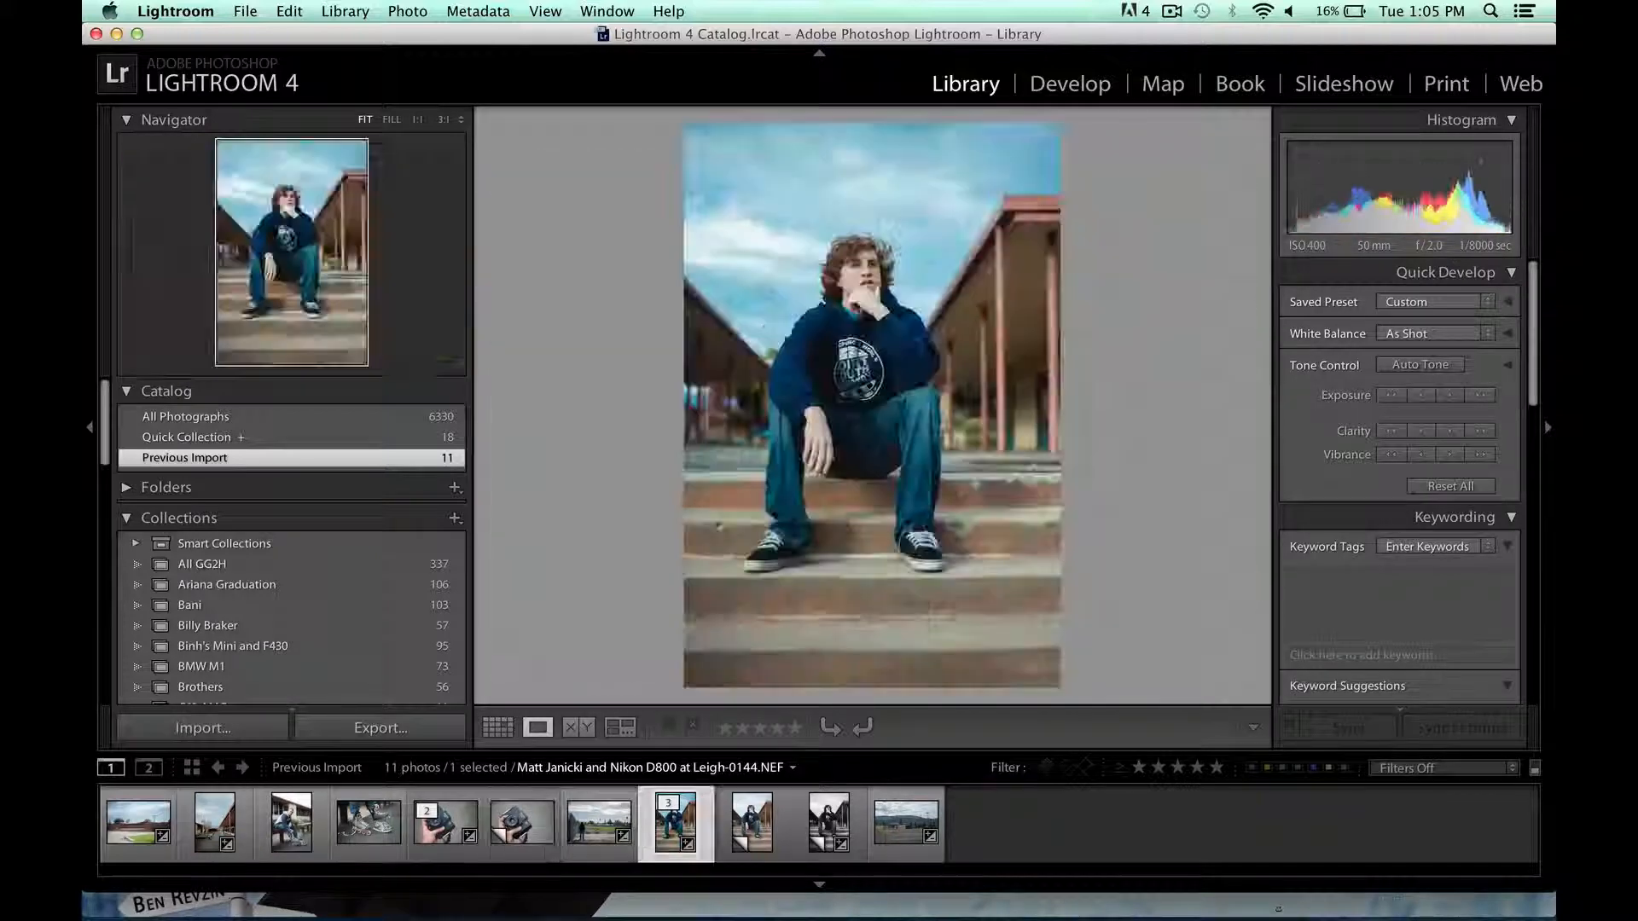
click(905, 823)
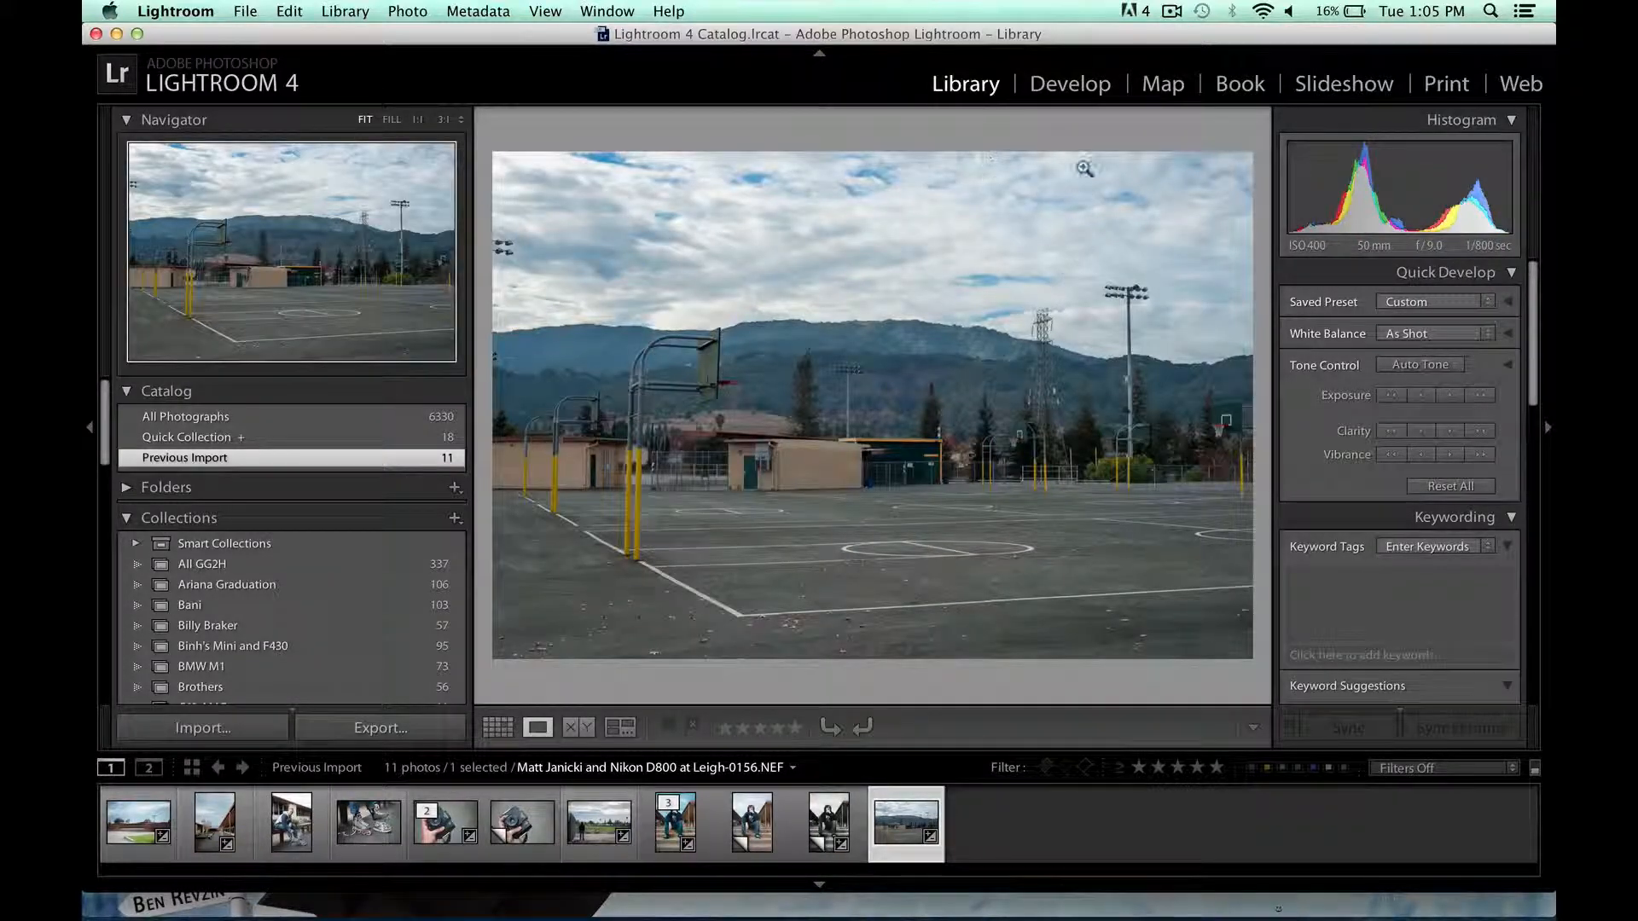